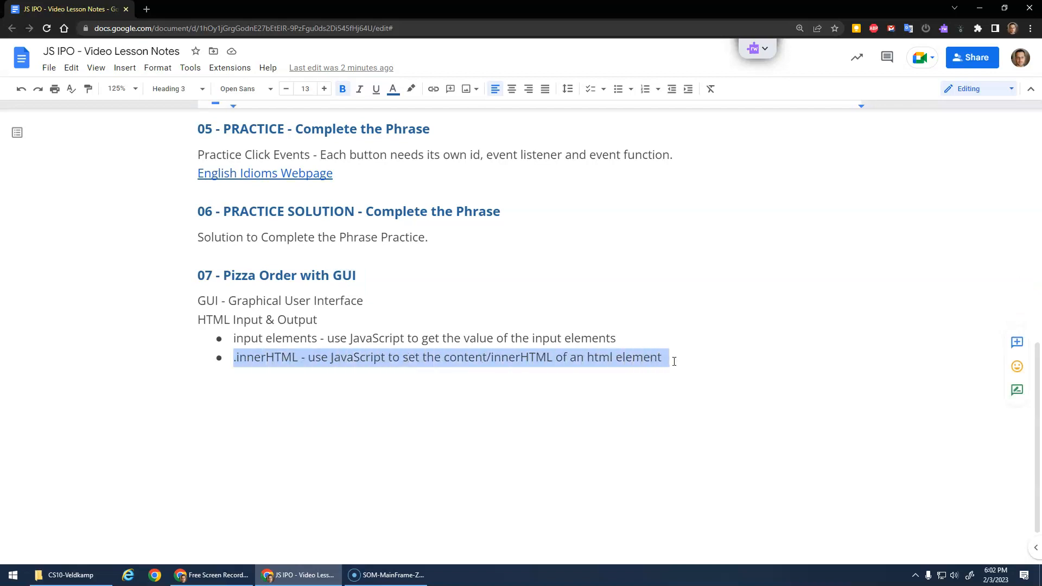
# Step: Bring up File Explorer and the context menu for the Pizza-Order project folder
pyautogui.doubleClick(267, 357)
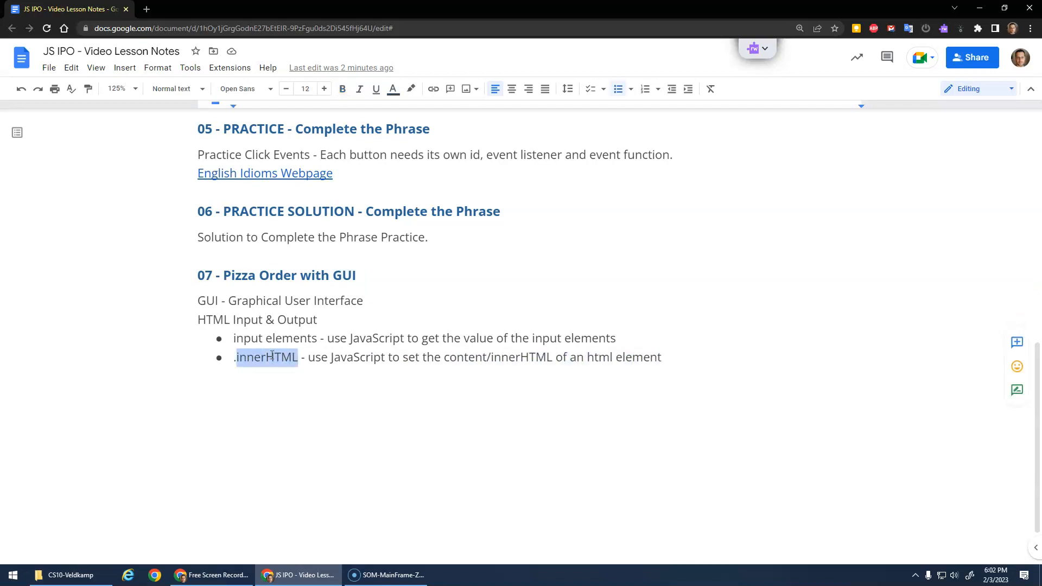
pyautogui.click(62, 575)
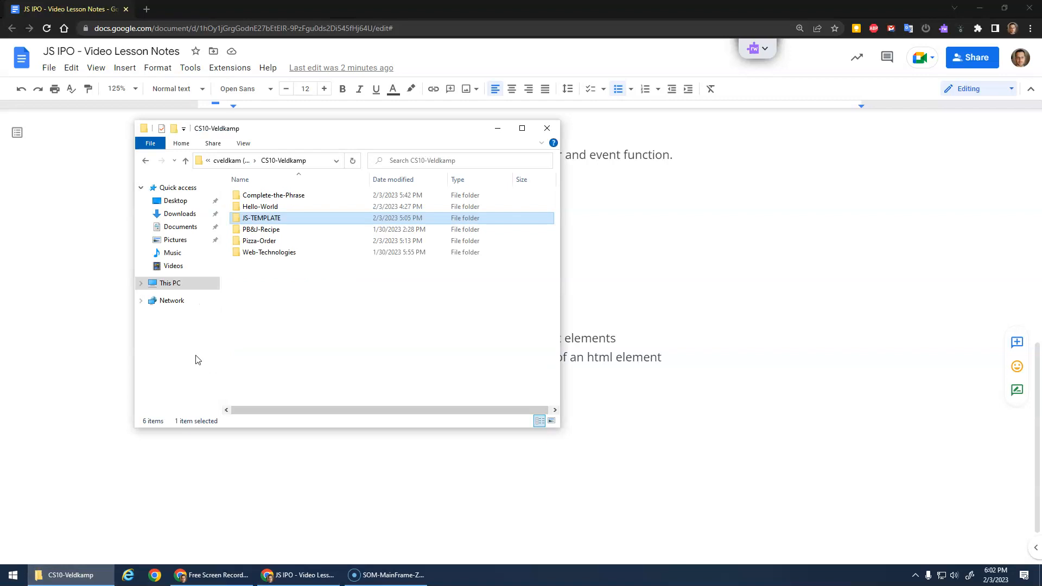
pyautogui.rightClick(258, 241)
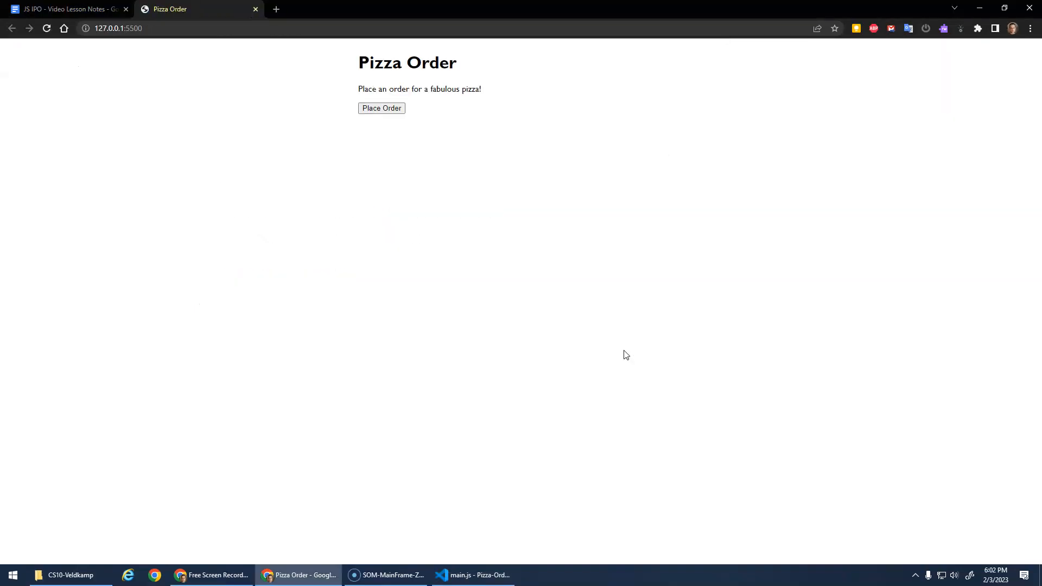
# Step: With a cleared DevTools console, place an order through the topping prompts and dismiss the alert
pyautogui.press('F12')
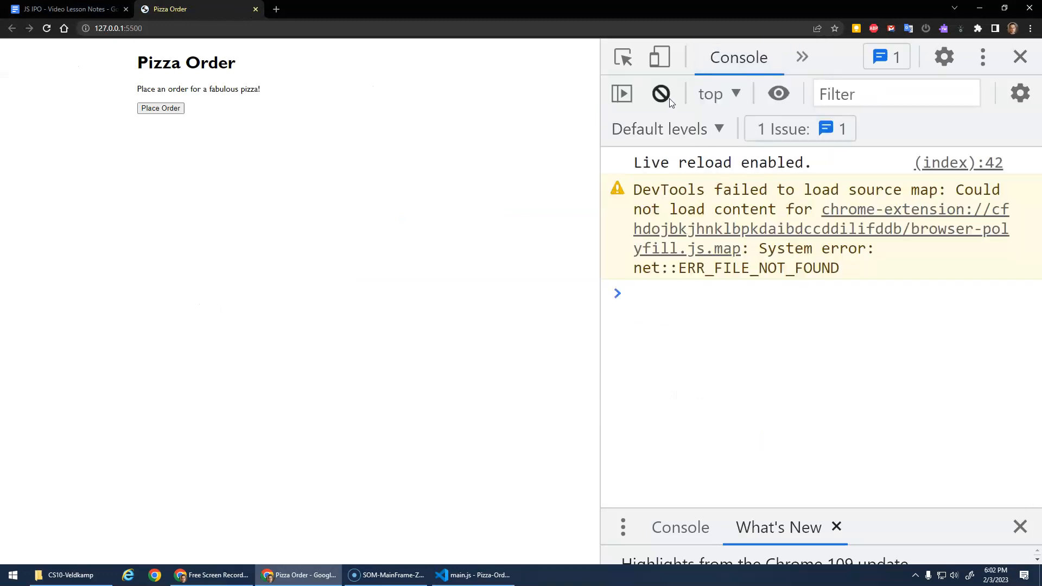
pyautogui.click(661, 94)
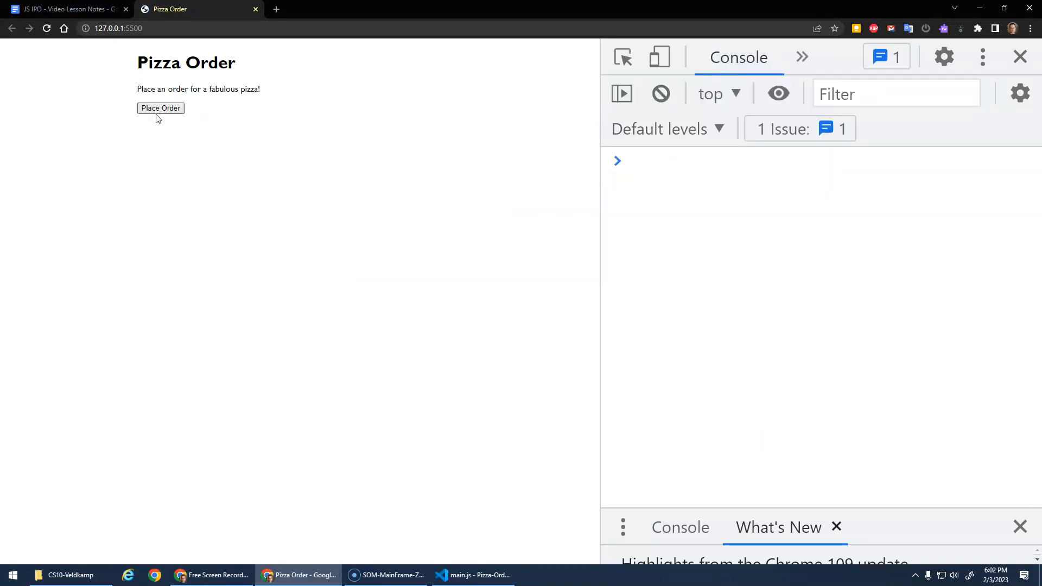
pyautogui.click(161, 109)
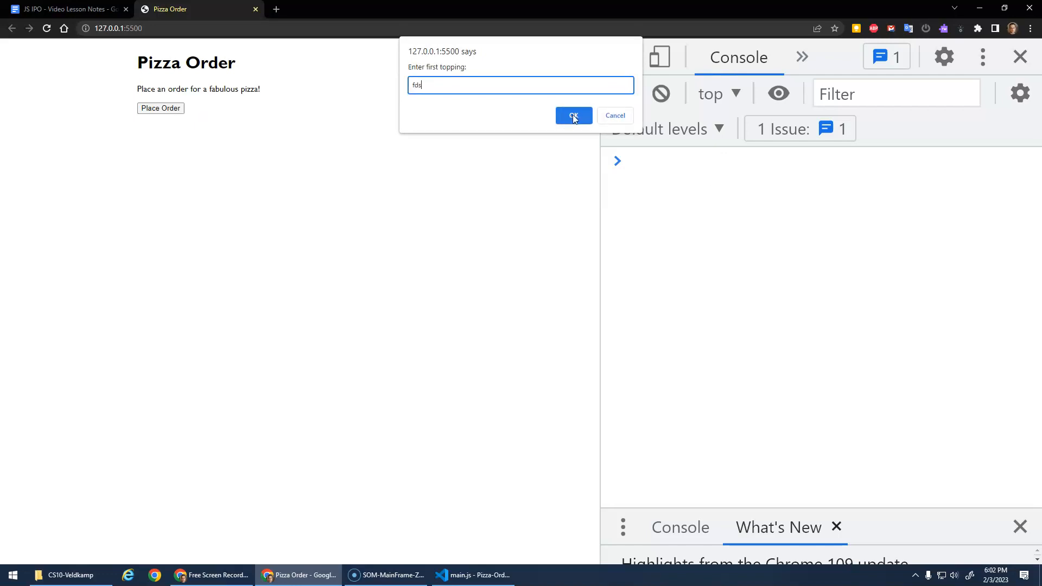
pyautogui.click(574, 116)
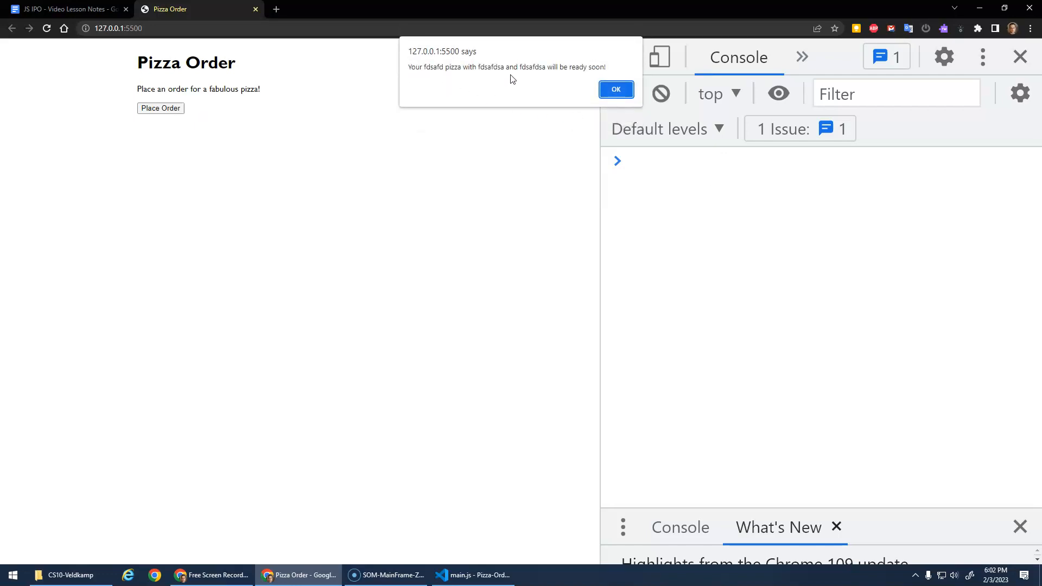
pyautogui.click(614, 89)
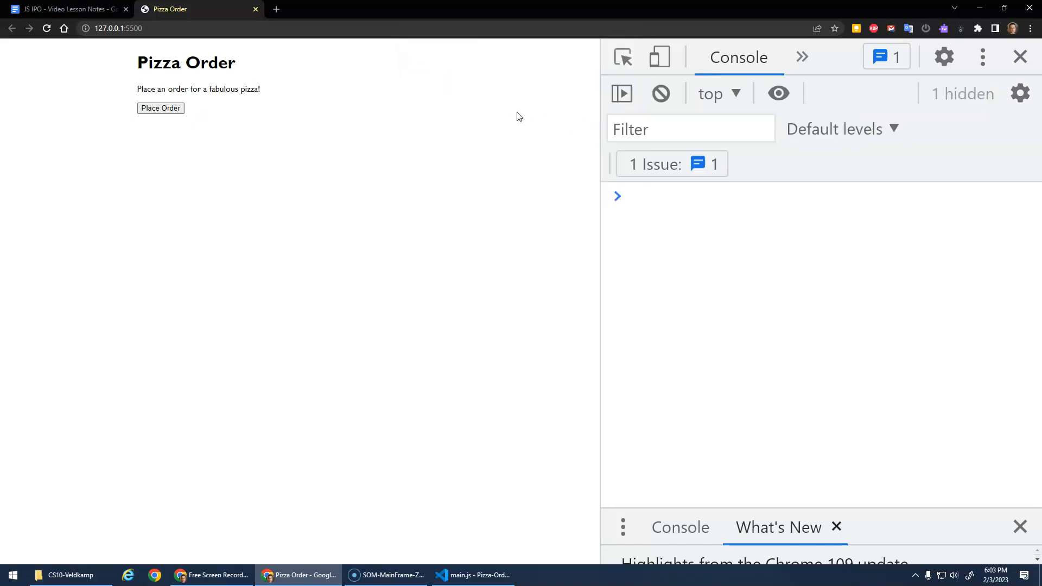
pyautogui.moveTo(314, 129)
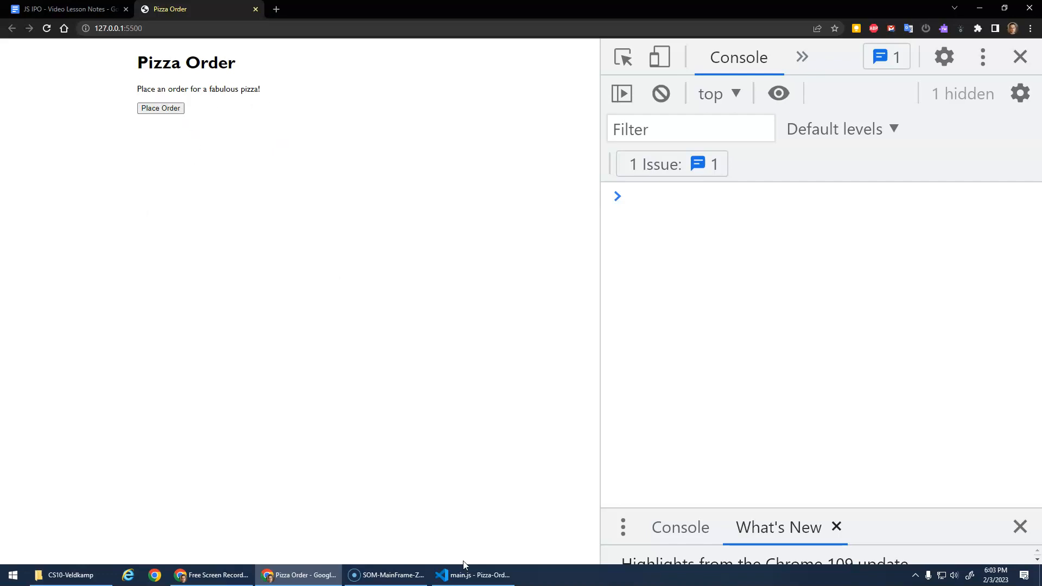
# Step: Change the intro paragraph in index.html into an h3 heading
pyautogui.click(472, 575)
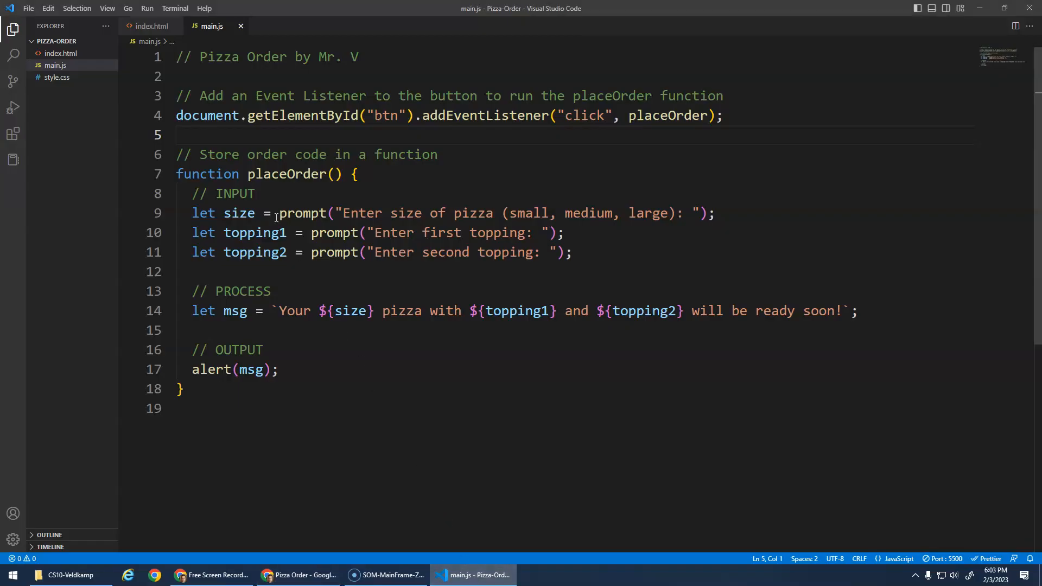
pyautogui.click(151, 26)
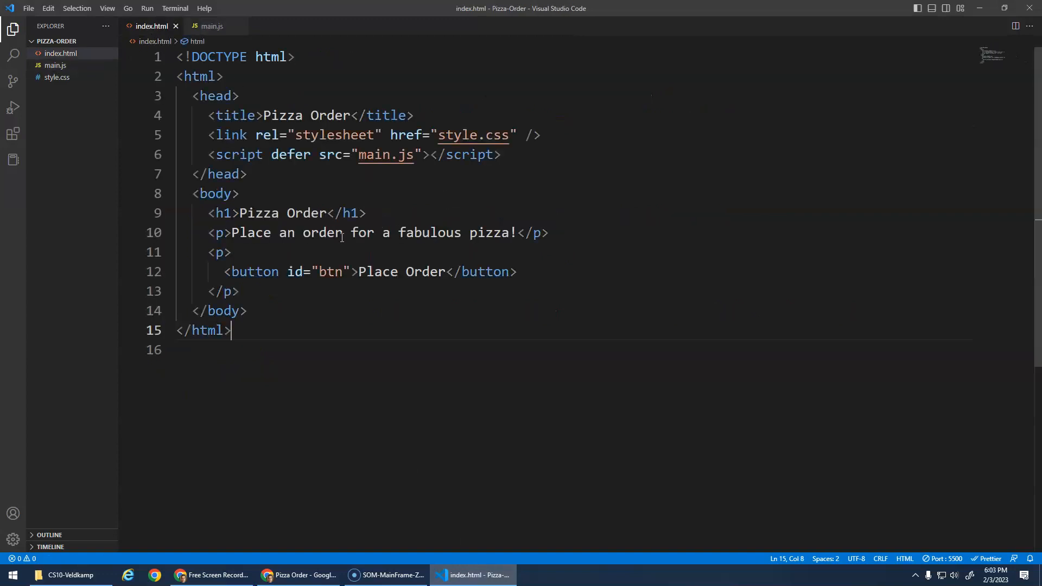
pyautogui.press('Backspace')
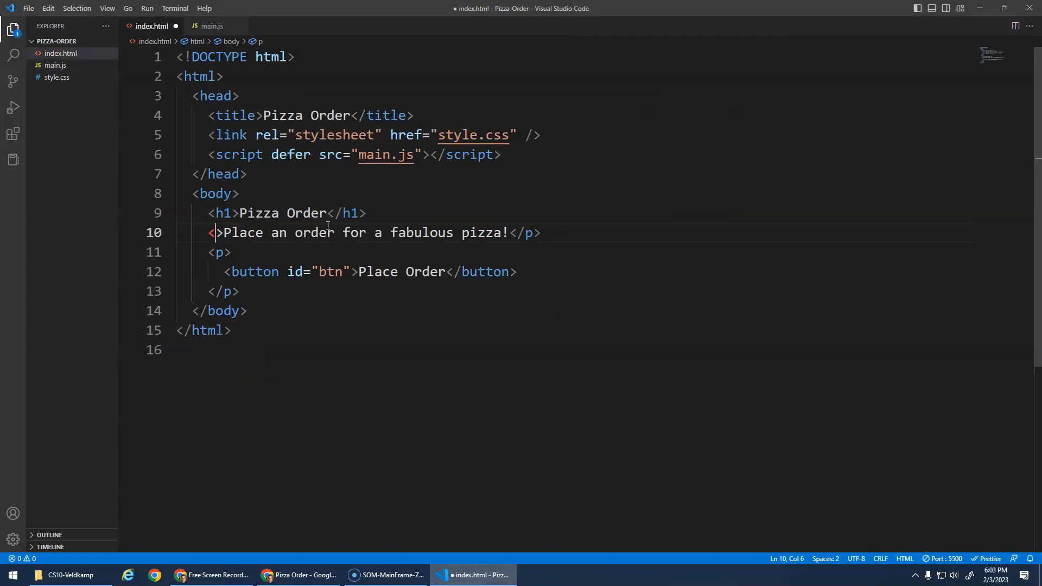
pyautogui.write('h3')
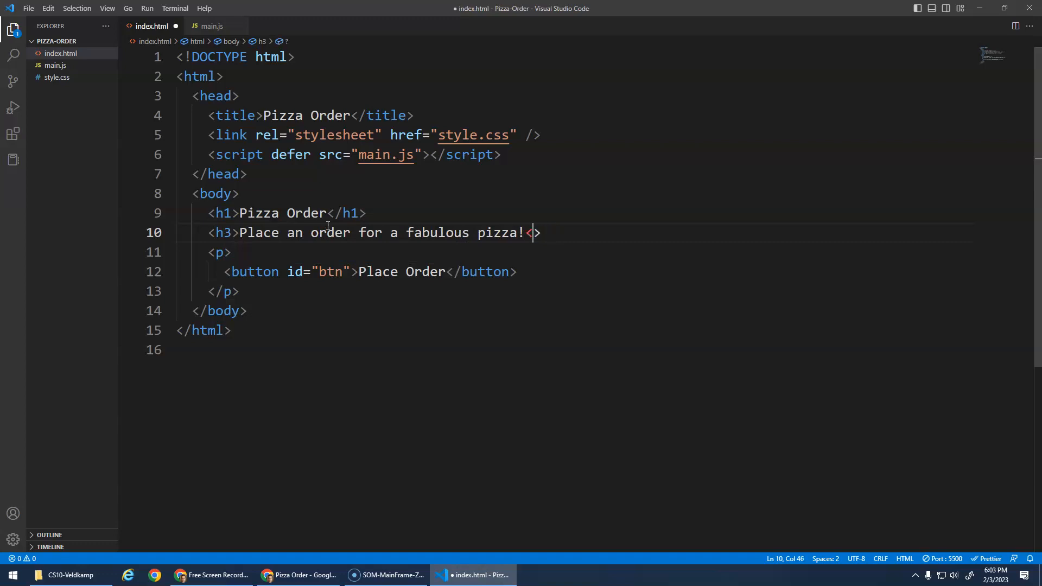
pyautogui.write('/h3')
pyautogui.write('<p>Size: </p>')
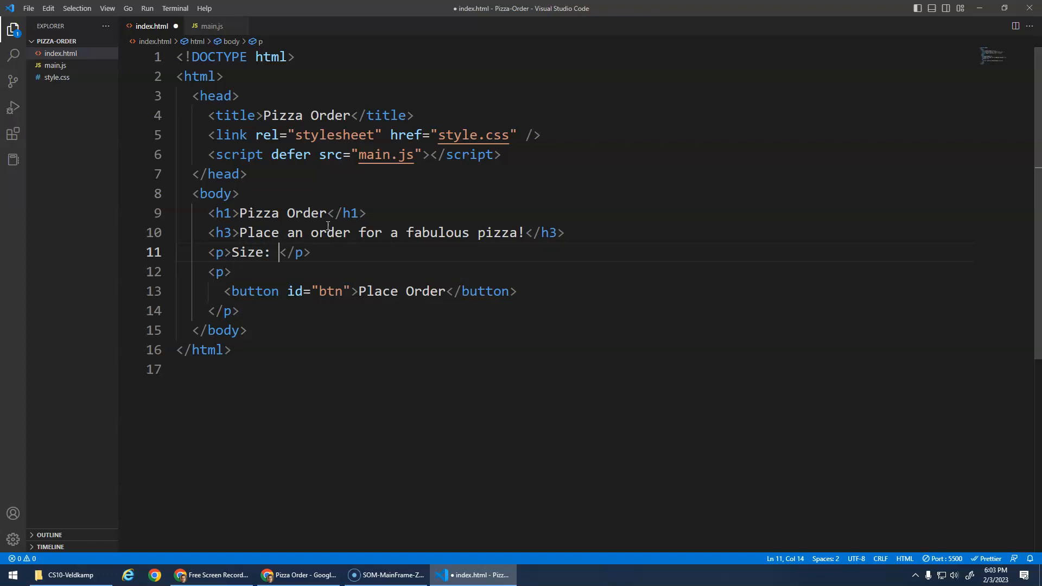
# Step: Add a Size: paragraph containing a self-closing text input via Emmet
pyautogui.write('inpu')
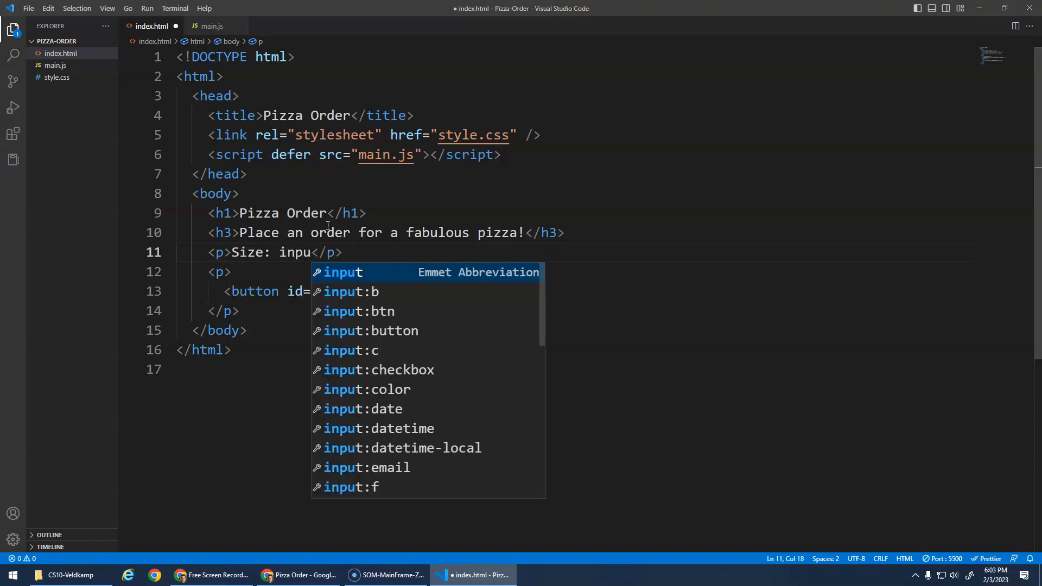
pyautogui.press('Tab')
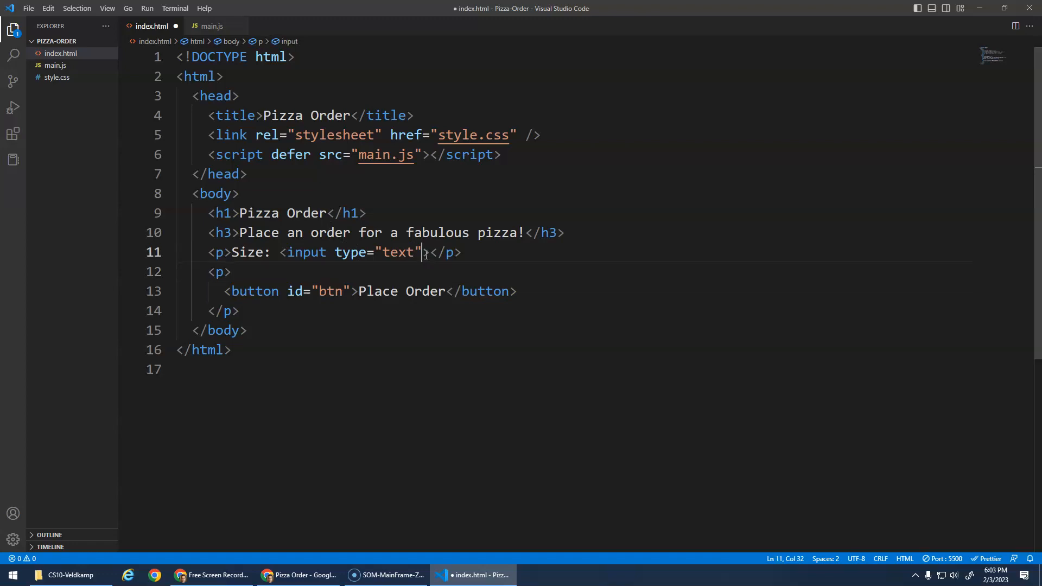
pyautogui.write('/')
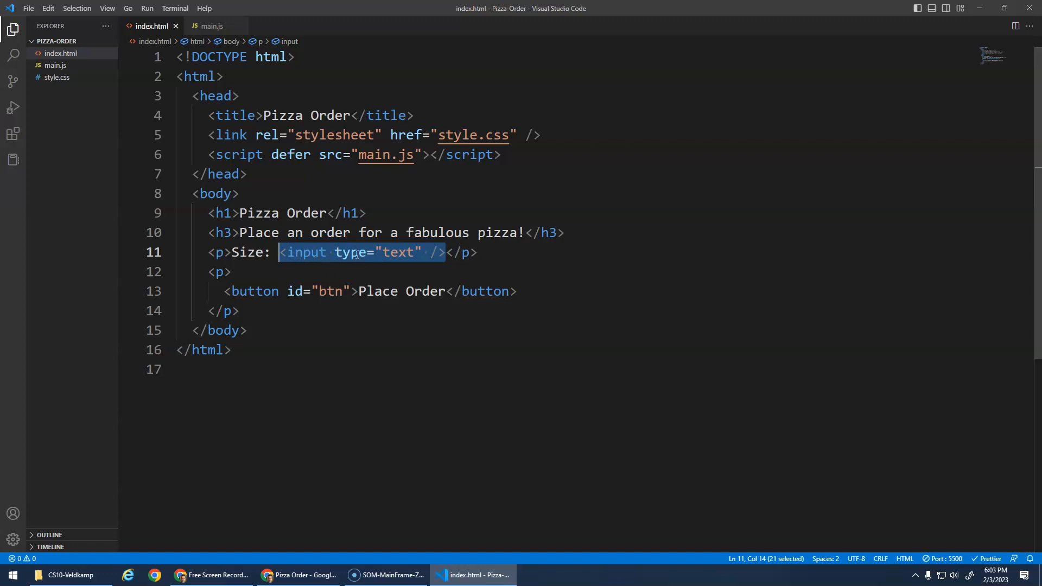
pyautogui.doubleClick(351, 252)
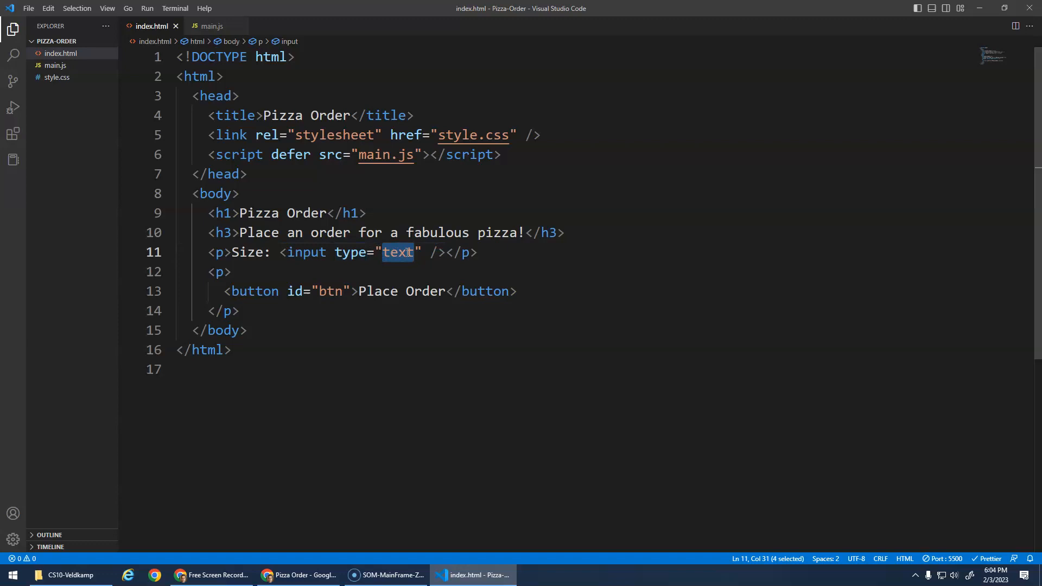
pyautogui.moveTo(427, 261)
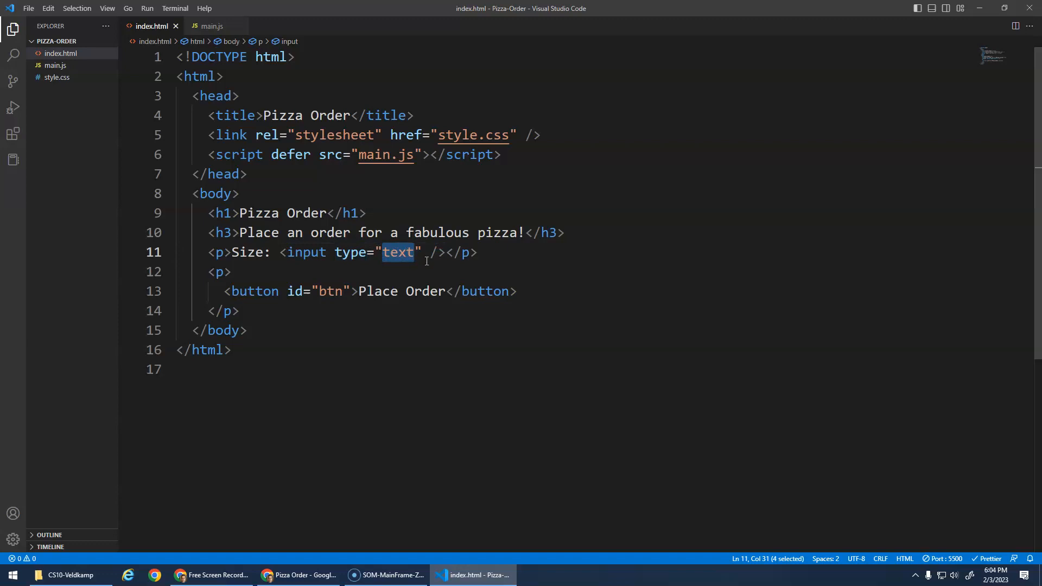
pyautogui.click(426, 253)
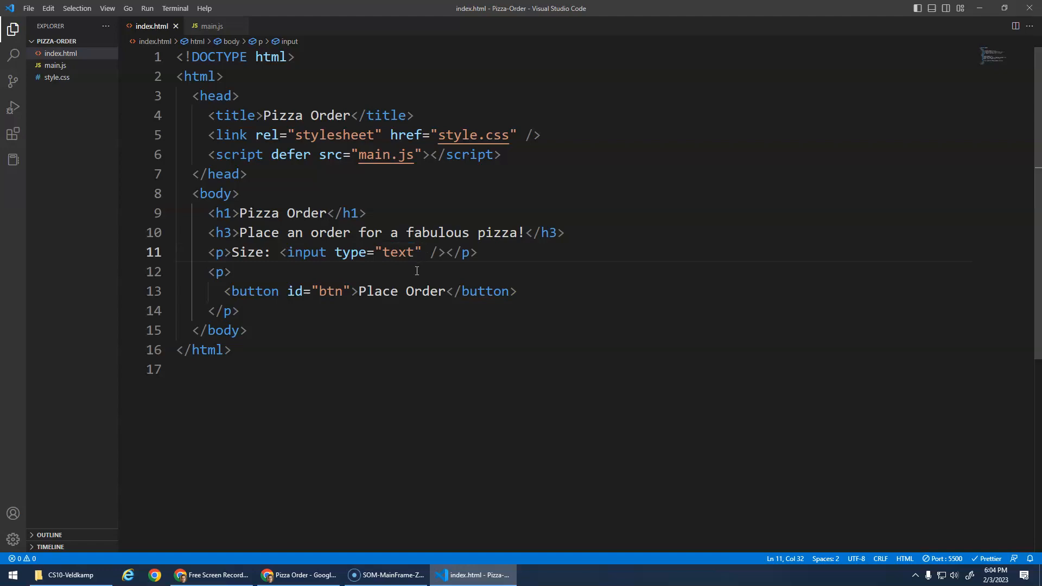
# Step: Check the reloaded page in Chrome and try focusing the new Size text box
pyautogui.click(299, 576)
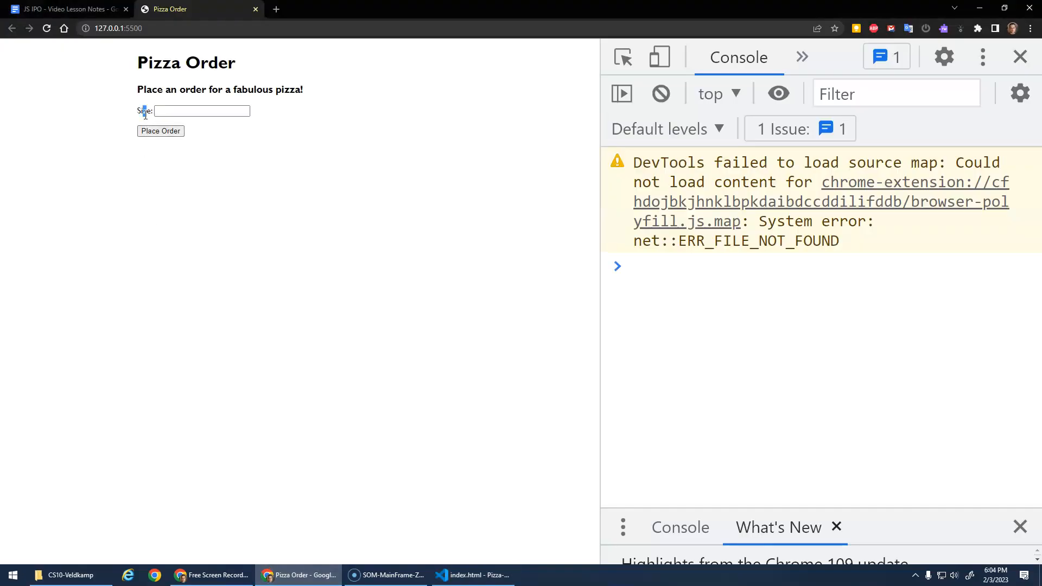
pyautogui.click(201, 111)
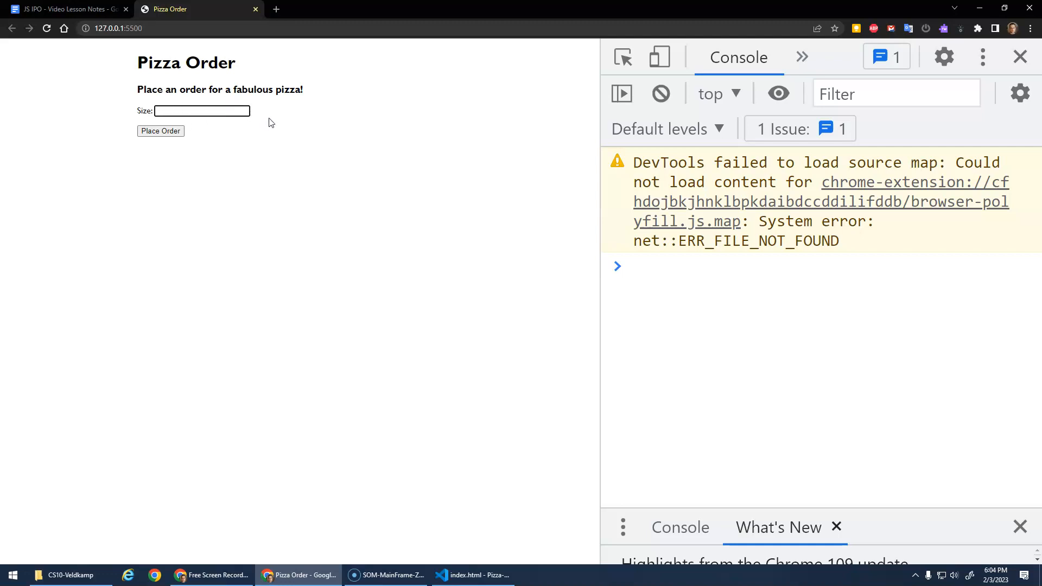
pyautogui.click(472, 576)
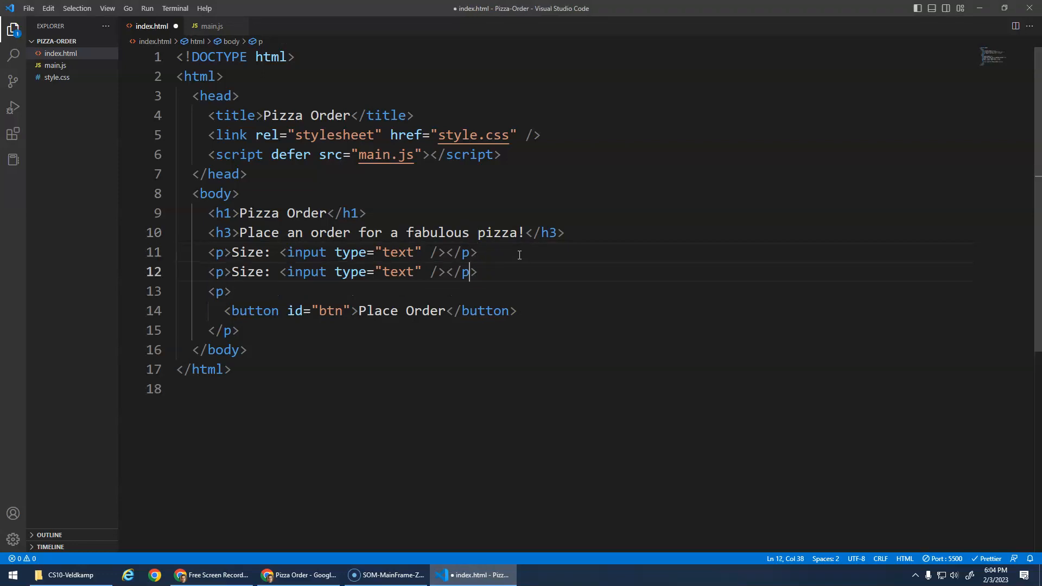
# Step: Relabel the copied Size line as Topping 1 and view the result in the browser
pyautogui.press('Backspace')
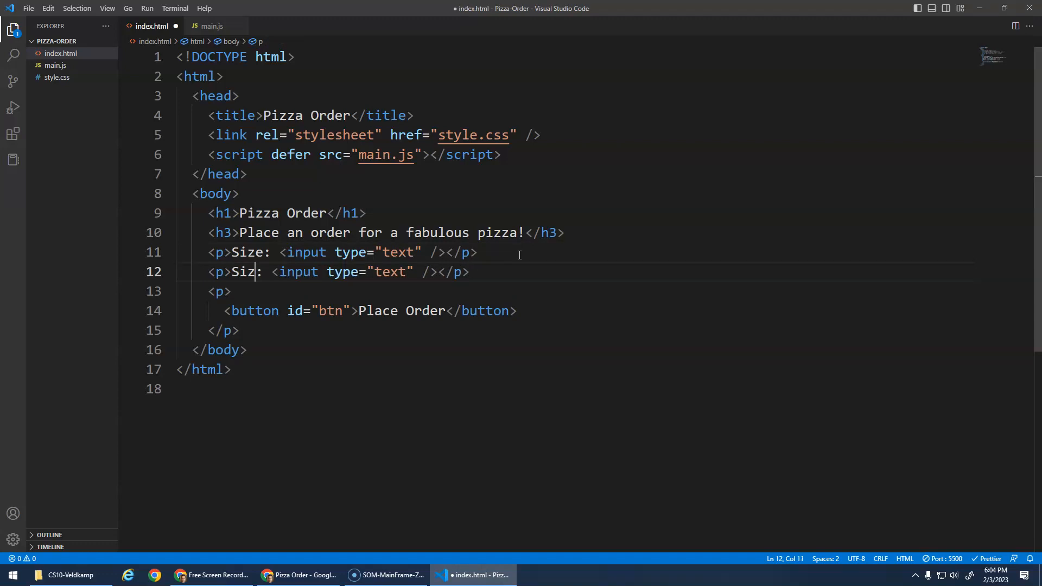
pyautogui.write('Topping 1')
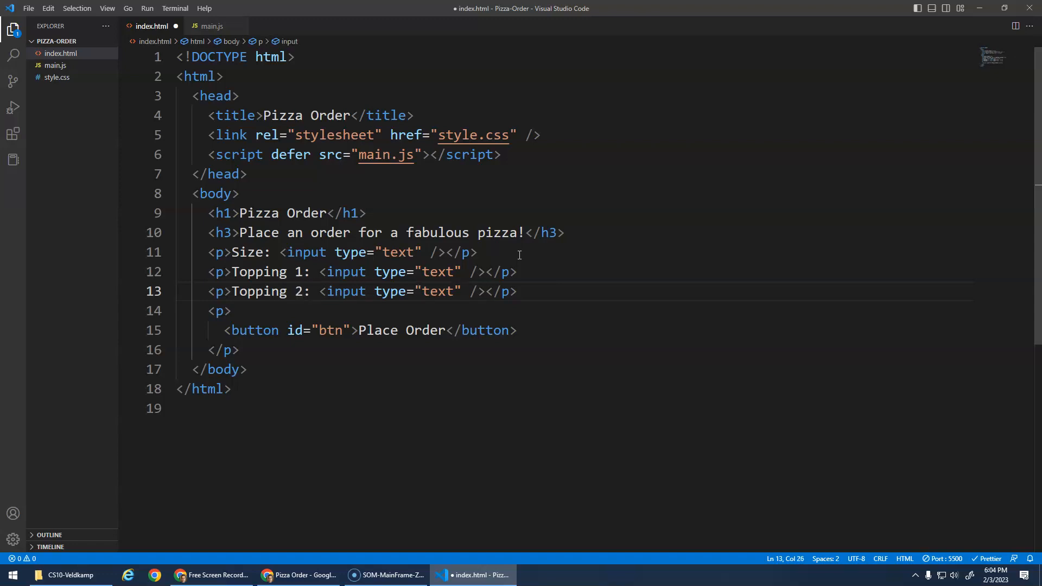
pyautogui.click(298, 575)
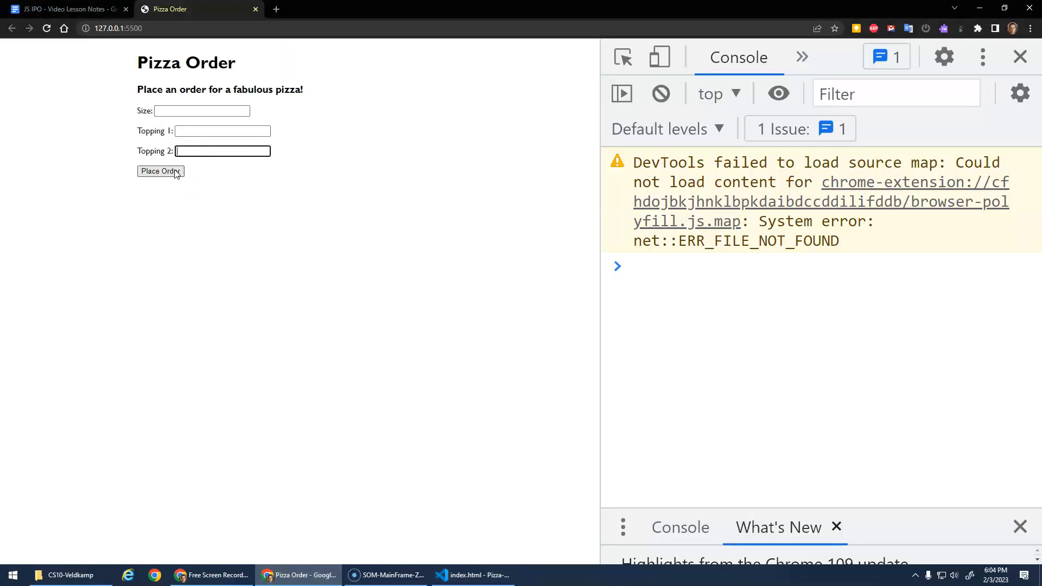
# Step: Place an order and confirm both topping prompts until the form returns
pyautogui.click(160, 170)
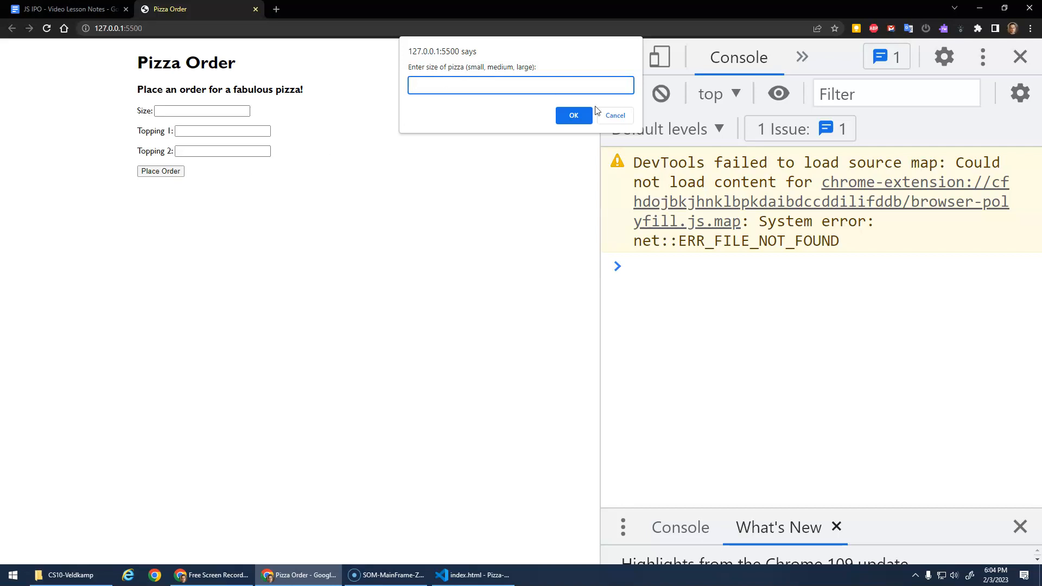
pyautogui.click(572, 115)
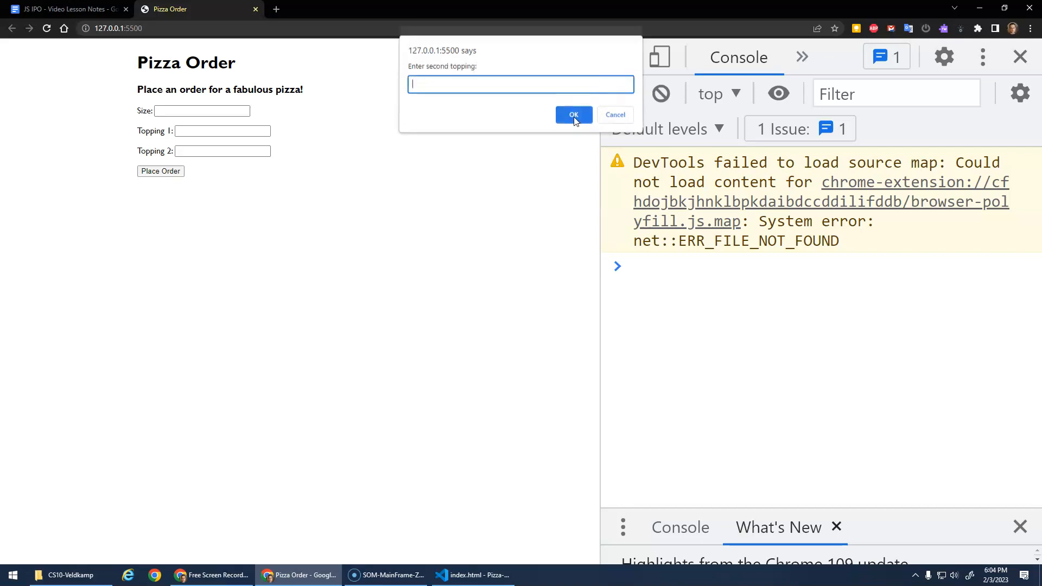
pyautogui.click(573, 114)
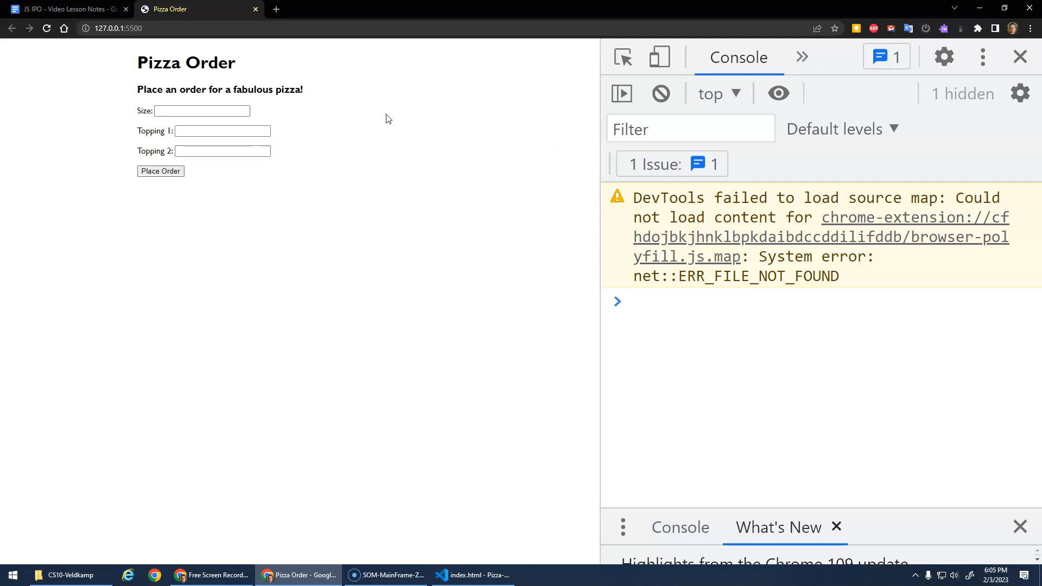
pyautogui.moveTo(169, 215)
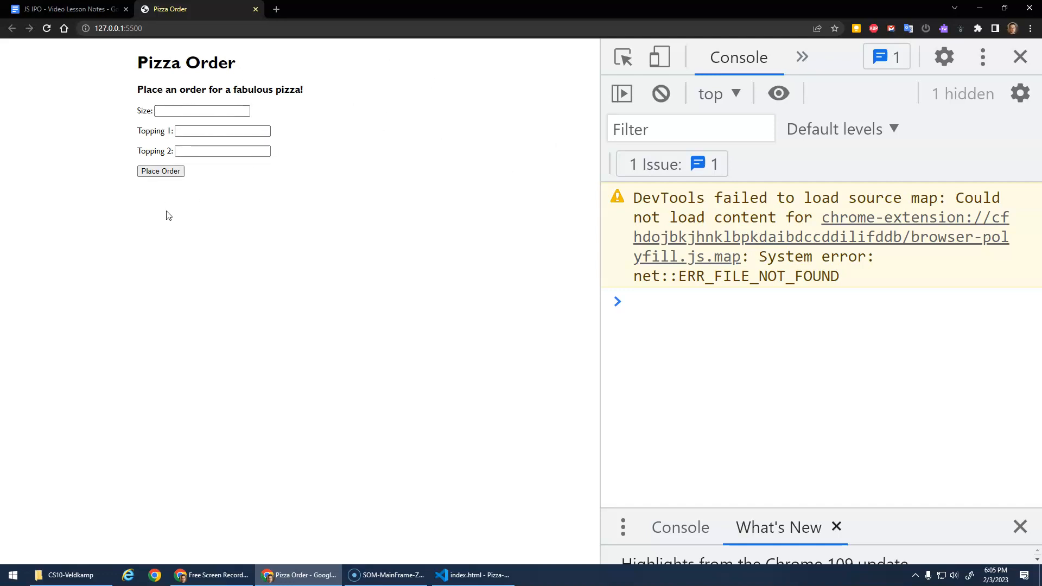
pyautogui.moveTo(413, 227)
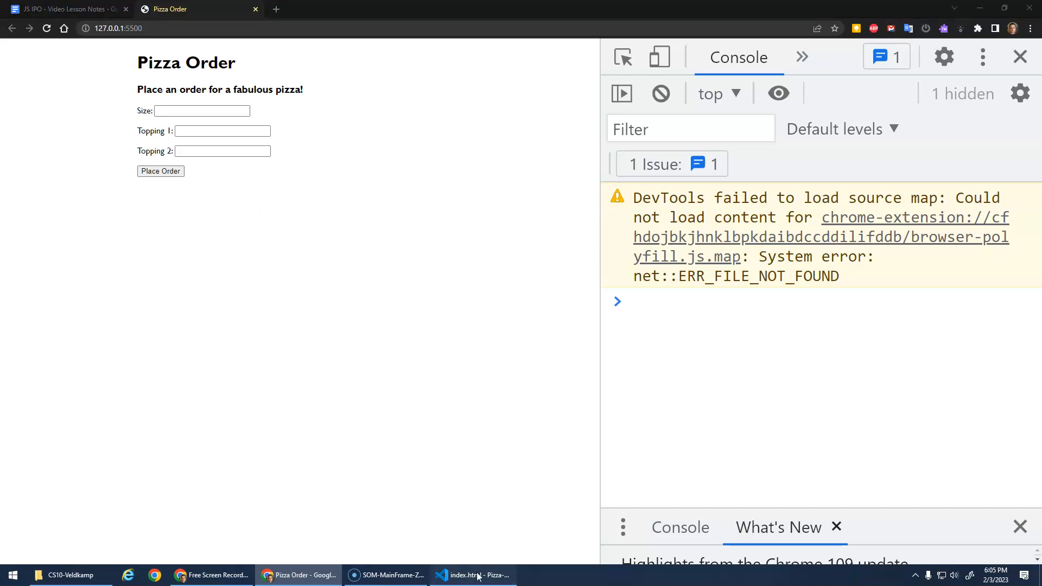
# Step: Add an <!-- Order Form --> comment above the h3 subheading
pyautogui.click(472, 575)
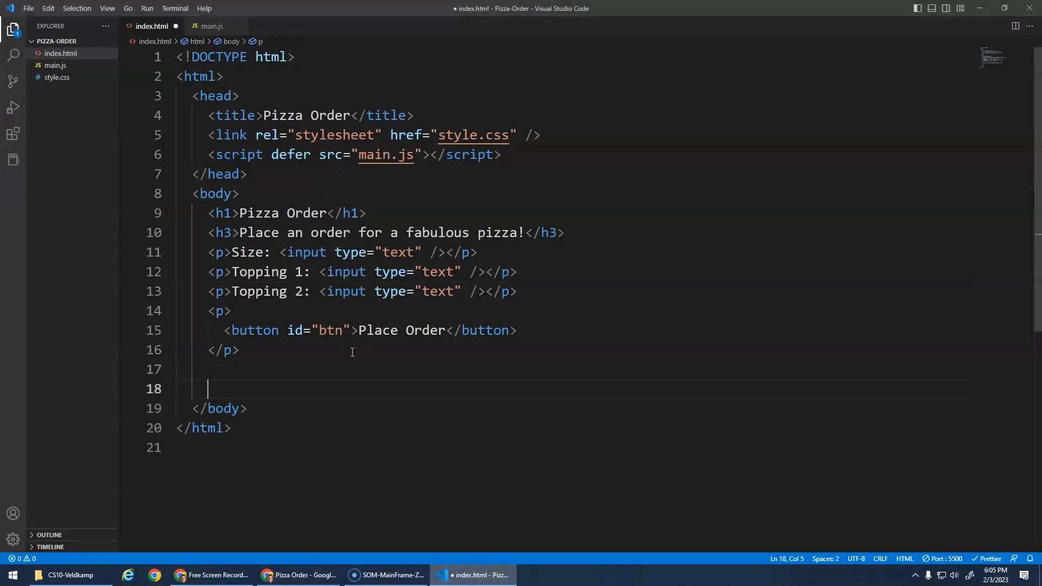
pyautogui.click(209, 232)
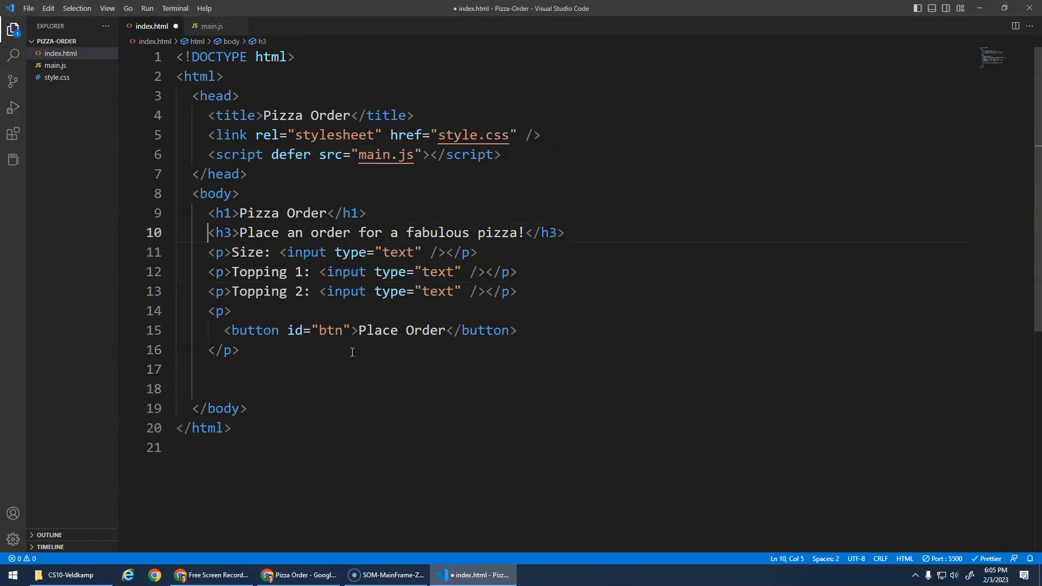
pyautogui.press('Enter')
pyautogui.write('<!-- I -->')
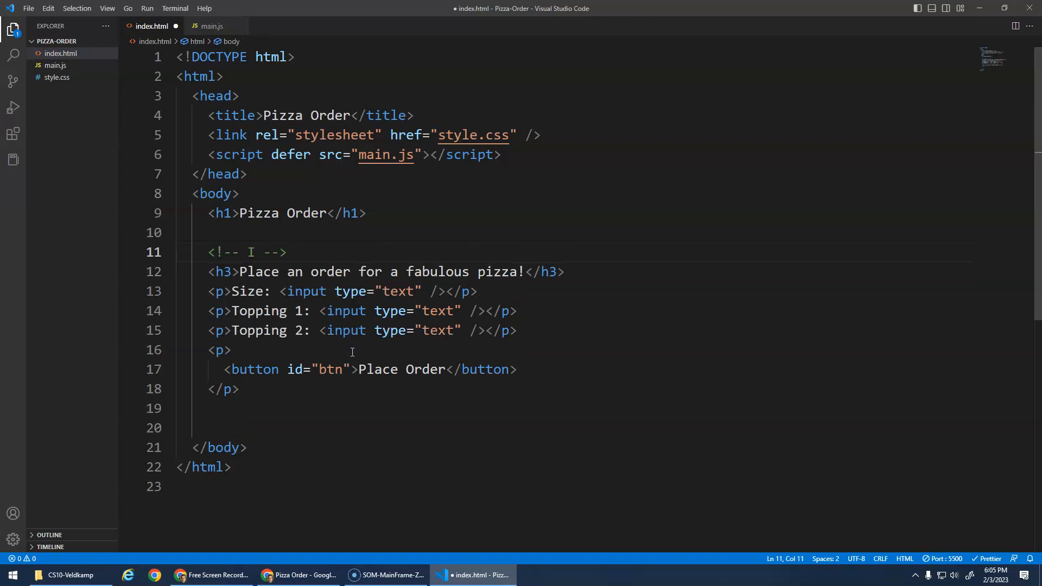
pyautogui.write('rder Form')
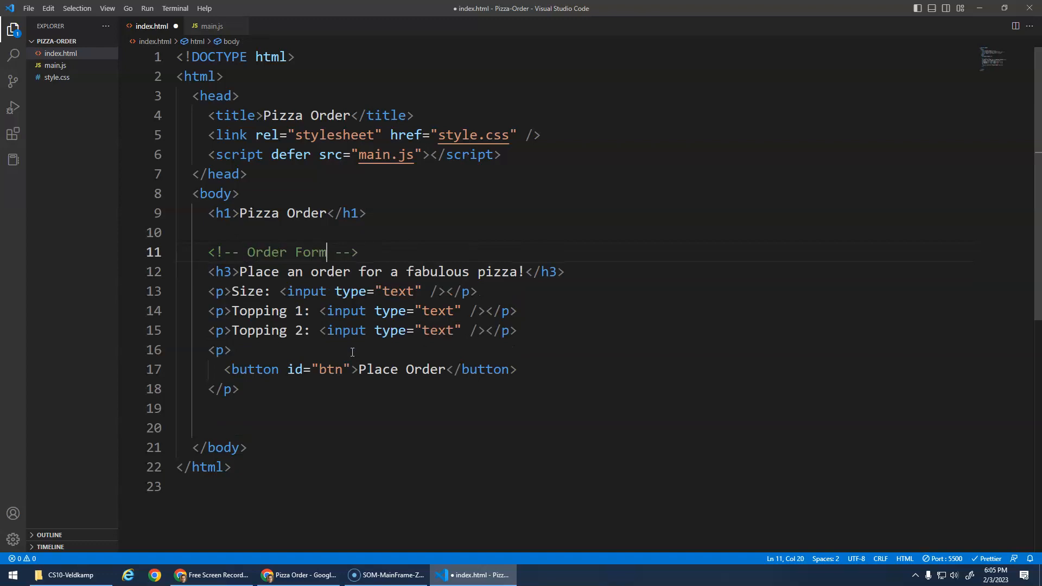
# Step: Below the button add a <!-- Confirm Order --> comment and a Your order h3 heading
pyautogui.press('Enter')
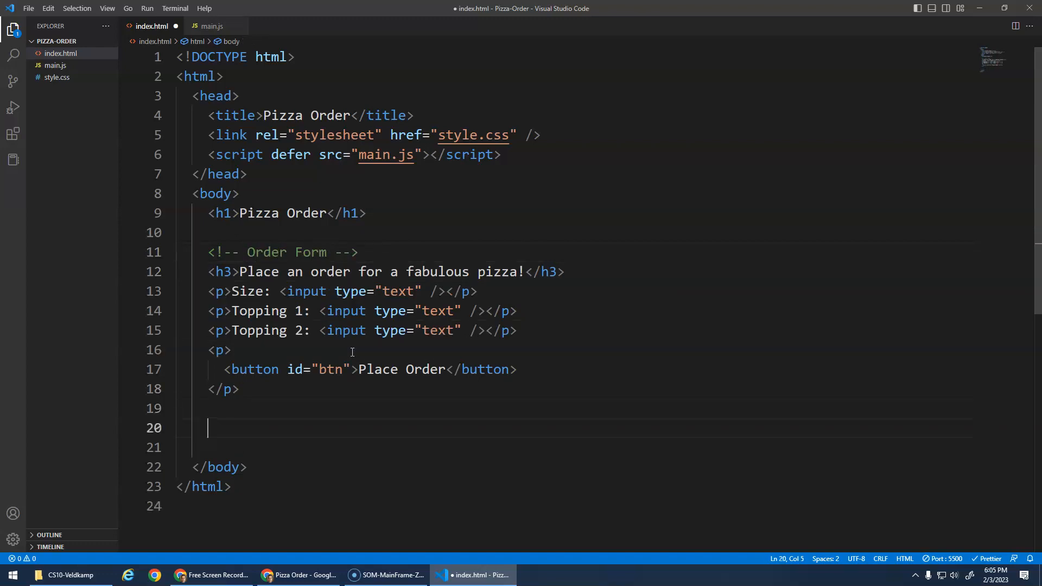
pyautogui.write('<!-- Conf -->')
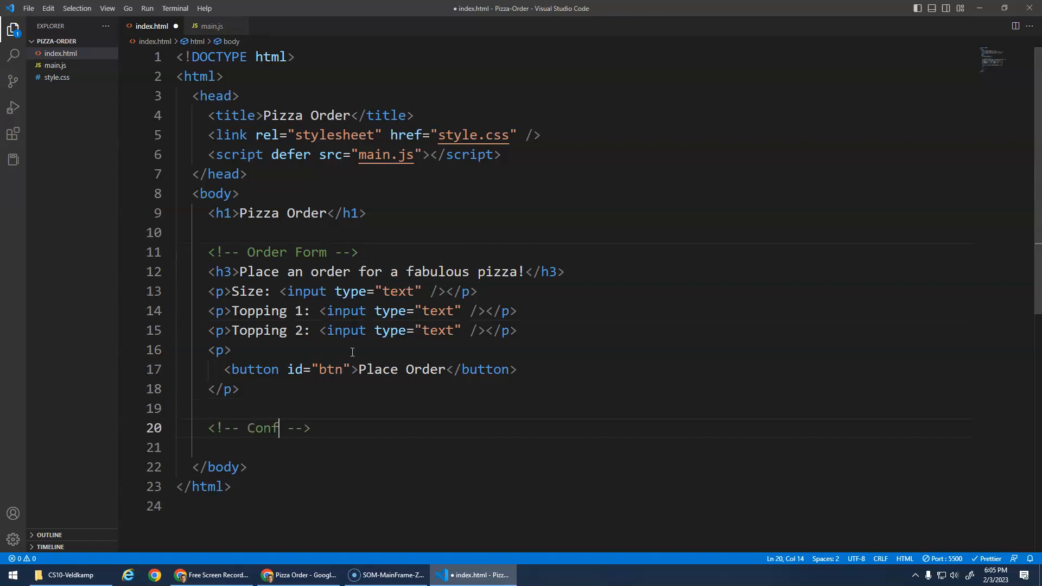
pyautogui.write('irm Order')
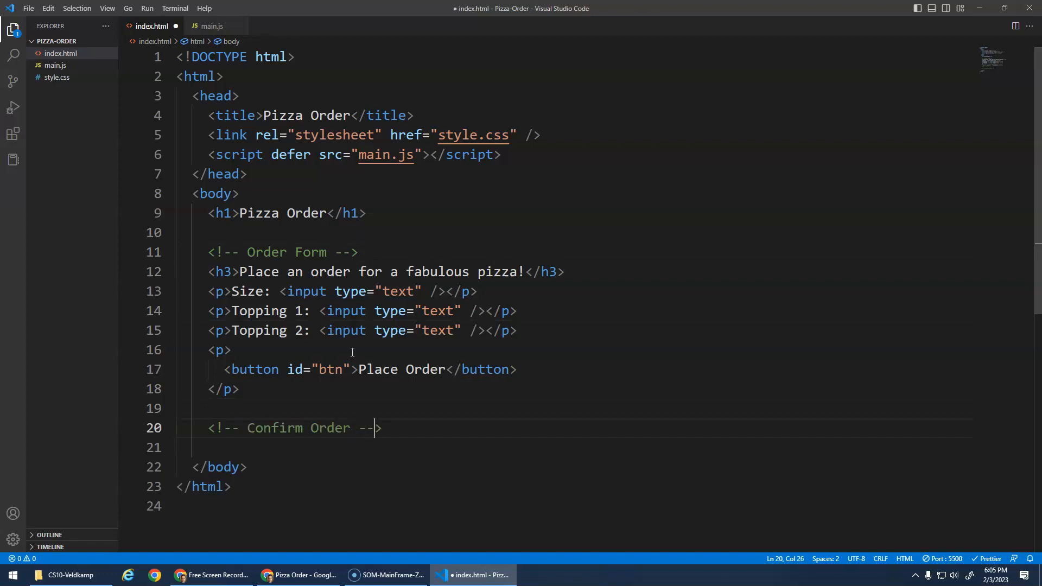
pyautogui.write('<h3></h3>')
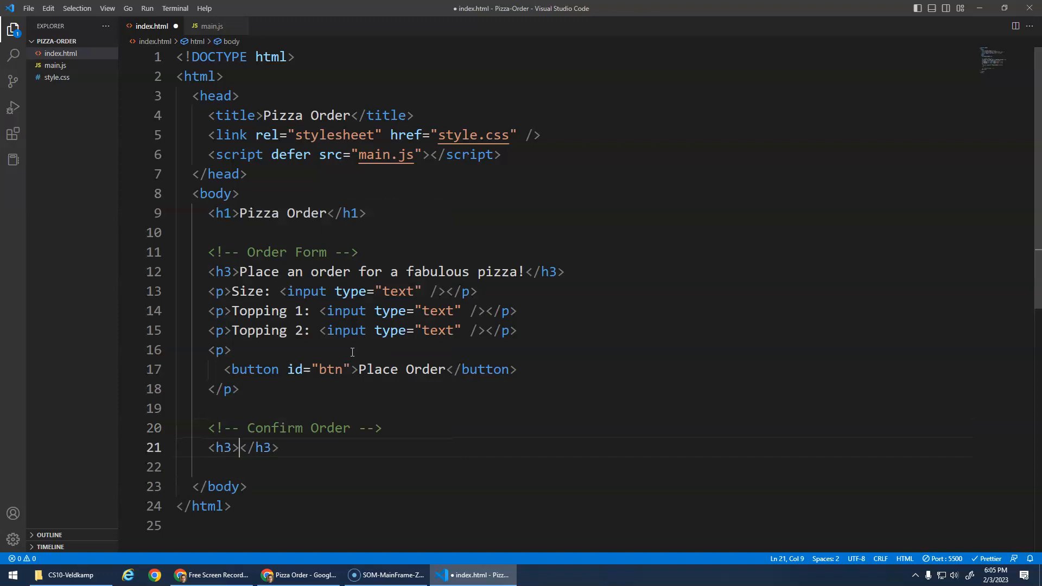
pyautogui.write('Your order')
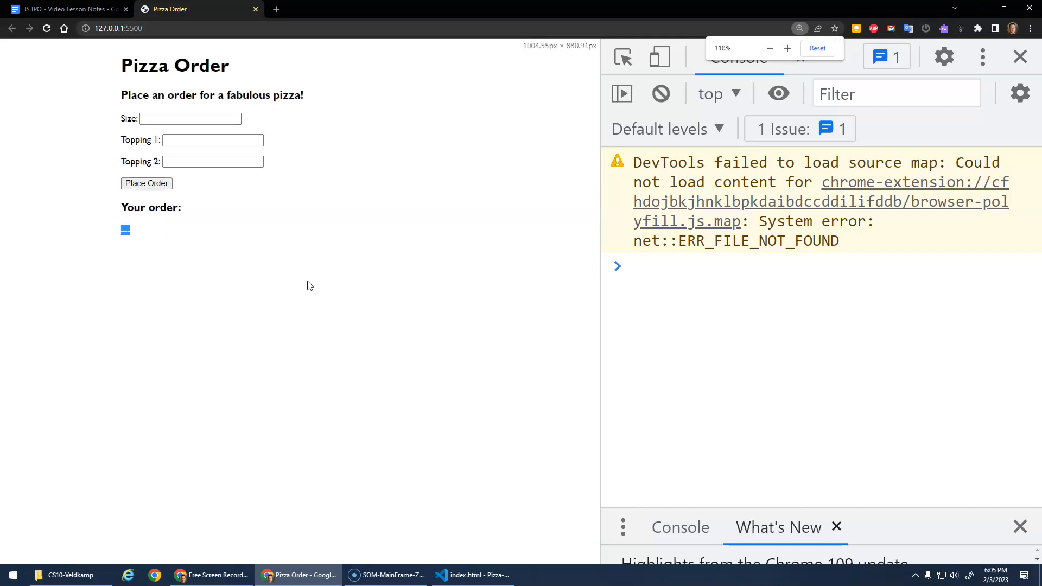
# Step: Zoom the Pizza Order page in Chrome to read the new Your order heading
pyautogui.click(788, 48)
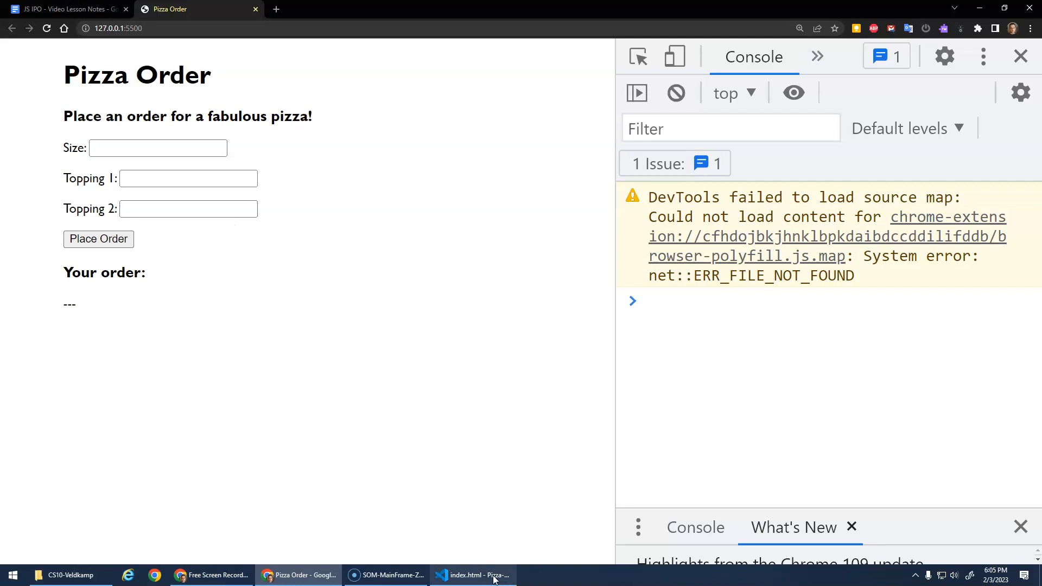
pyautogui.moveTo(472, 575)
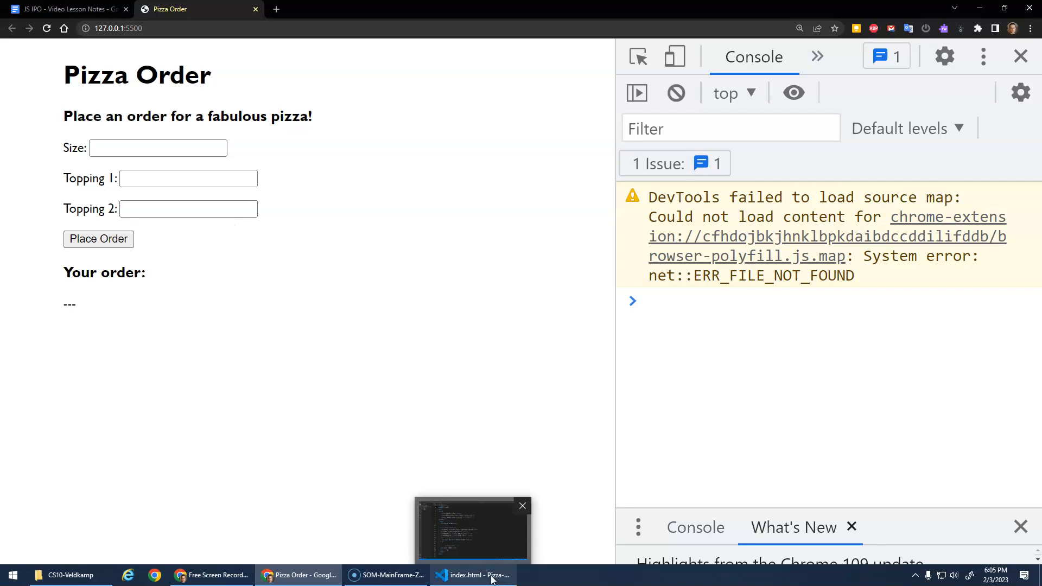
# Step: Return to VS Code and view the placeOrder function in main.js
pyautogui.click(473, 576)
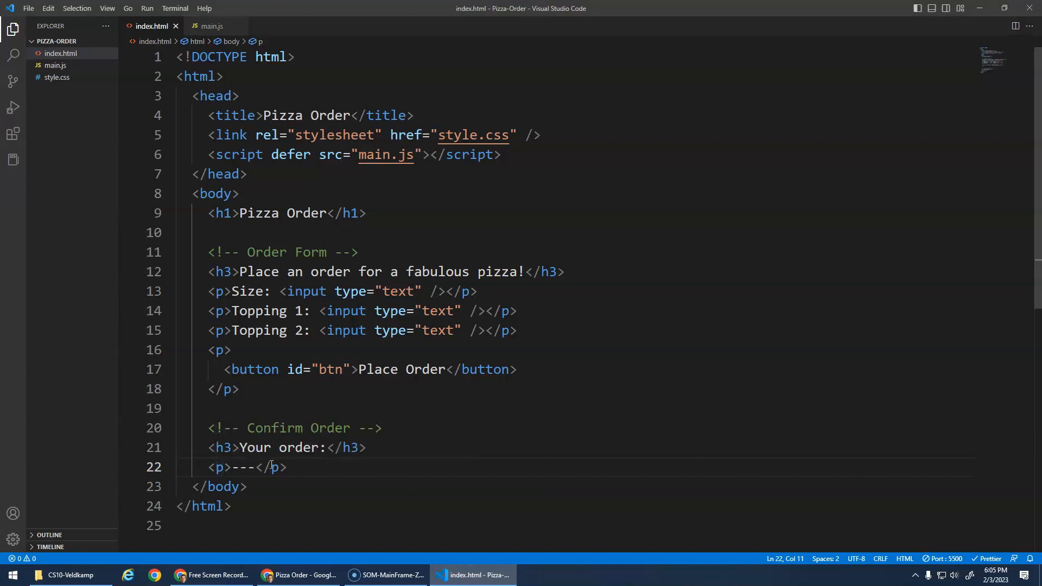
pyautogui.moveTo(272, 467)
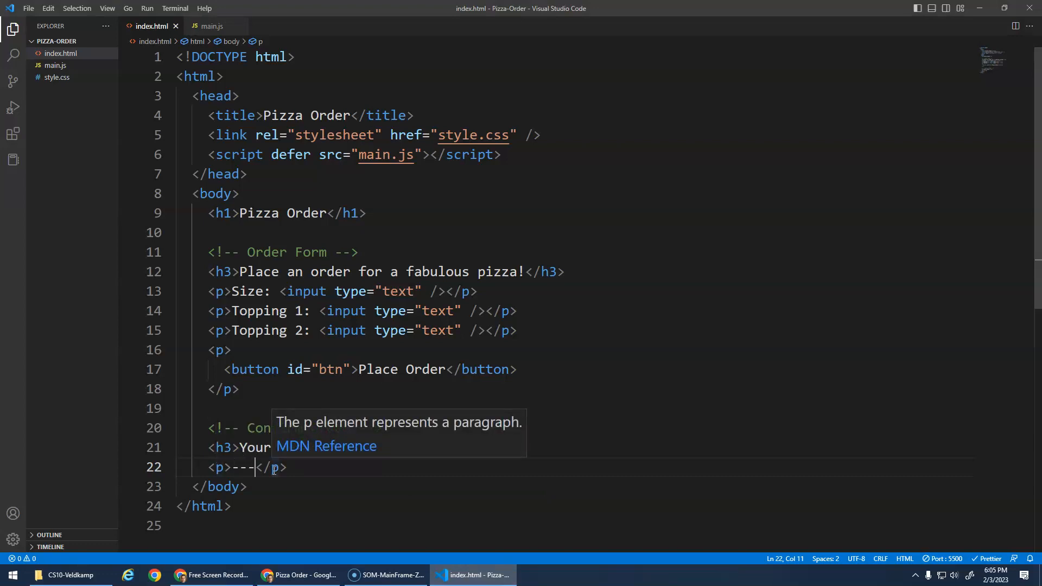
pyautogui.click(212, 27)
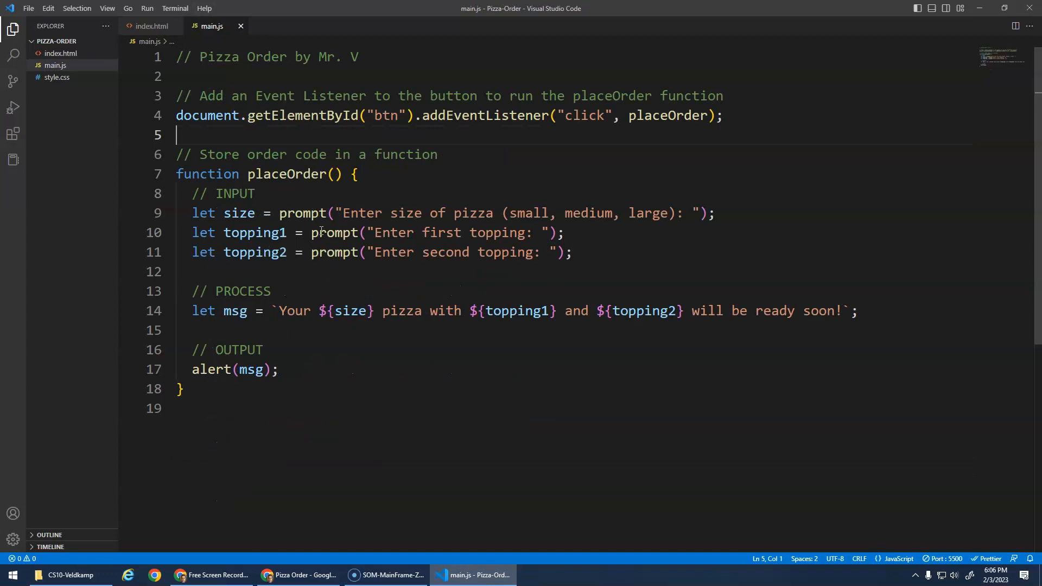
pyautogui.moveTo(232, 344)
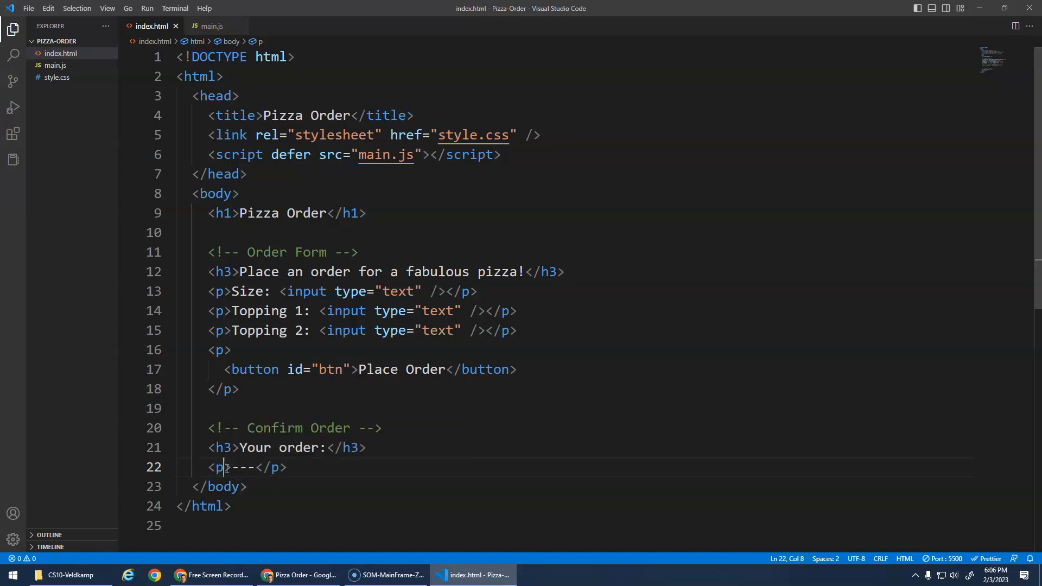
# Step: Give the confirmation paragraph id="output" and save index.html
pyautogui.write('id=""')
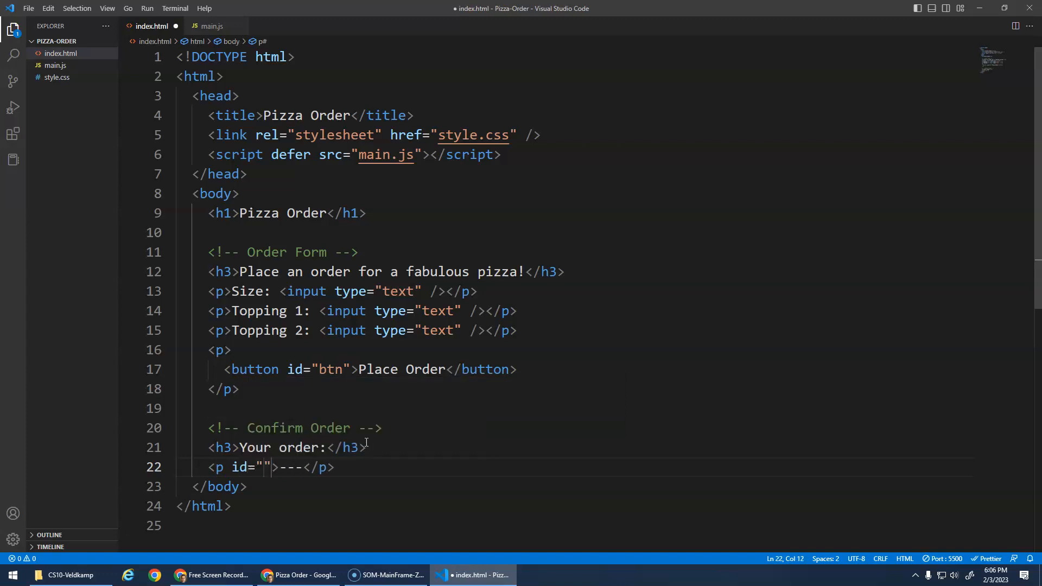
pyautogui.write('output')
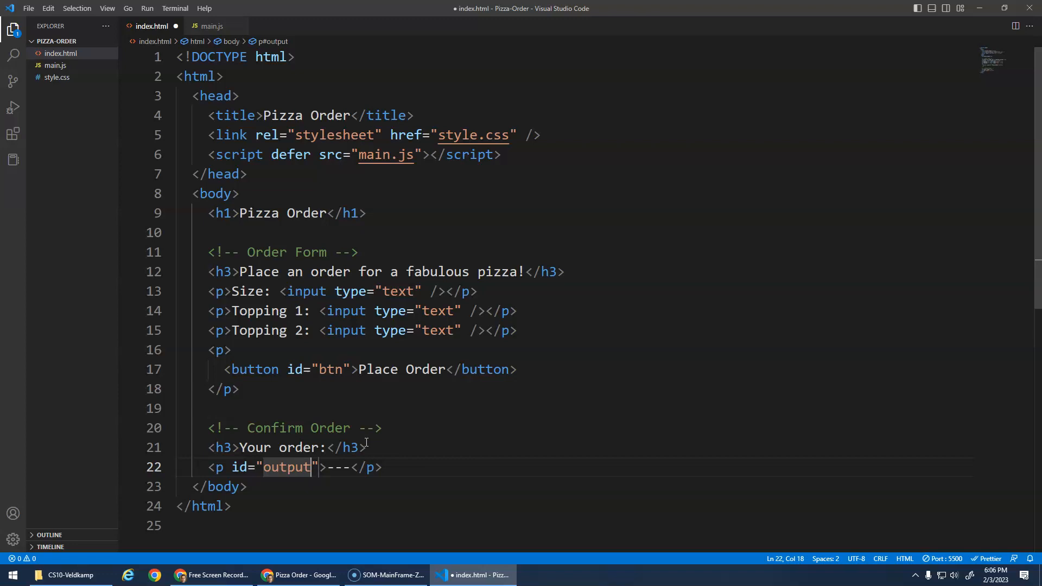
pyautogui.press('ctrl+s')
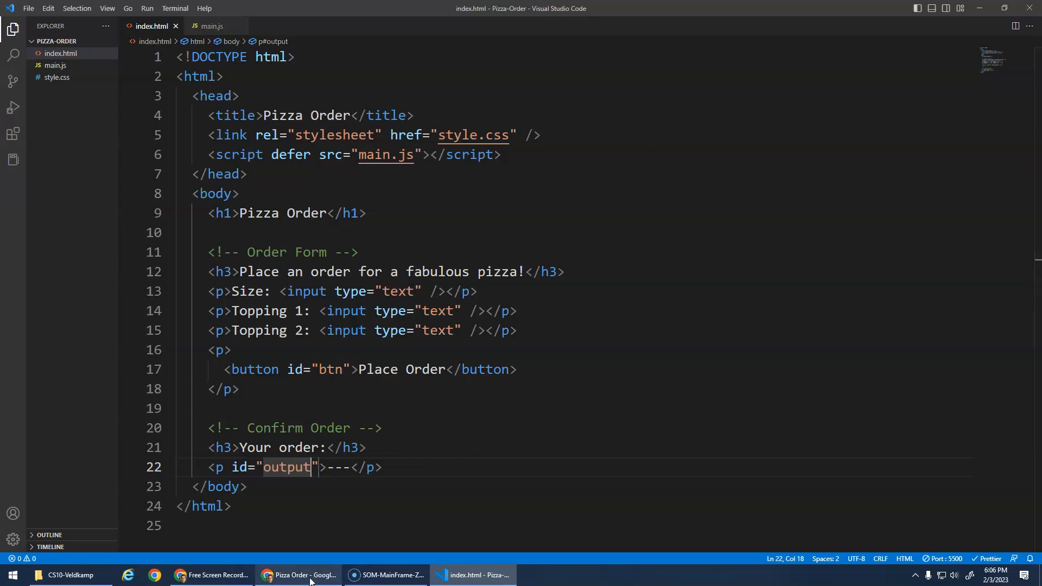
# Step: In the console, look up the output paragraph by id and read its innerHTML, returning '---'
pyautogui.click(297, 576)
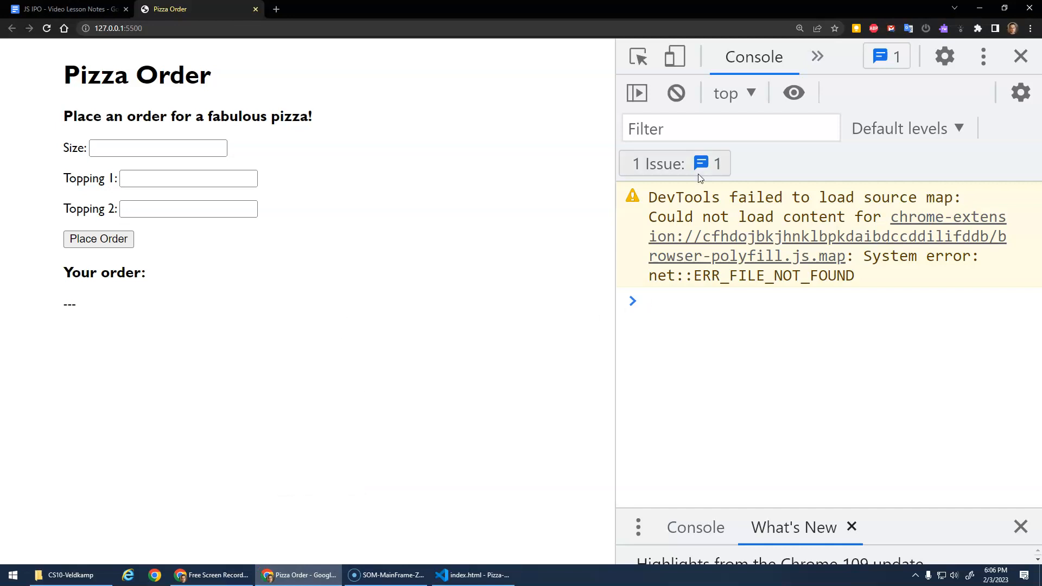
pyautogui.write('d')
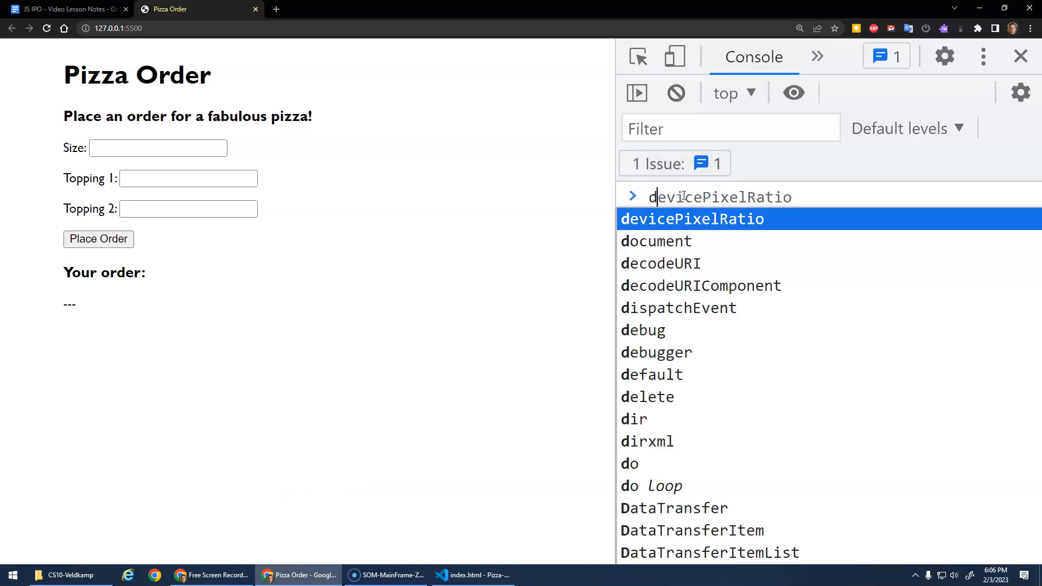
pyautogui.write('ocument.gel')
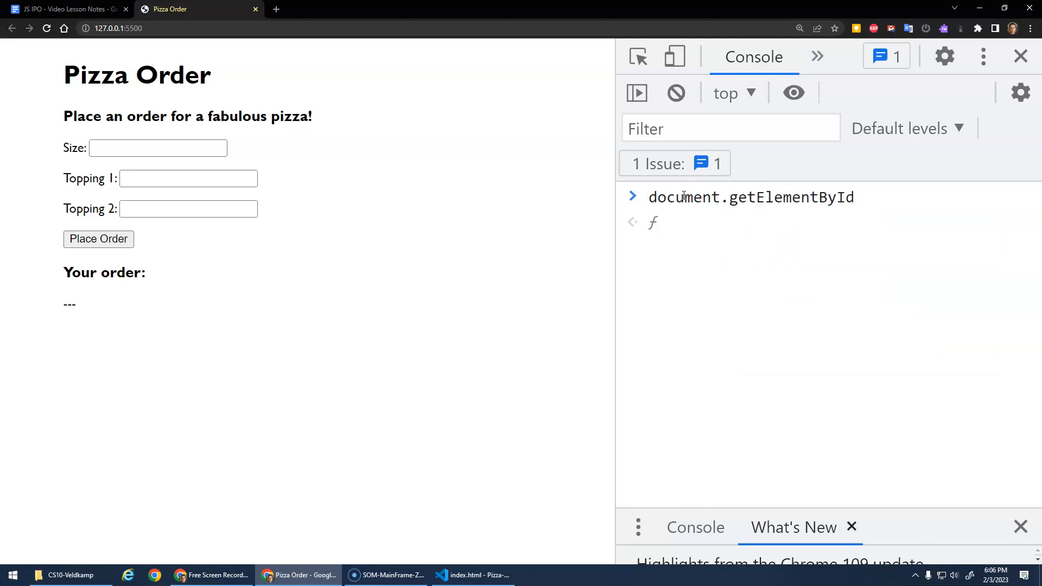
pyautogui.write('("output')
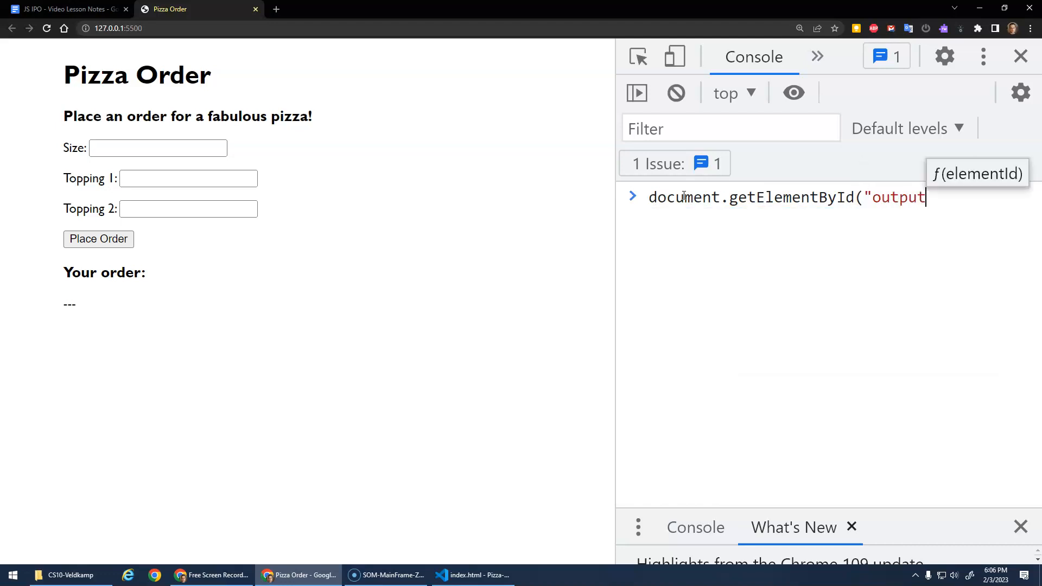
pyautogui.press('Enter')
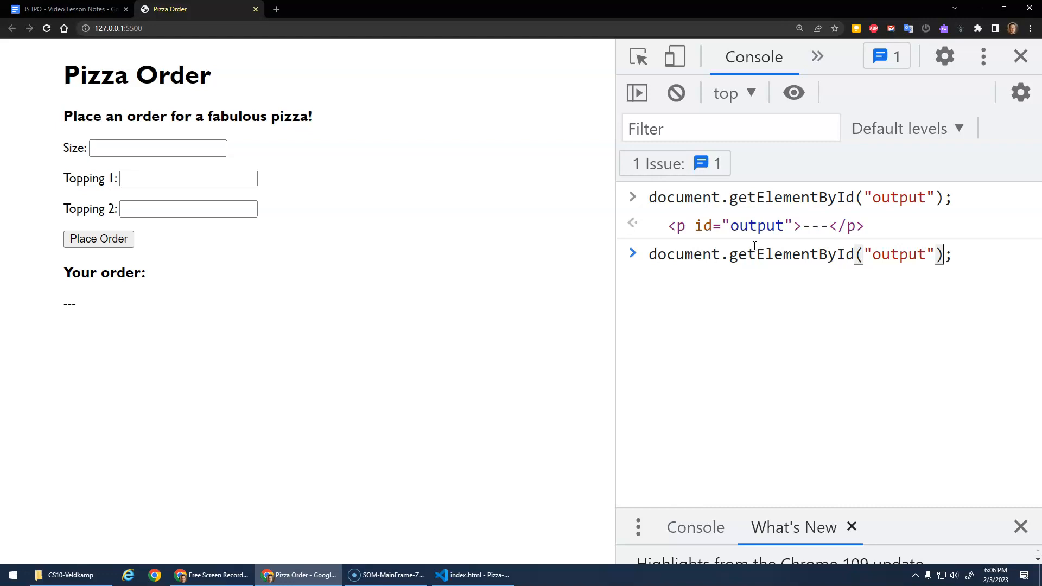
pyautogui.write('.innerHT')
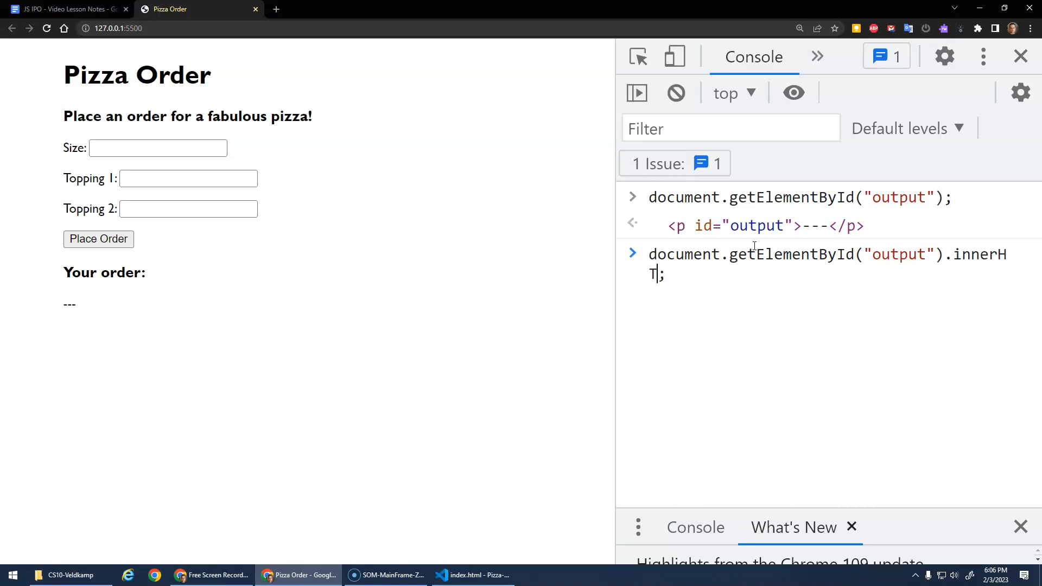
pyautogui.write('ML')
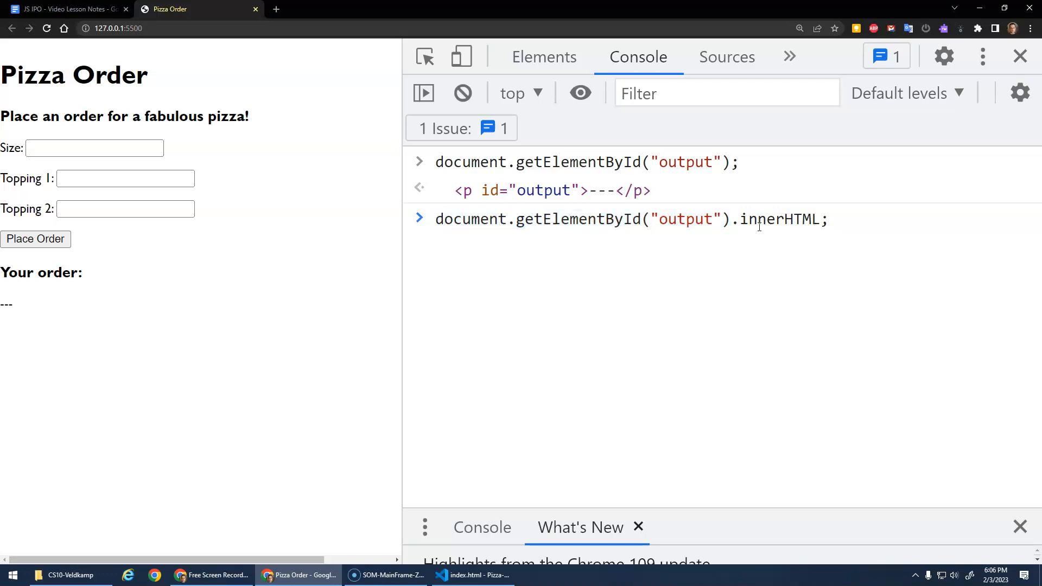
pyautogui.press('Enter')
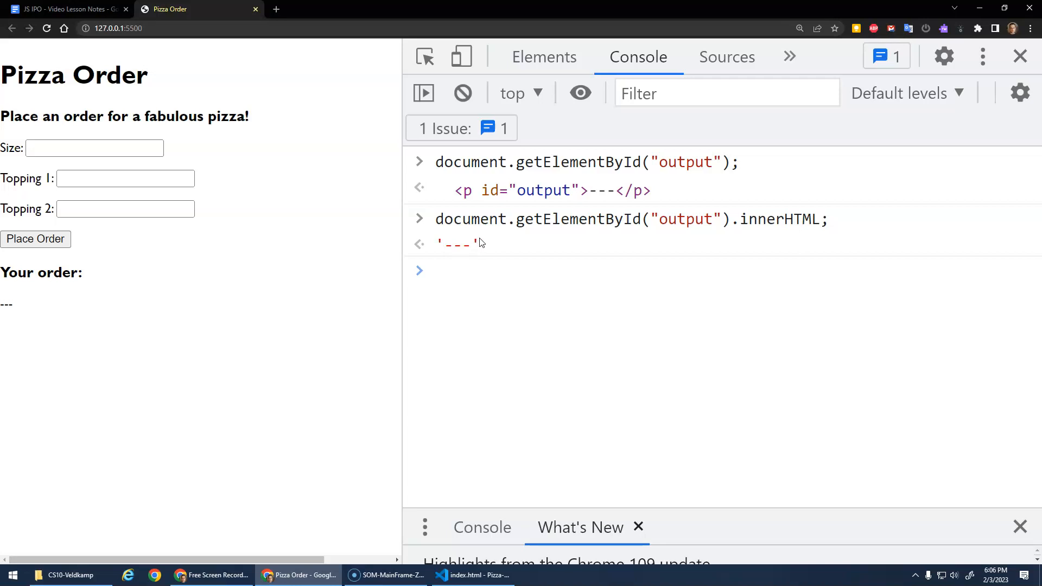
# Step: Begin a new console line document.getElementById("output").innerHTML for an assignment
pyautogui.click(435, 271)
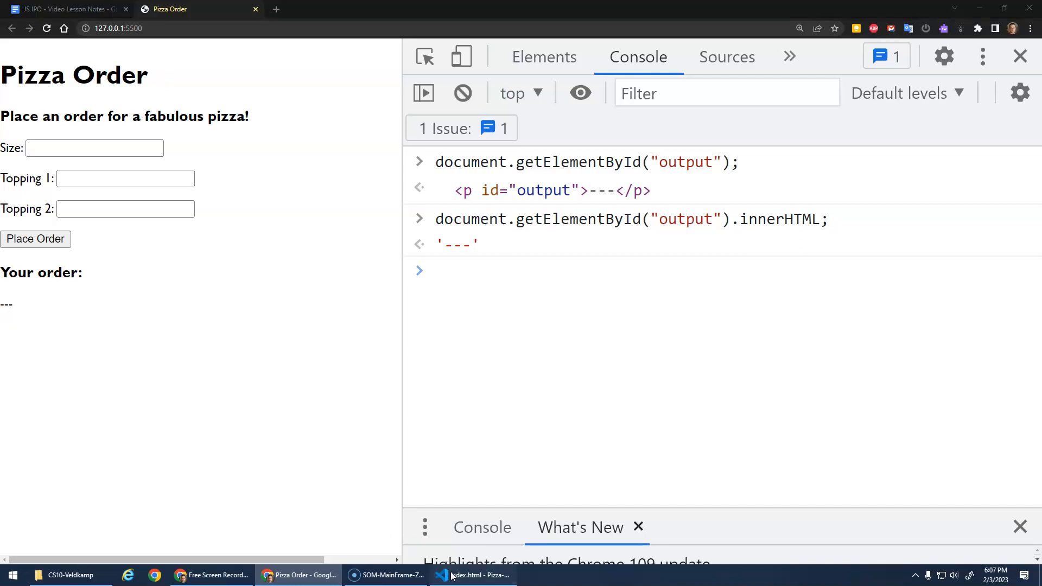
pyautogui.click(472, 576)
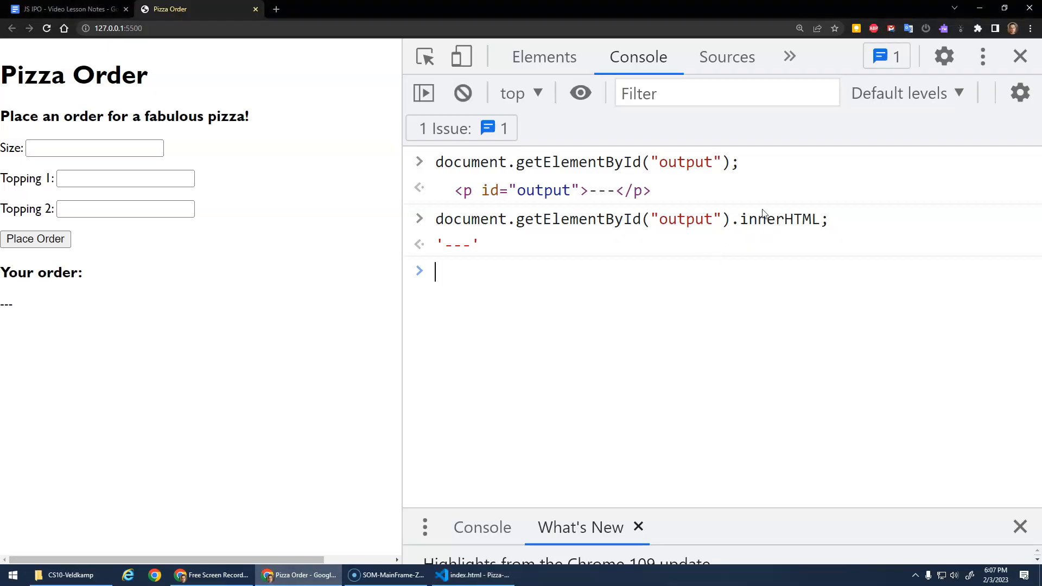
pyautogui.moveTo(614, 219)
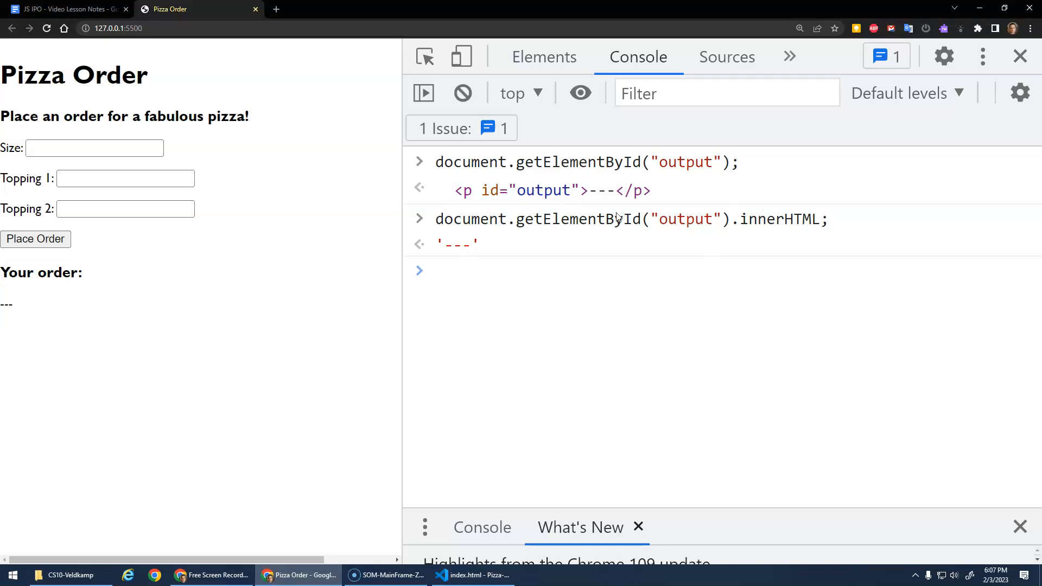
pyautogui.click(457, 270)
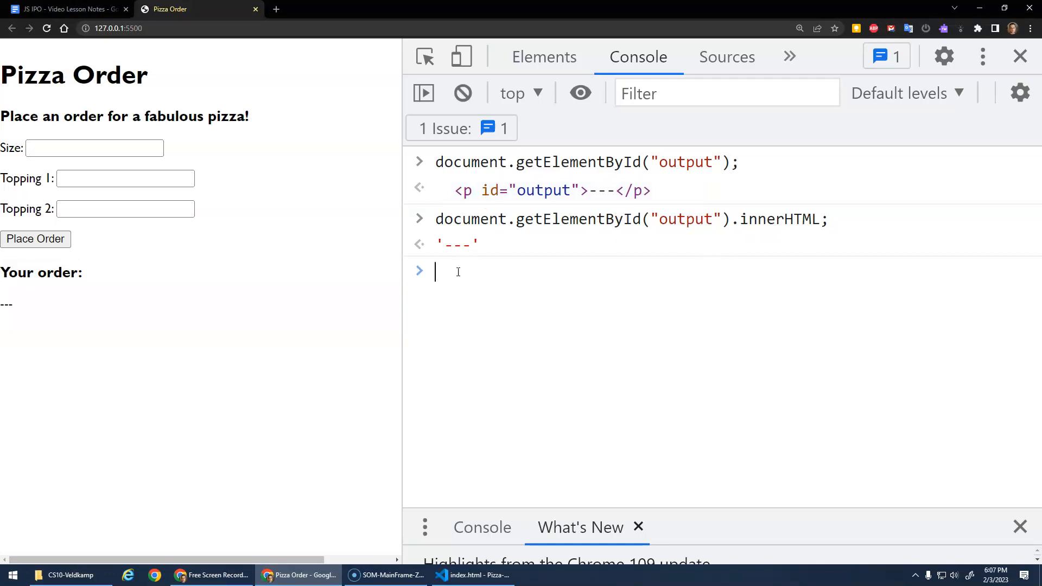
pyautogui.write('document.getElementById("output").innerHTML;')
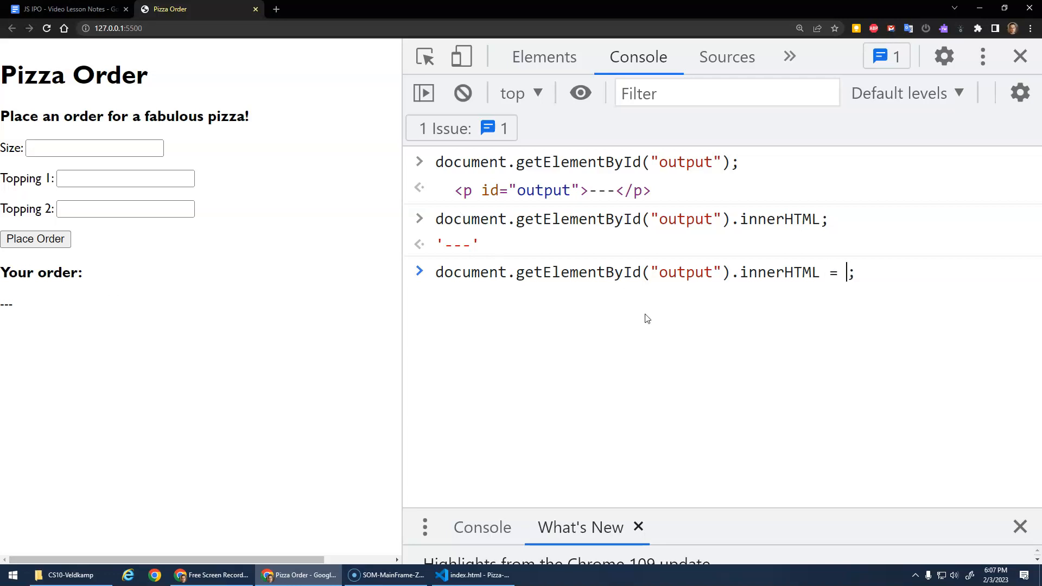
# Step: Assign "Hello" to the output paragraph's innerHTML so the page text changes from --- to Hello
pyautogui.click(473, 576)
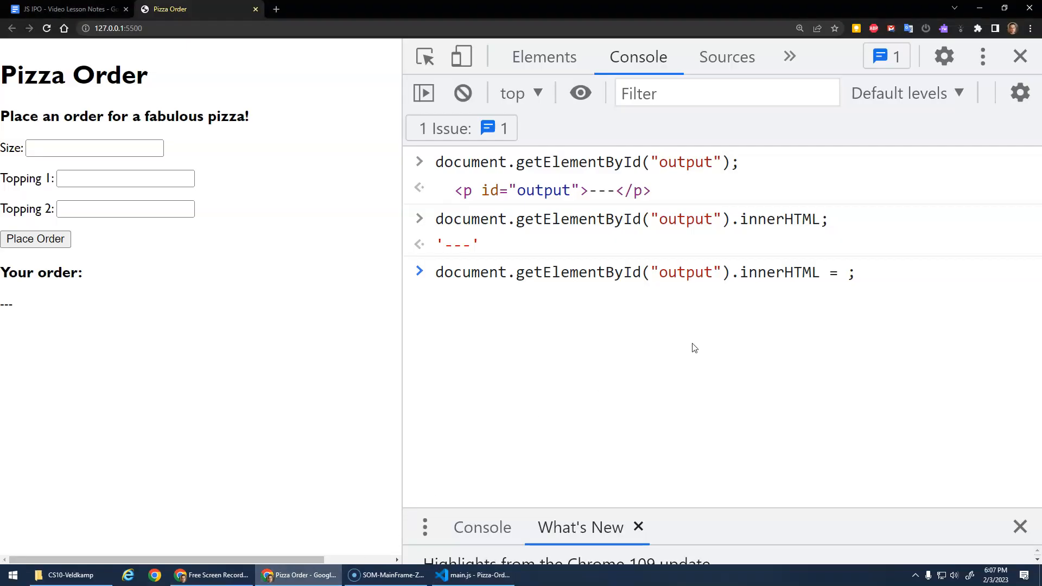
pyautogui.write('"')
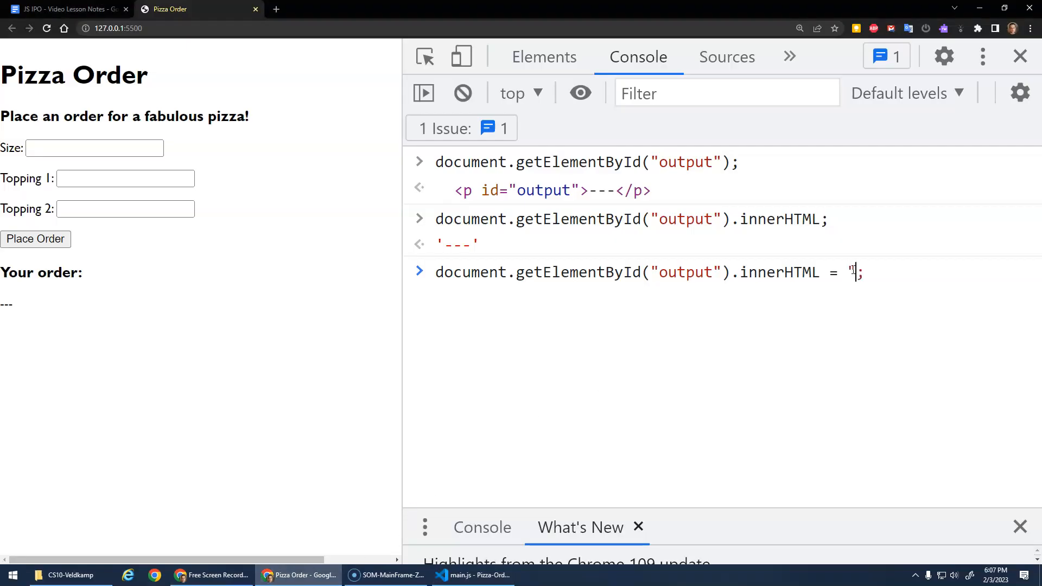
pyautogui.write('Hello')
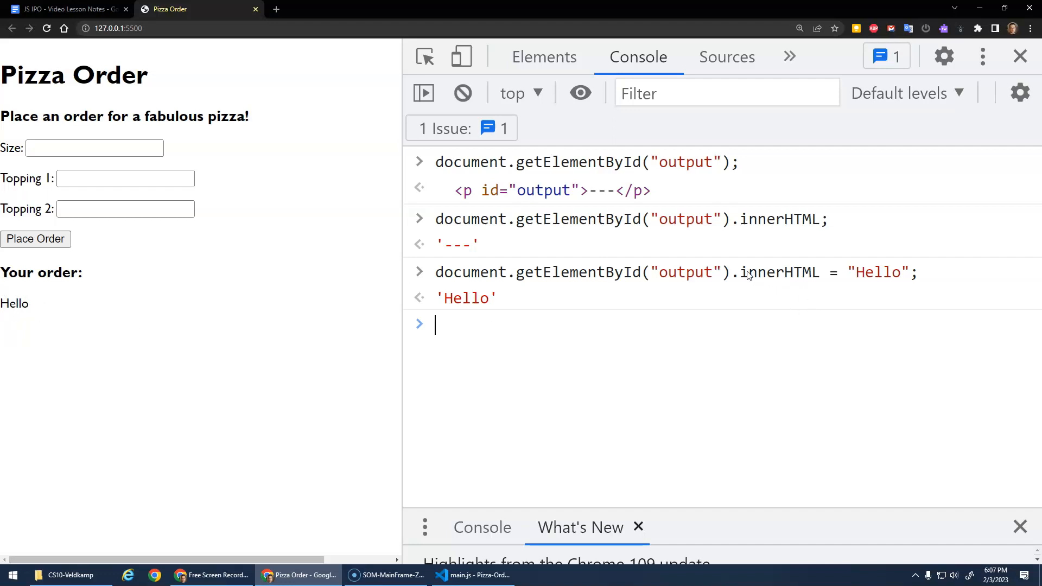
pyautogui.doubleClick(779, 272)
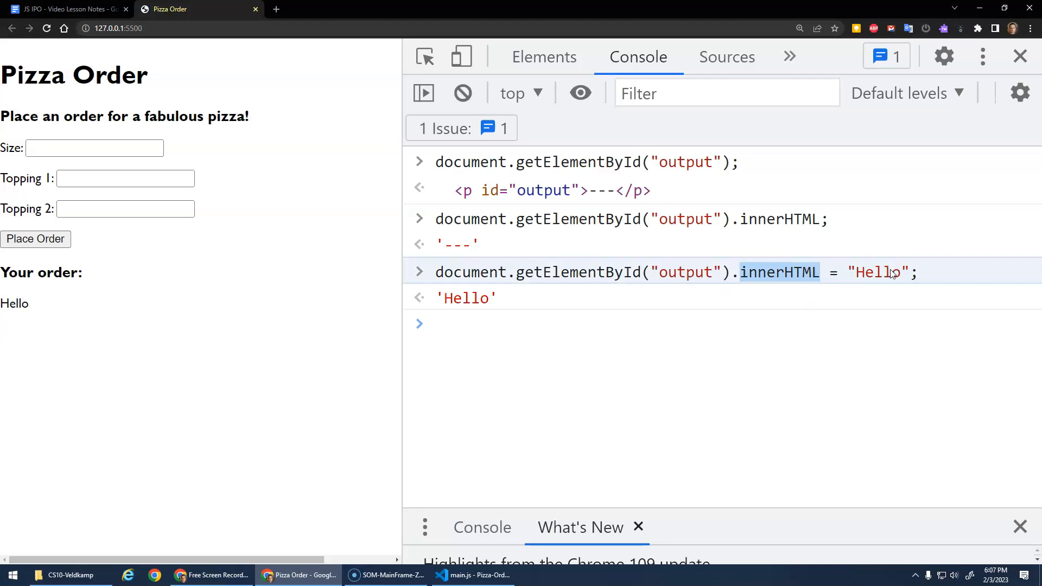
pyautogui.click(473, 576)
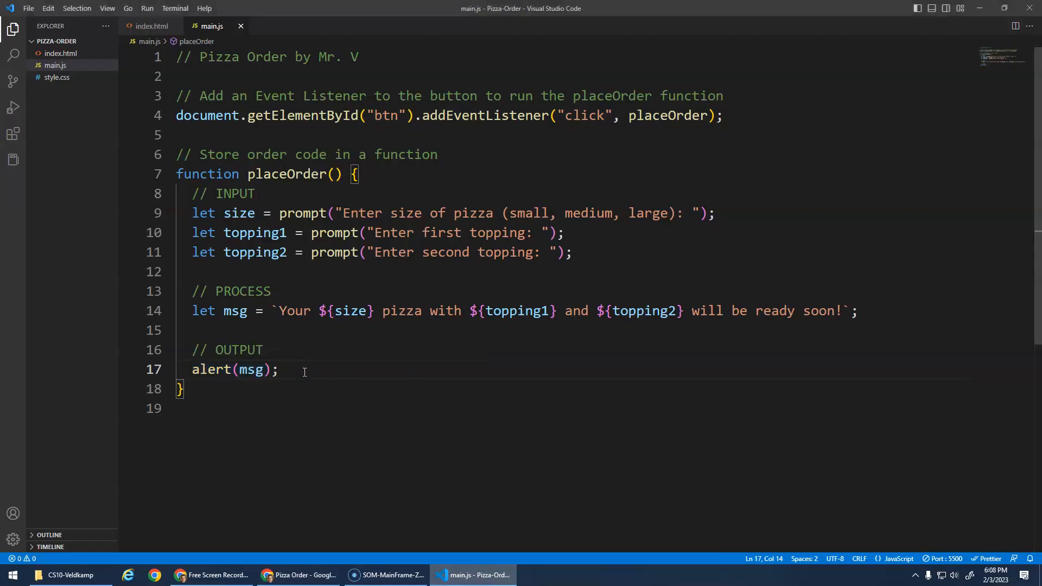
# Step: Replace alert(msg) with document.getElementById("output").innerHTML = msg; and save main.js
pyautogui.write('document.getElementById(')
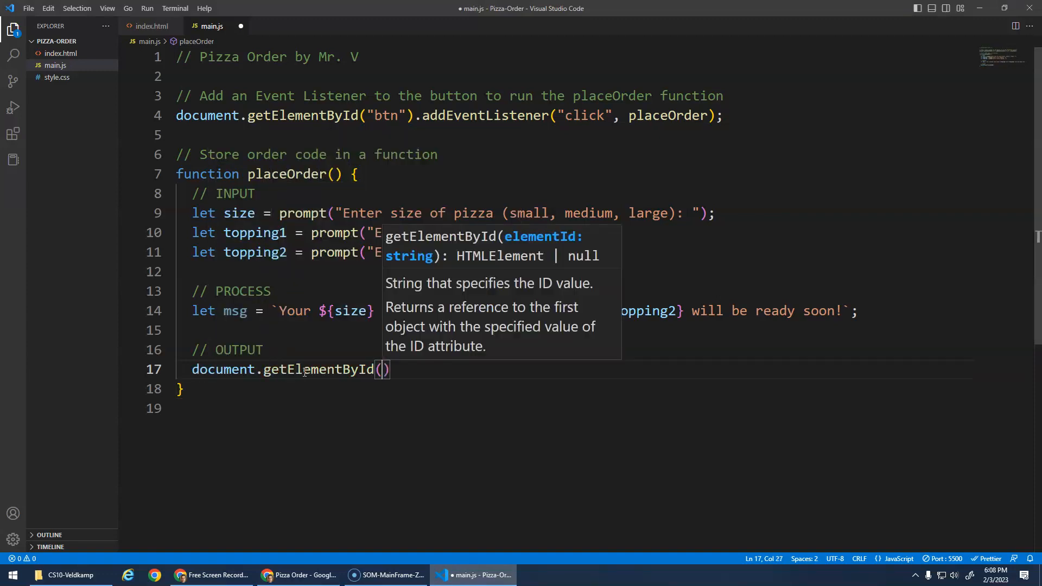
pyautogui.write('"output").innerHTML =')
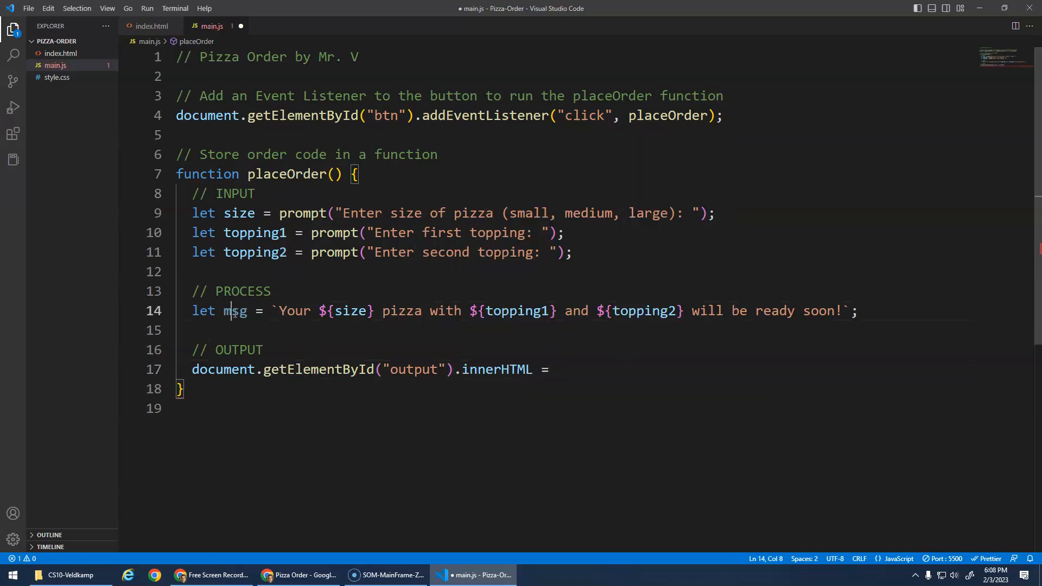
pyautogui.write('m')
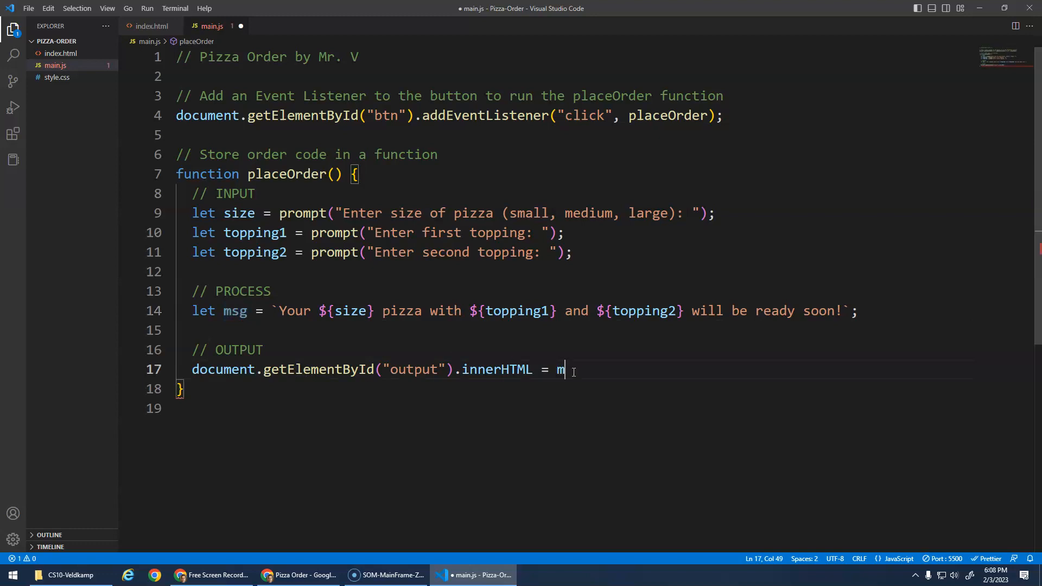
pyautogui.write('sg;')
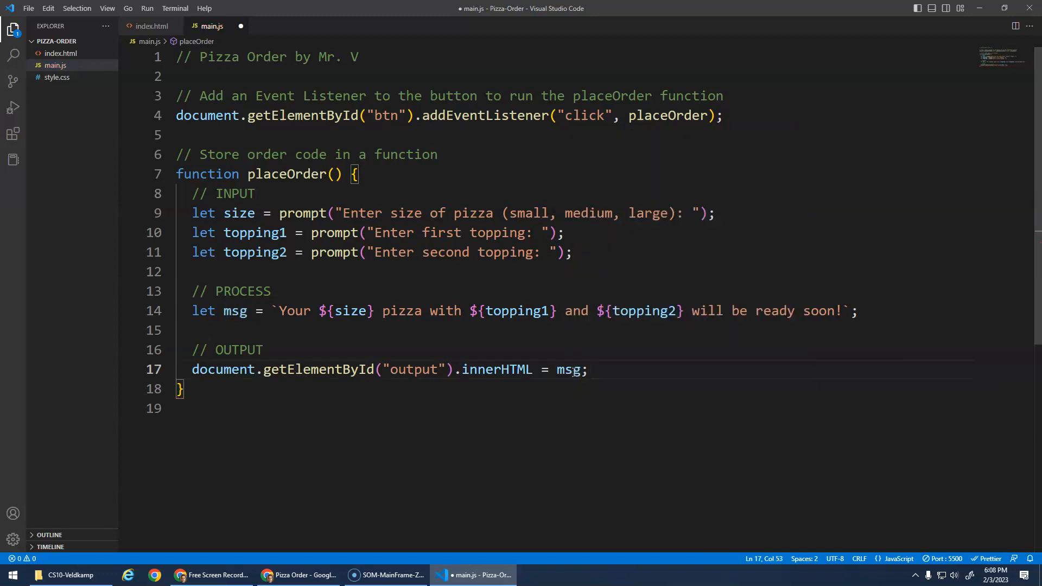
pyautogui.press('ctrl+s')
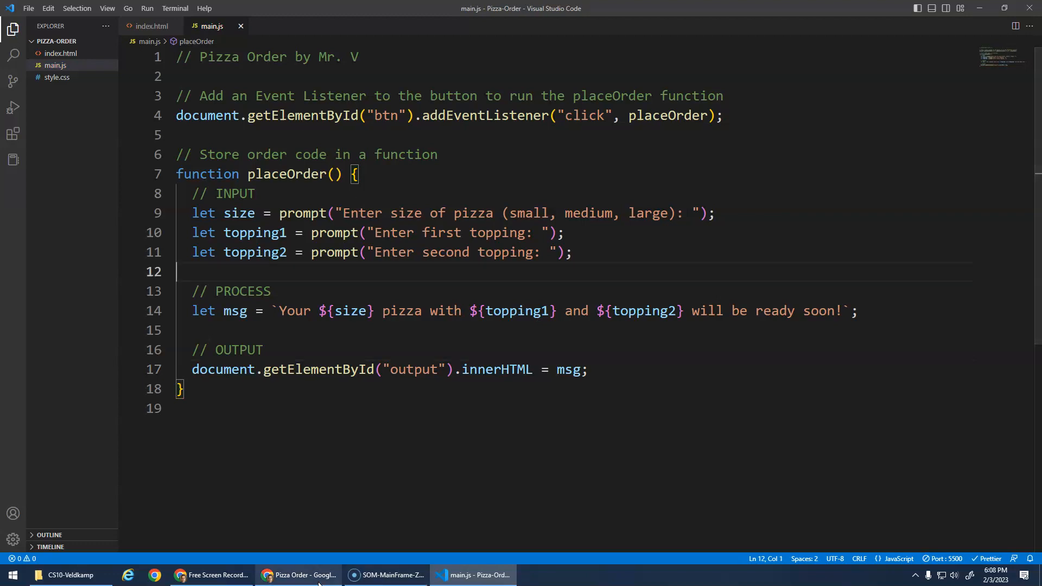
# Step: Place an order entering Large, Cheese and Bacon in the prompts so the message appears on the page
pyautogui.click(297, 575)
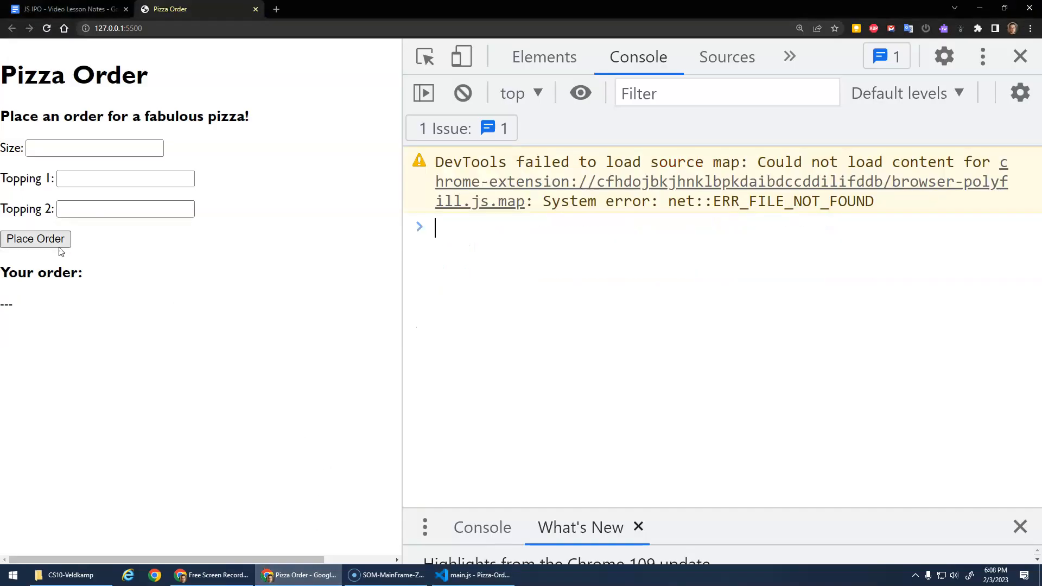
pyautogui.click(35, 239)
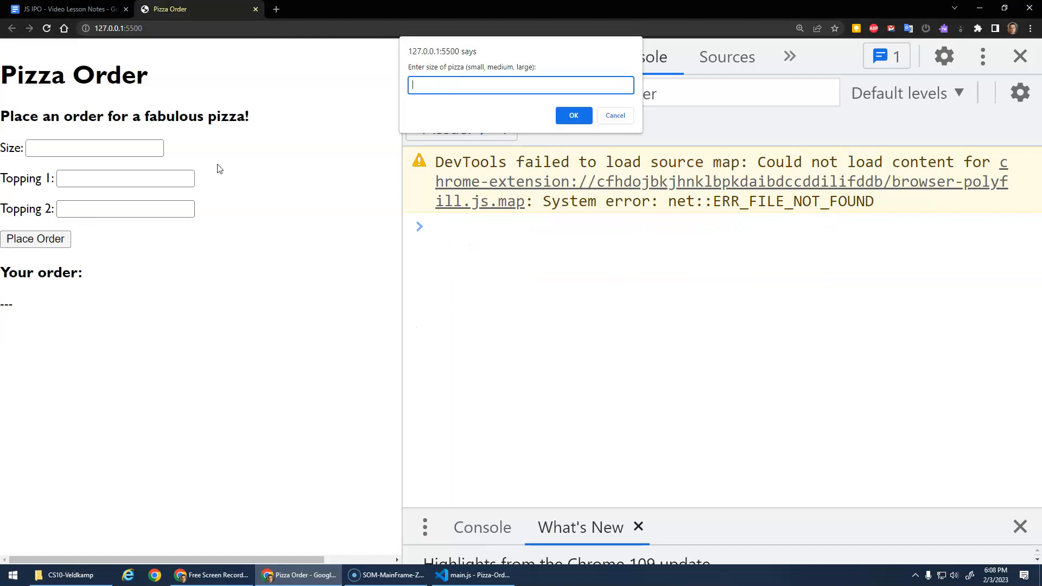
pyautogui.click(573, 115)
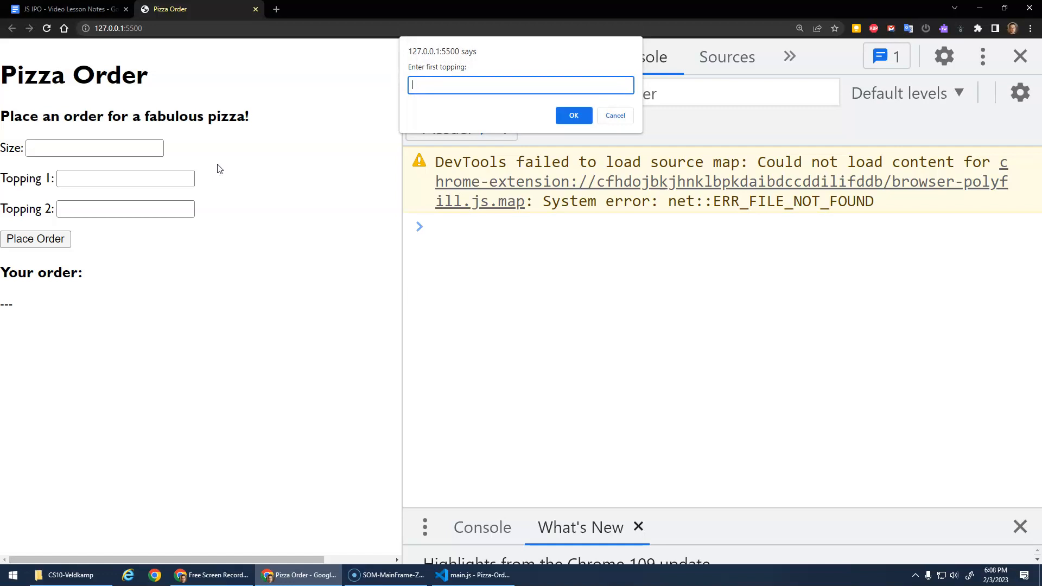
pyautogui.click(572, 115)
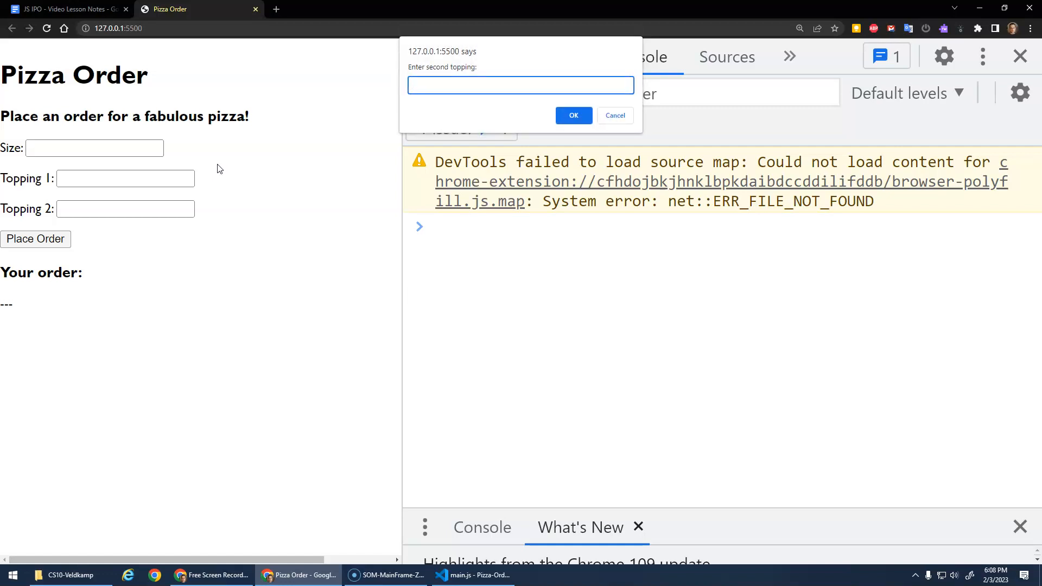
pyautogui.write('b')
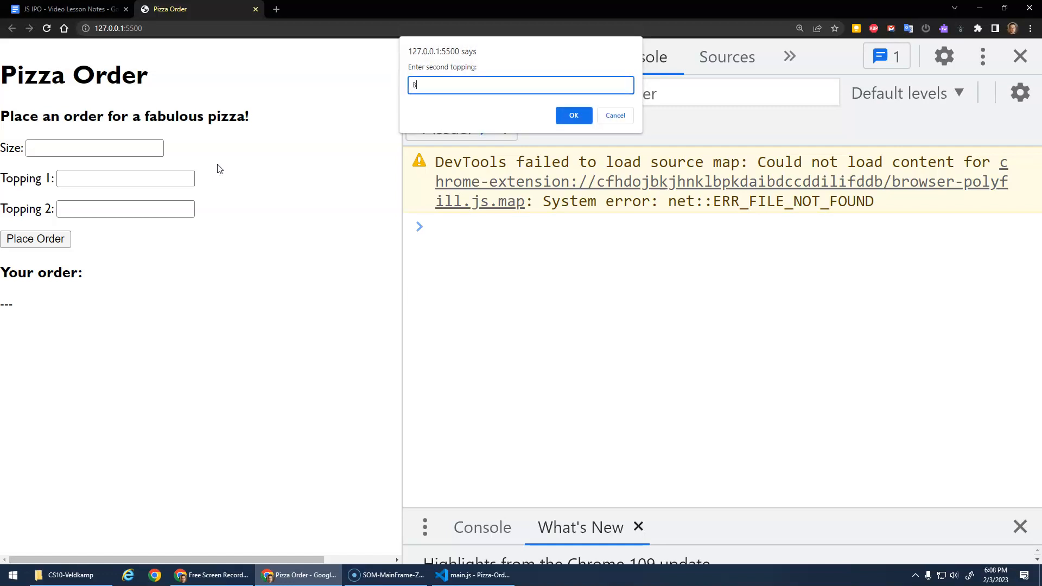
pyautogui.click(572, 115)
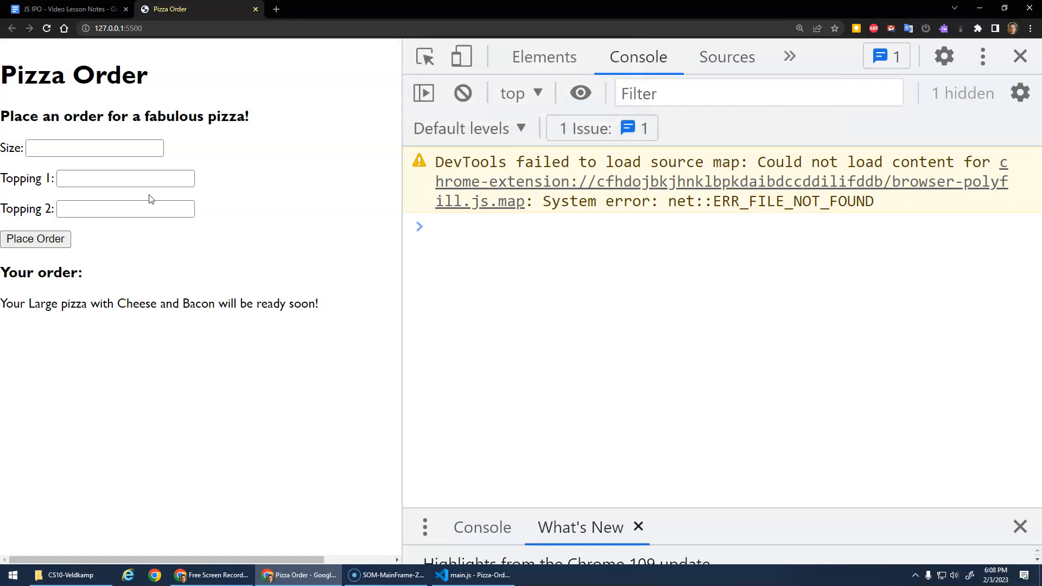
pyautogui.moveTo(227, 307)
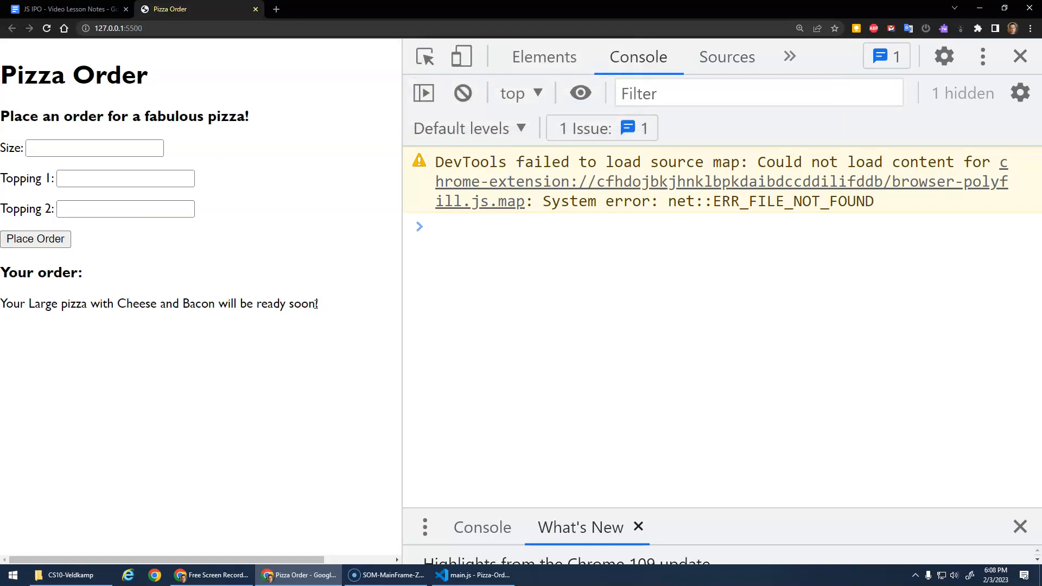
# Step: Select the order message on the page and inspect the p#output element in the Elements tab
pyautogui.moveTo(2, 304); pyautogui.dragTo(318, 304)
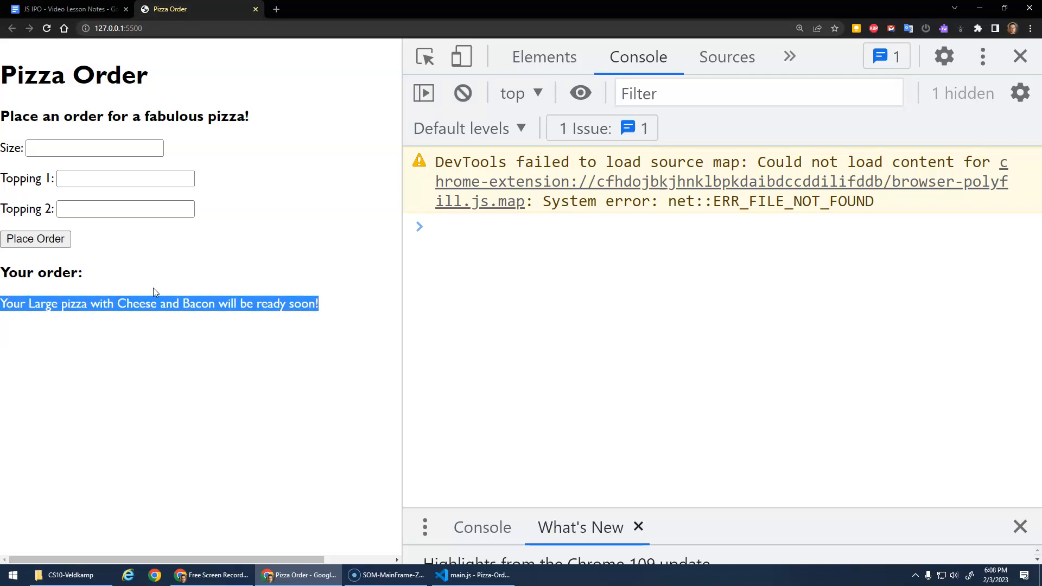
pyautogui.click(544, 56)
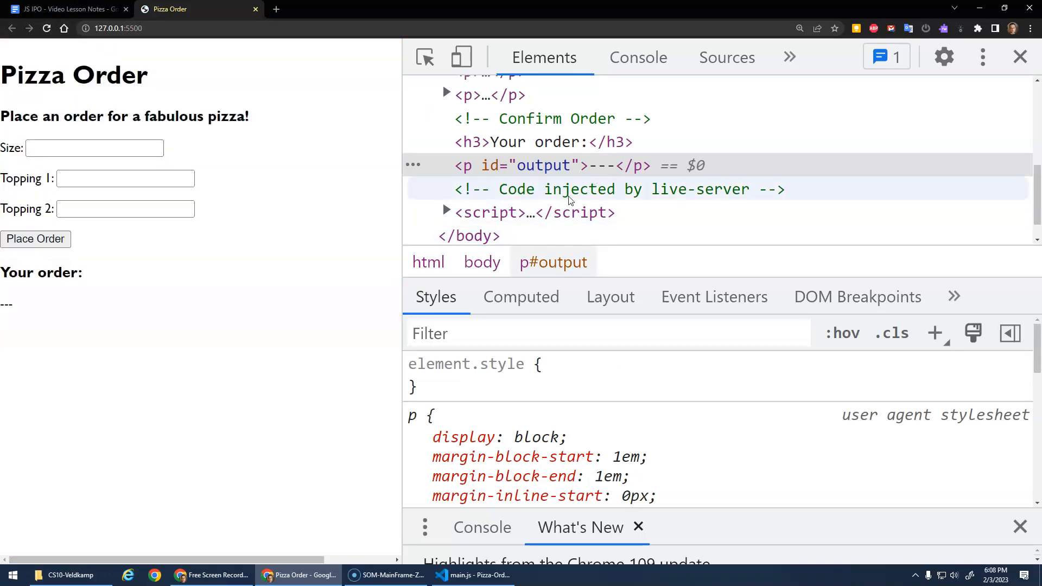
# Step: Review the prompt calls in main.js, glance at the page's size field, then show index.html's form markup
pyautogui.click(472, 575)
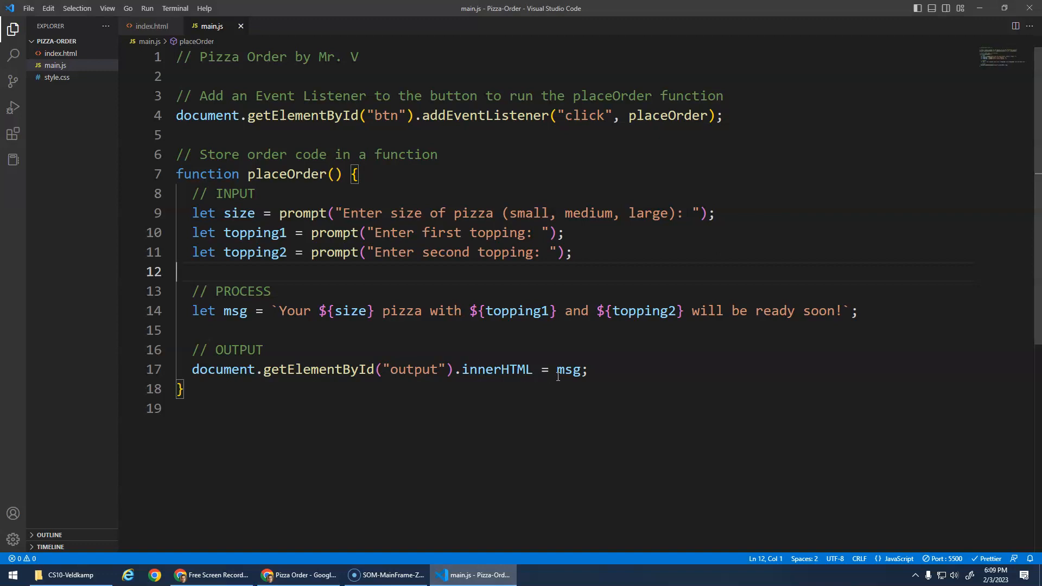
pyautogui.doubleClick(497, 369)
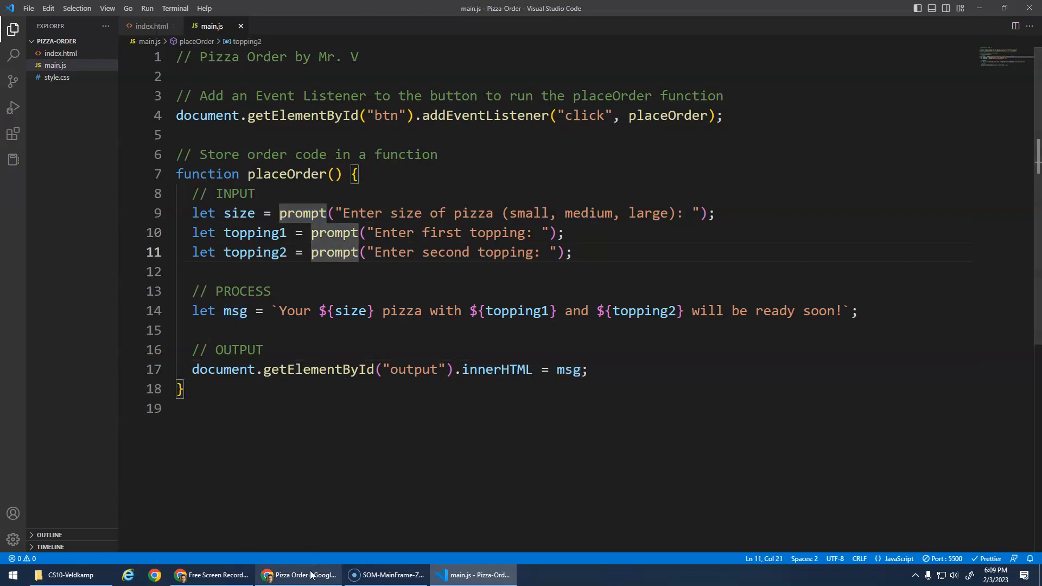
pyautogui.click(297, 575)
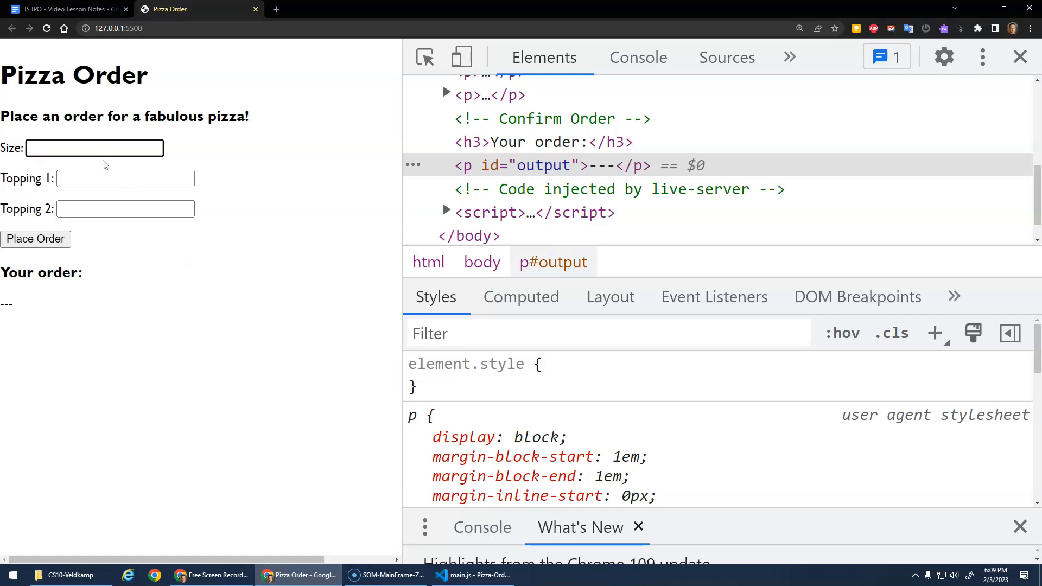
pyautogui.click(125, 208)
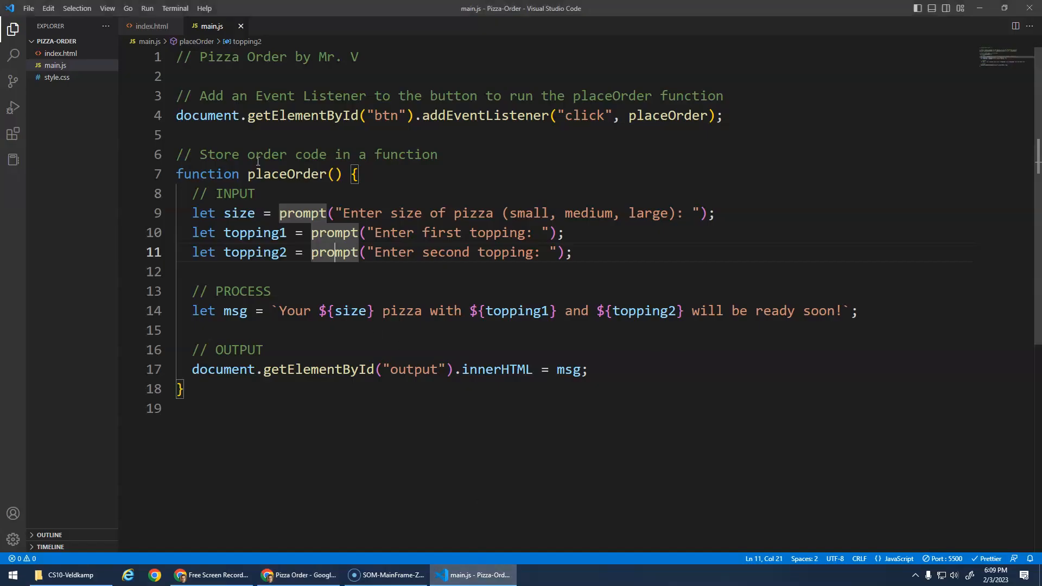
pyautogui.click(152, 26)
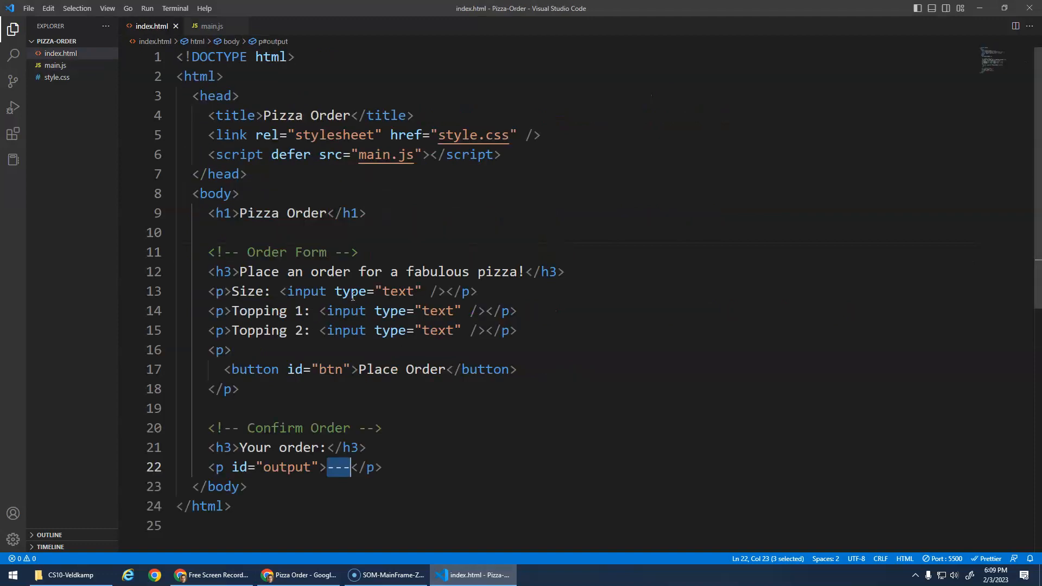
# Step: Add value="medium", value="pepperoni" and value="mushrooms" to the size and topping input tags
pyautogui.click(420, 291)
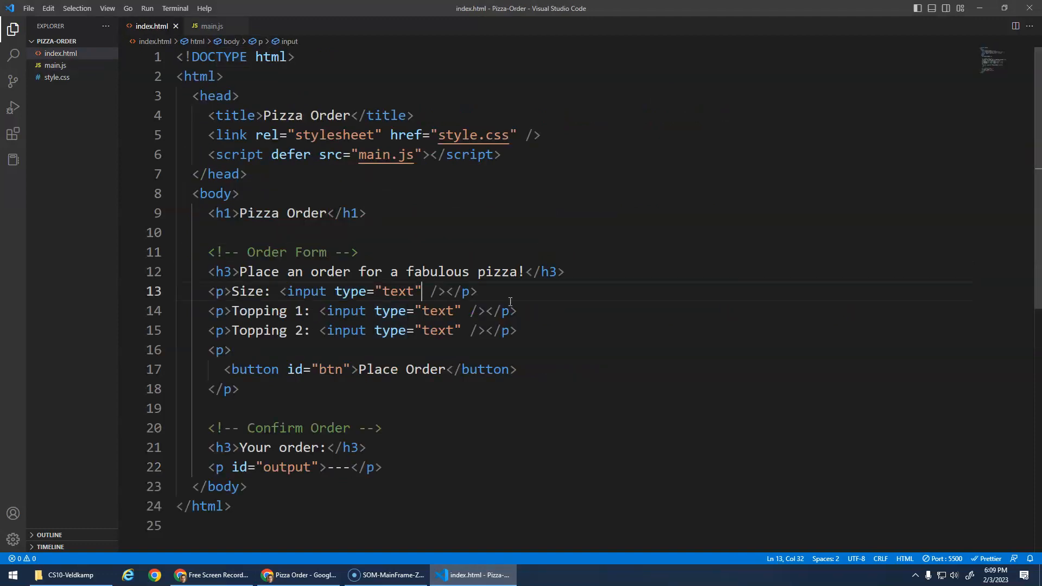
pyautogui.write('value="')
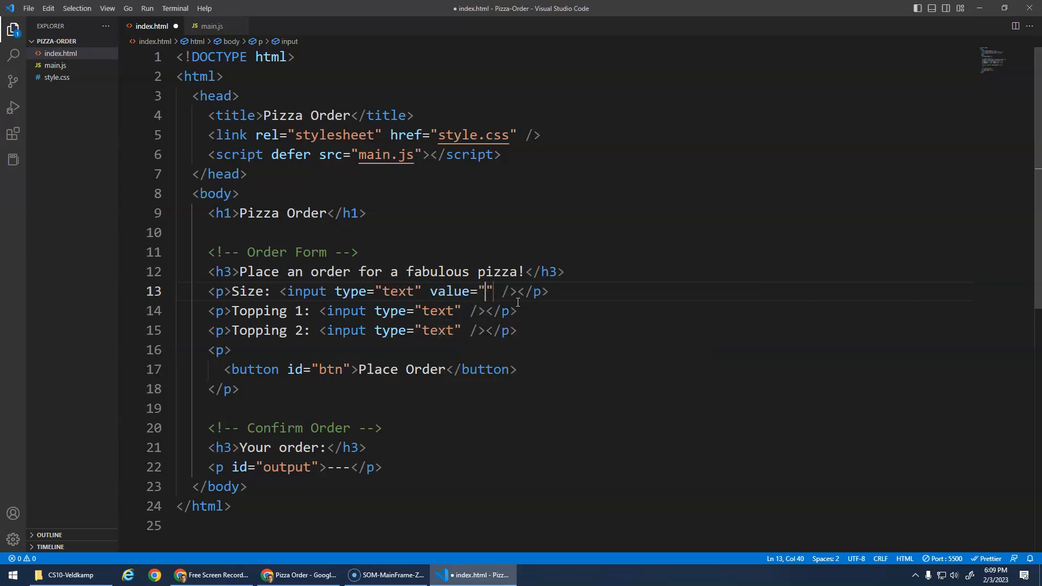
pyautogui.write('me')
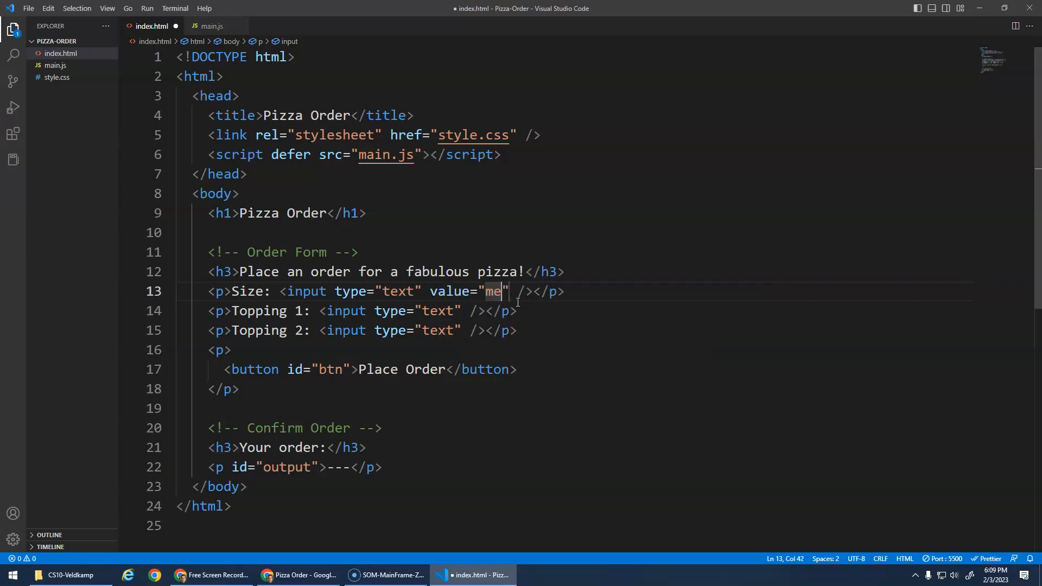
pyautogui.write('dium')
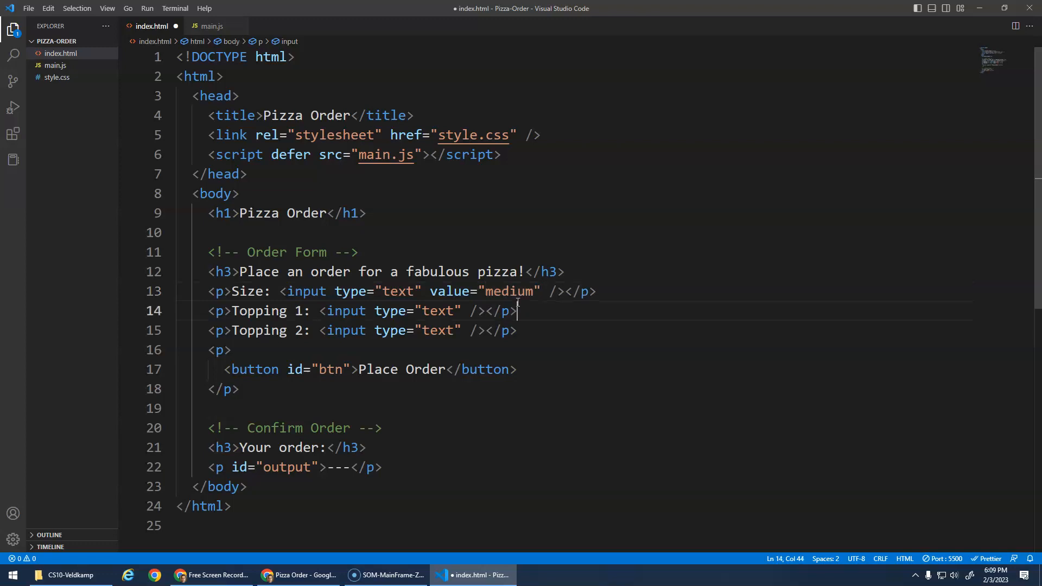
pyautogui.click(461, 311)
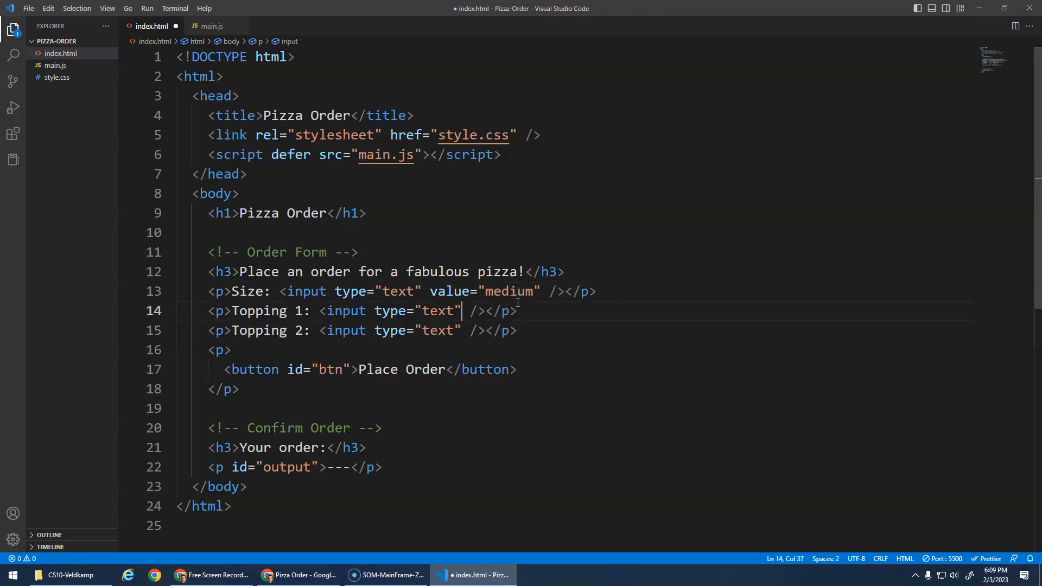
pyautogui.write('value="pe')
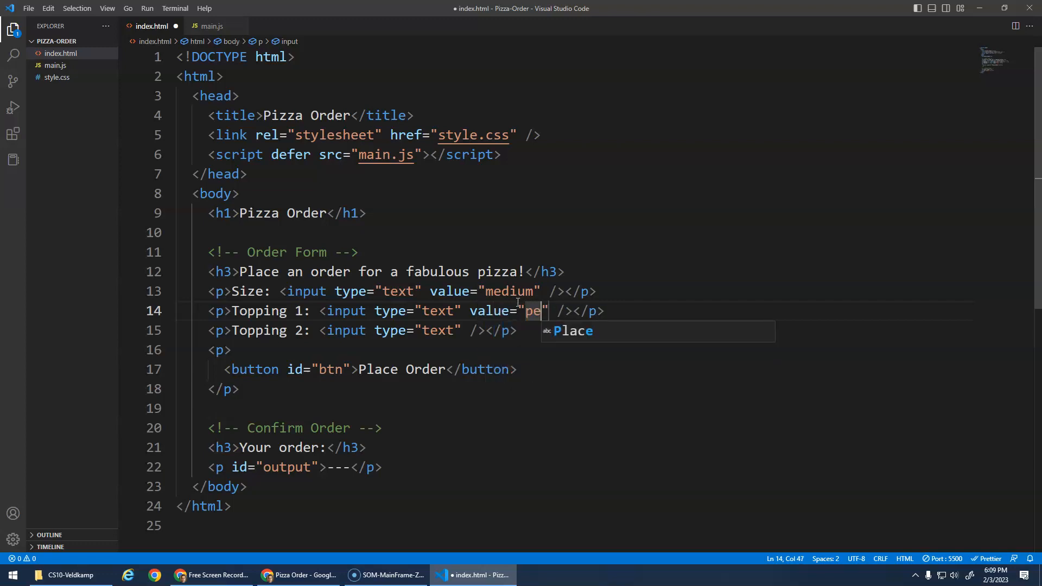
pyautogui.write('pe')
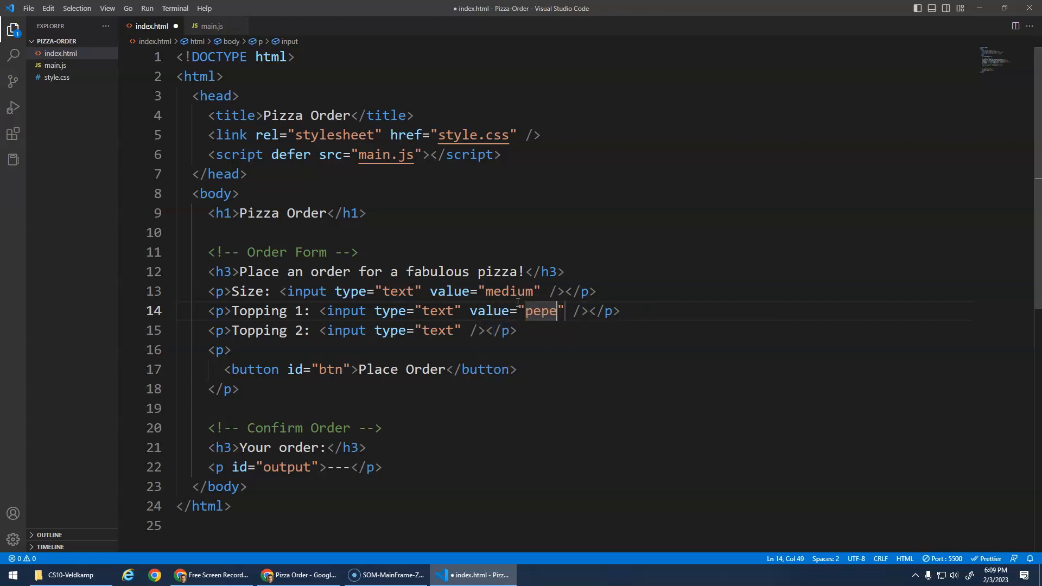
pyautogui.write('pperoni')
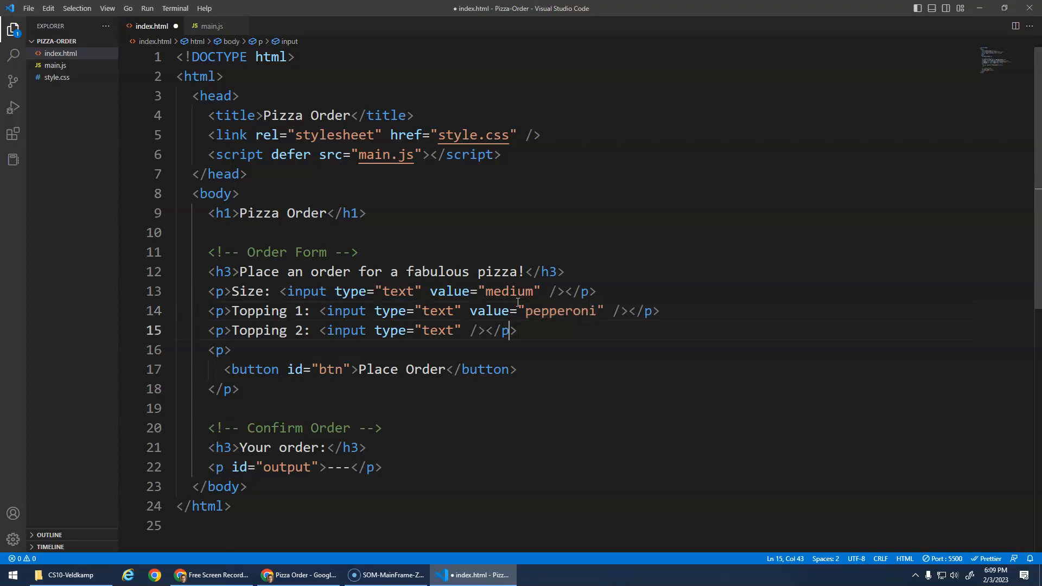
pyautogui.write('vl')
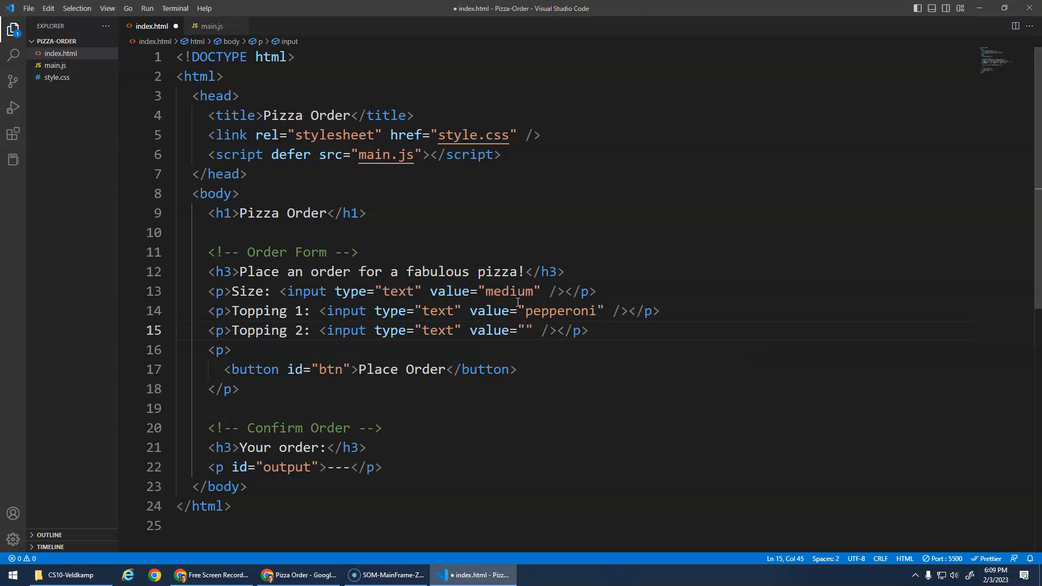
pyautogui.write('mushroom')
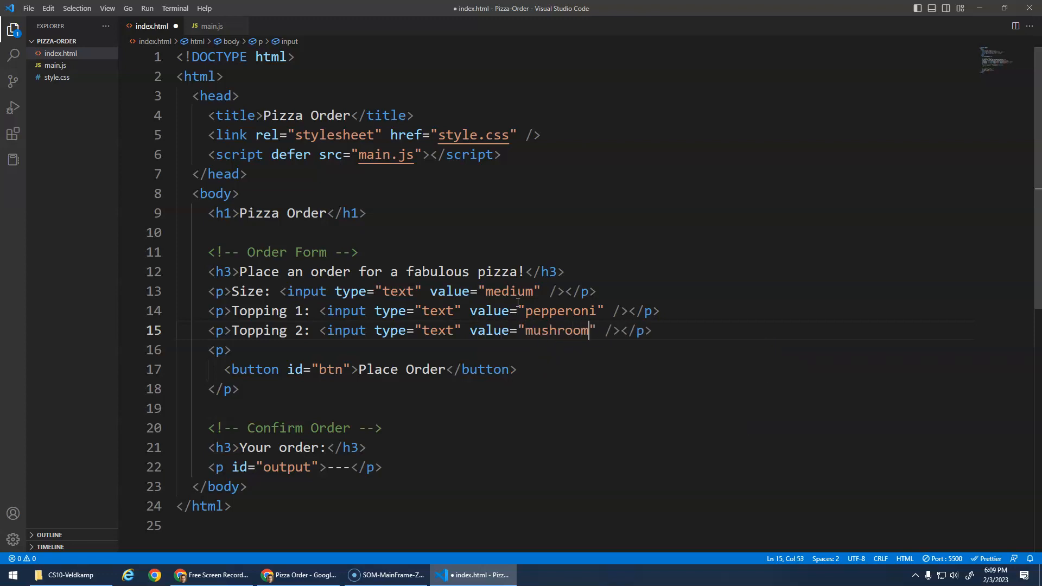
pyautogui.write('s')
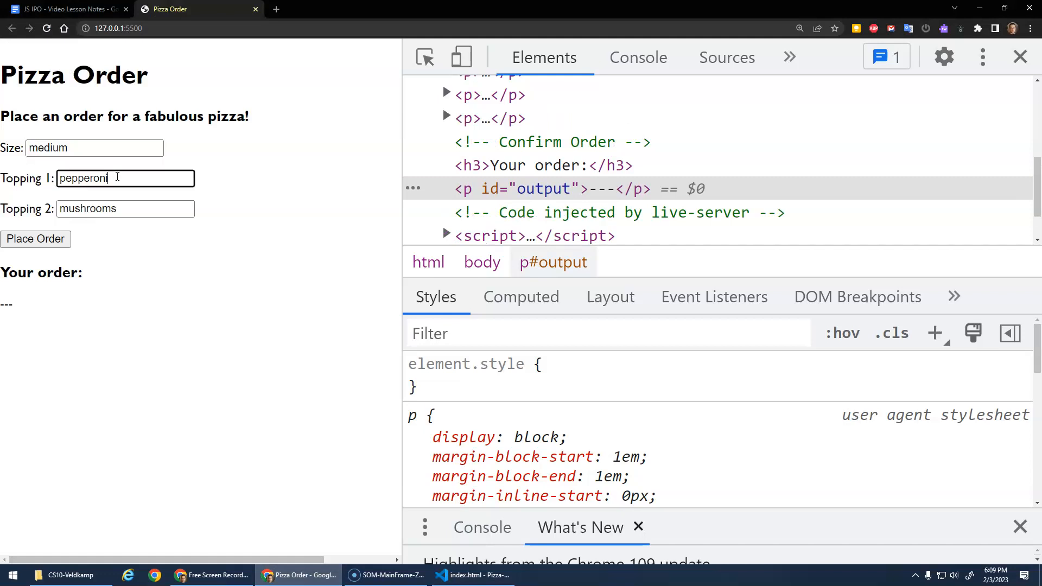
# Step: View the prefilled form, start typing document.getElementById(" in the console, then return to index.html
pyautogui.doubleClick(83, 178)
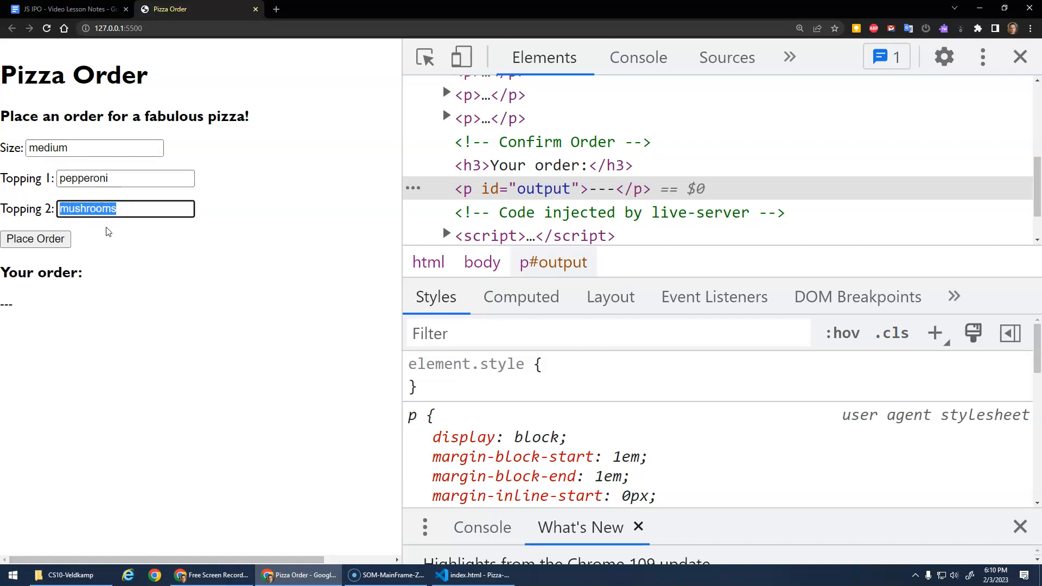
pyautogui.click(638, 57)
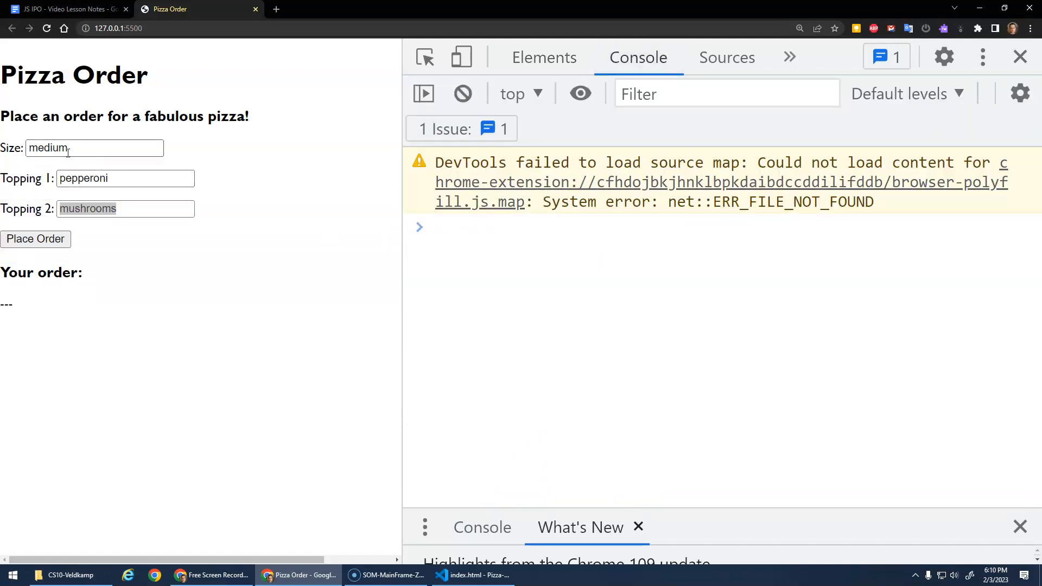
pyautogui.write('document')
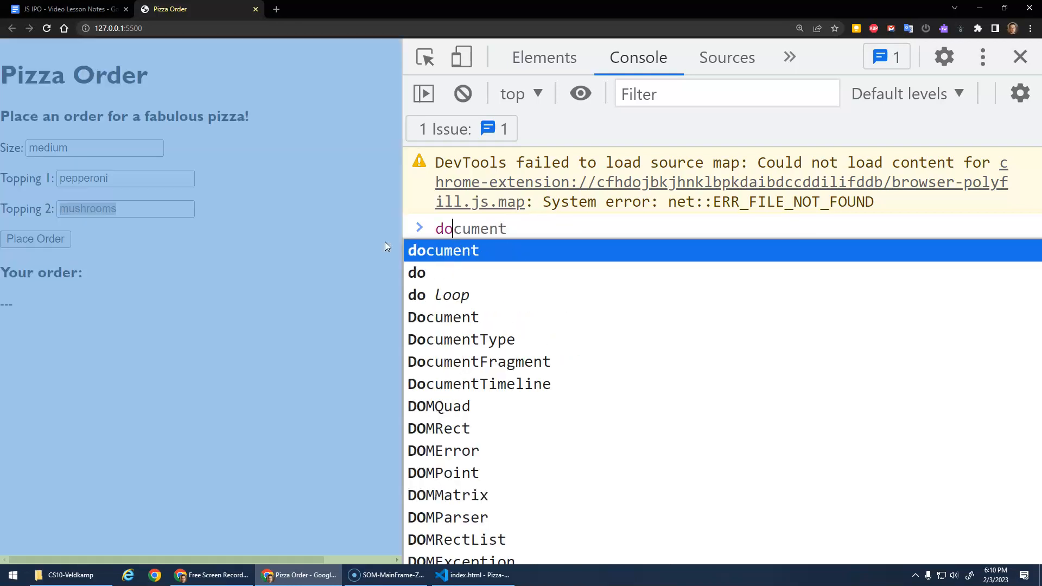
pyautogui.write('.gel')
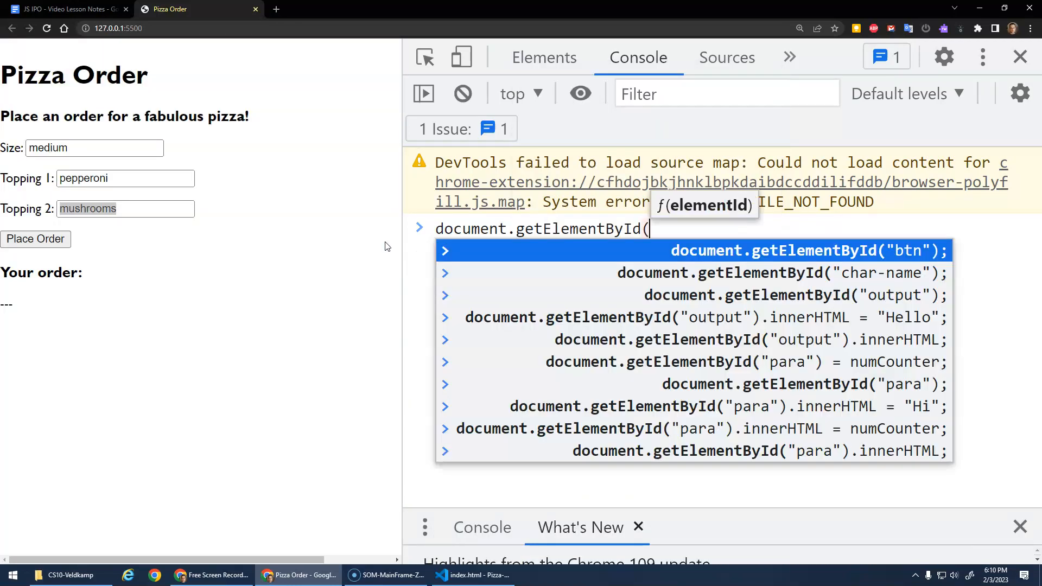
pyautogui.write('"')
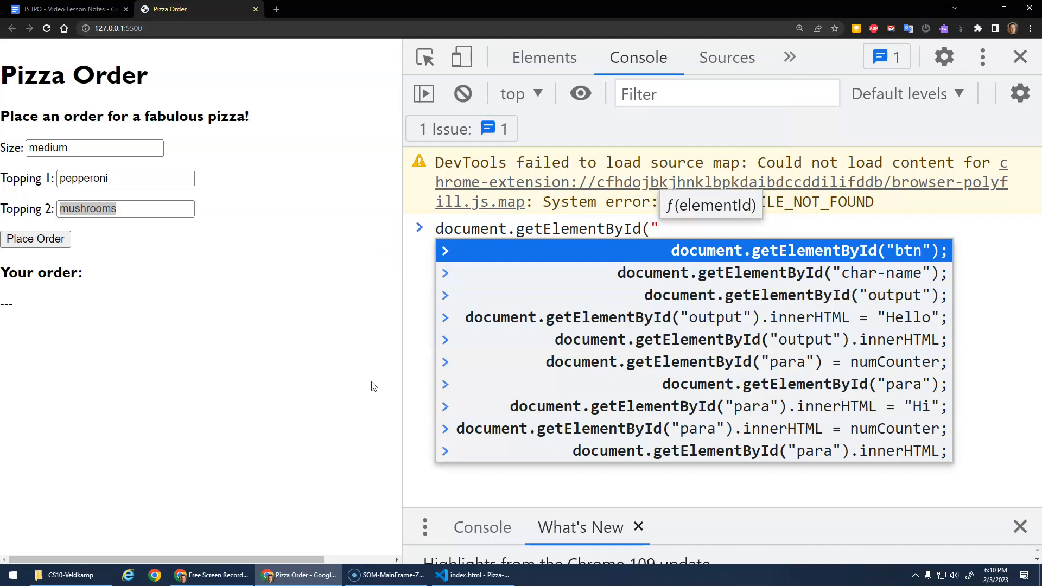
pyautogui.click(472, 575)
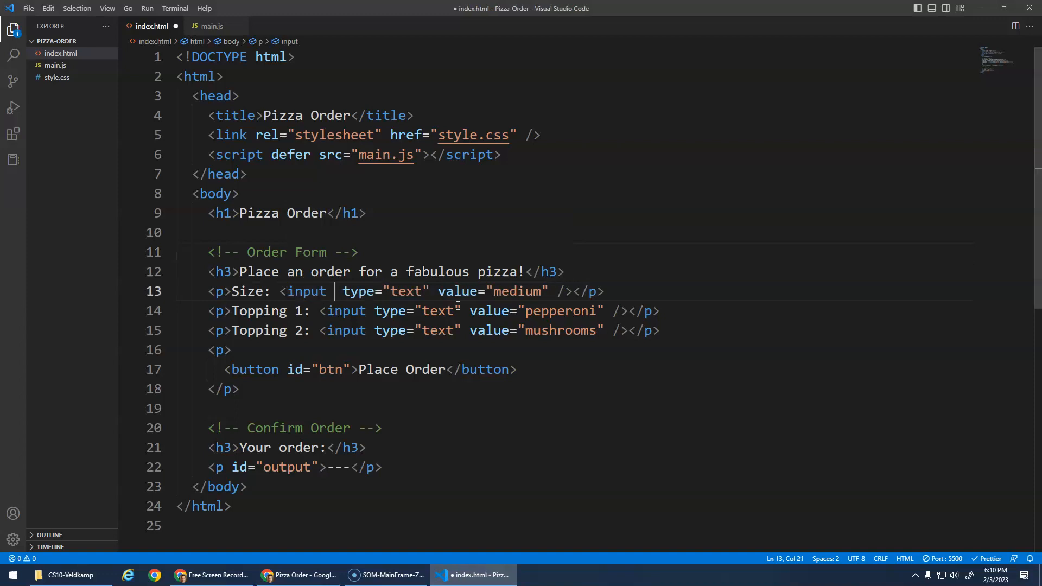
# Step: Give the three inputs id attributes size-in, topping1-in and topping2-in
pyautogui.write('id=""')
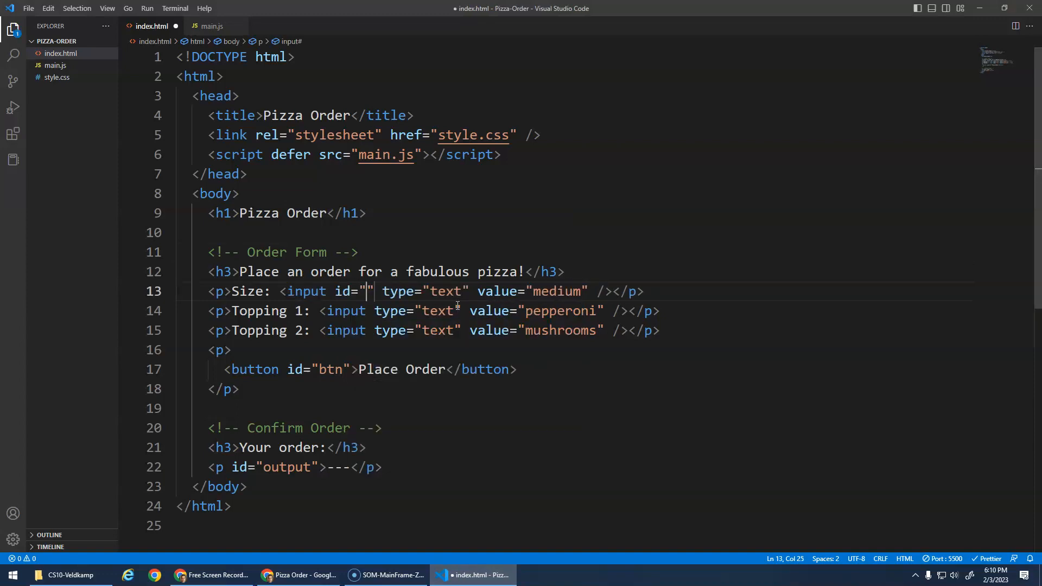
pyautogui.write('size-in')
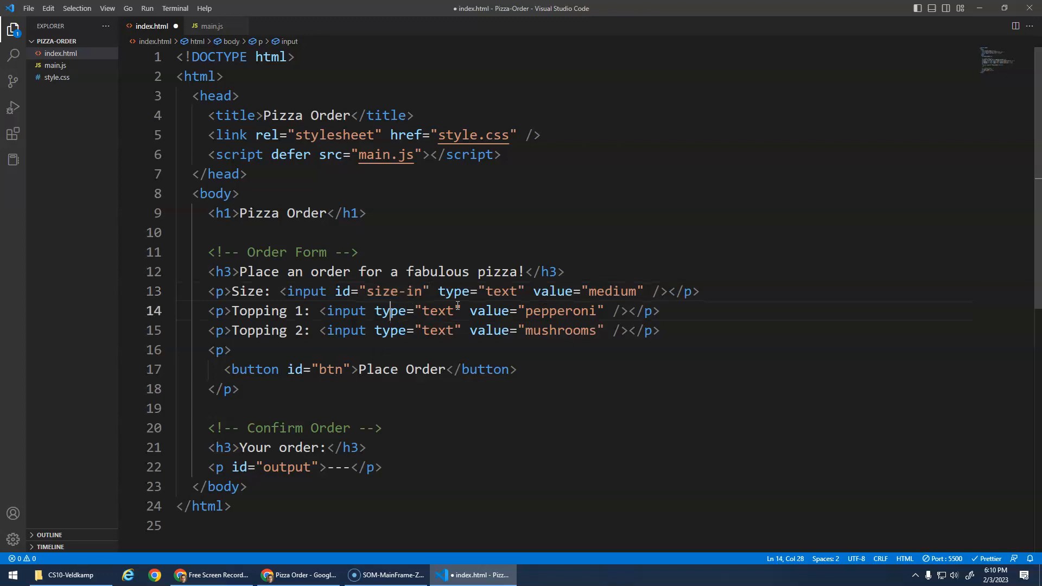
pyautogui.write('id=')
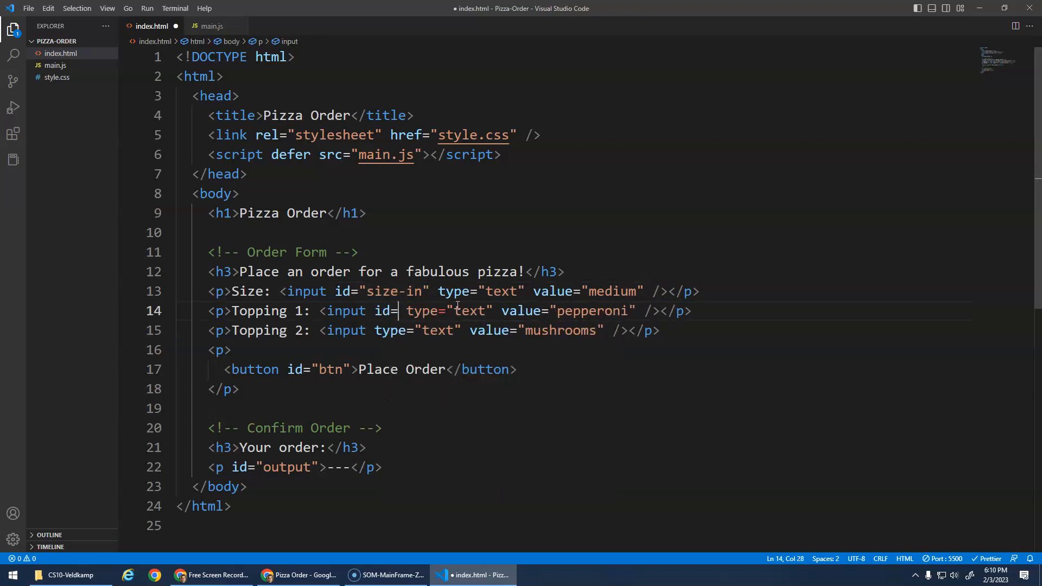
pyautogui.write('"top1-""')
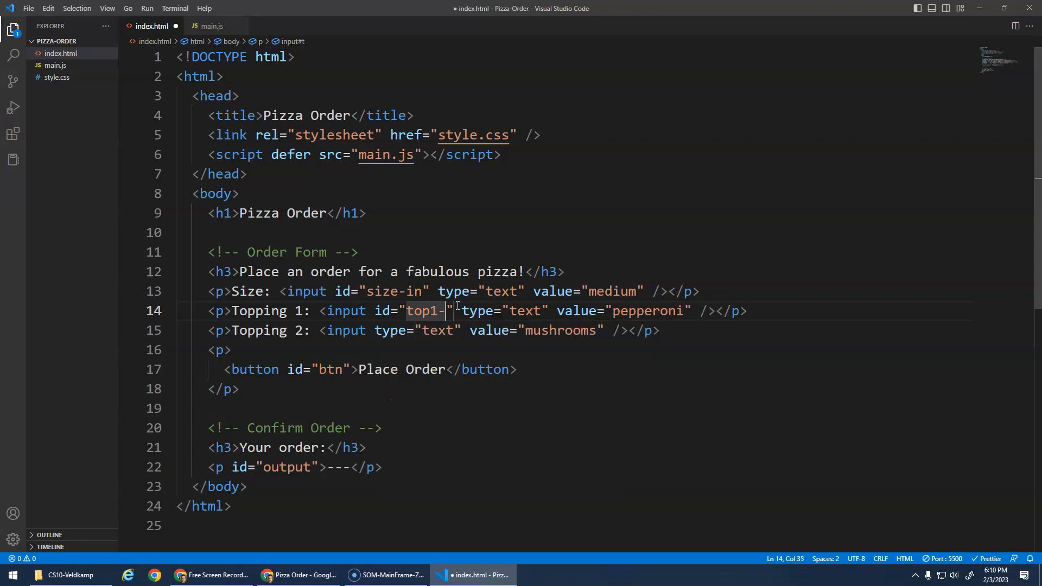
pyautogui.write('ing')
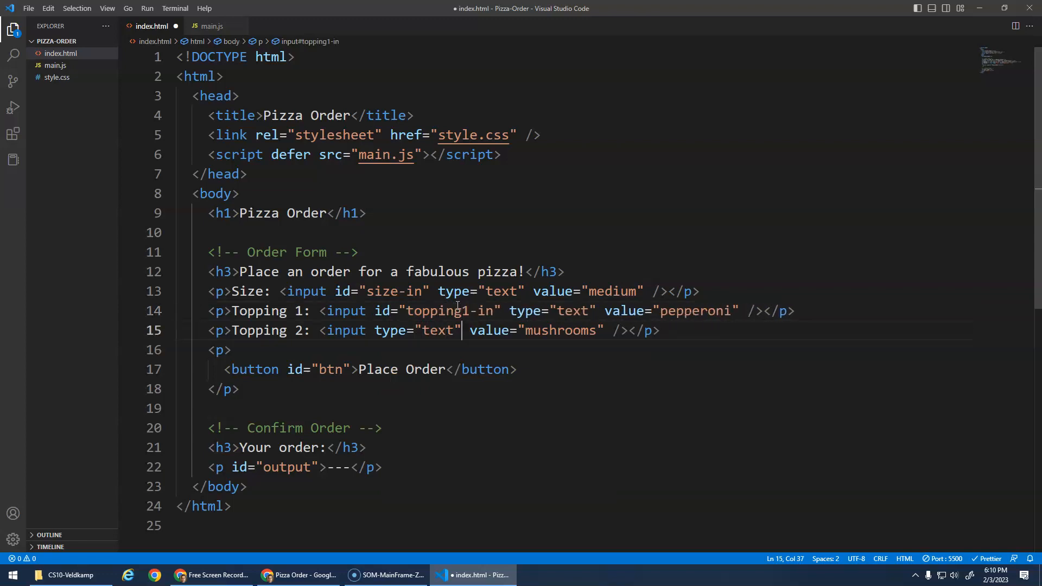
pyautogui.write('id=')
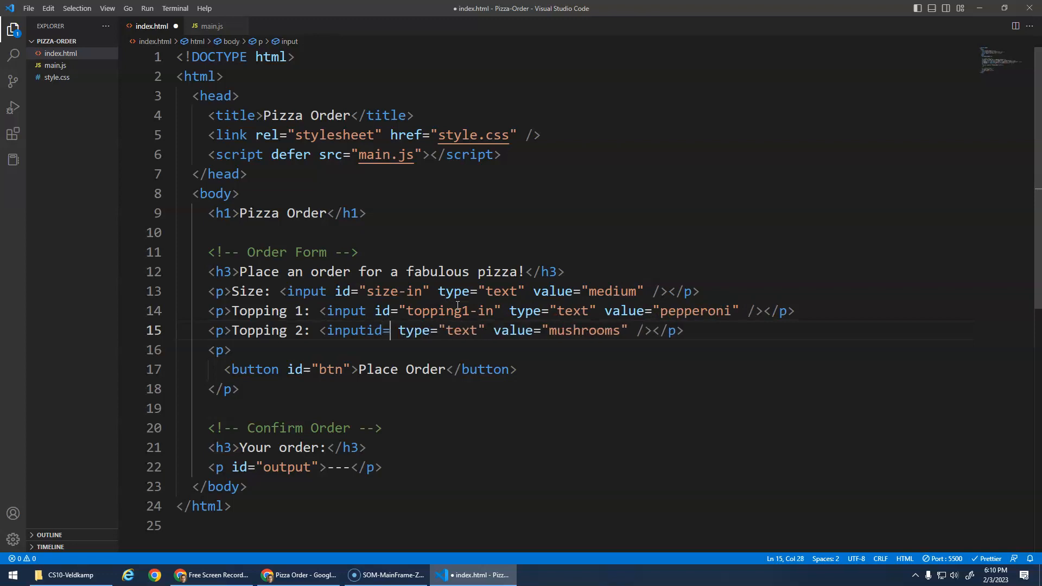
pyautogui.write('" "')
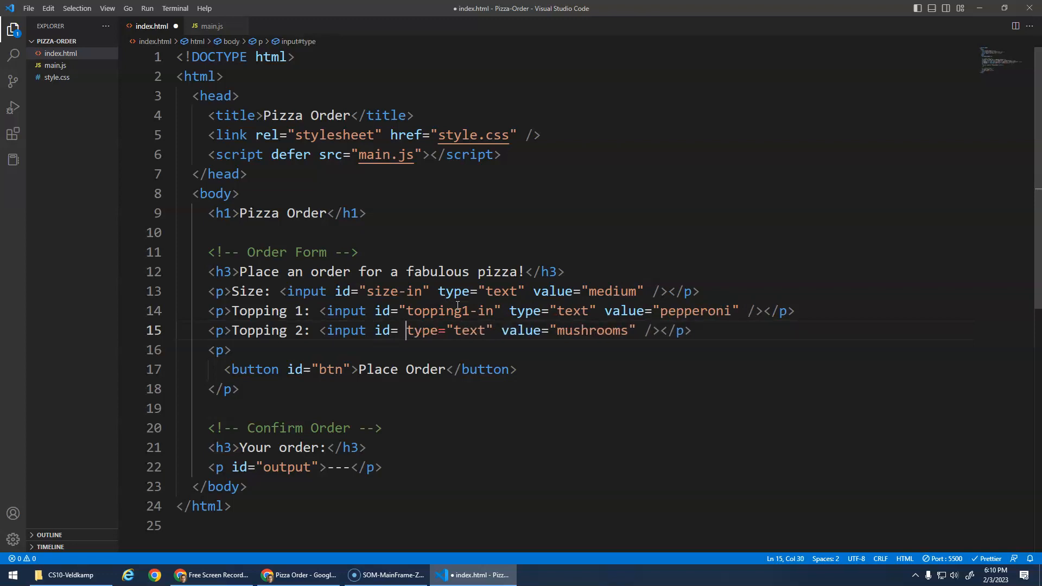
pyautogui.write('t"')
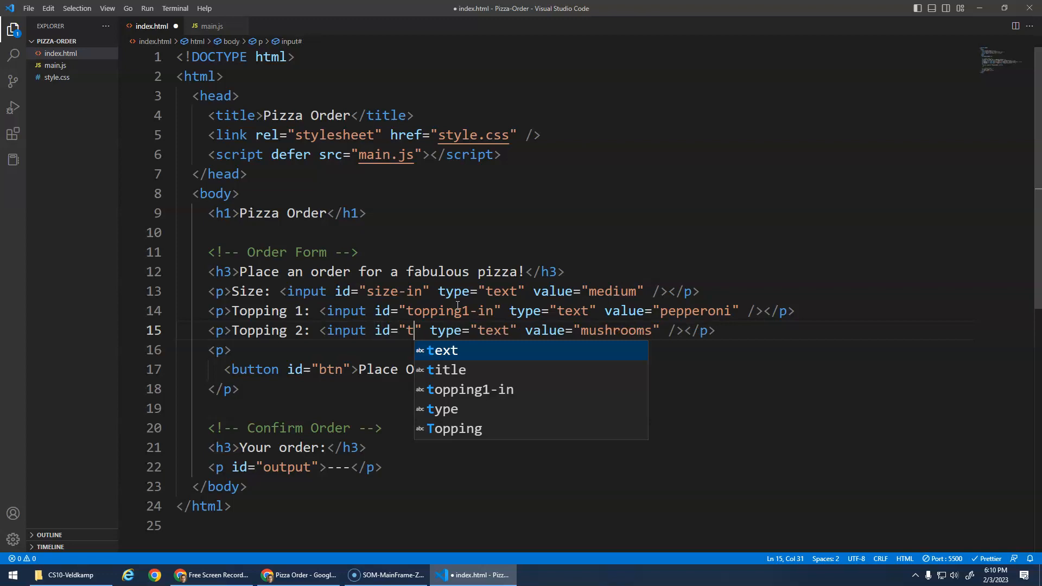
pyautogui.write('opping2-in')
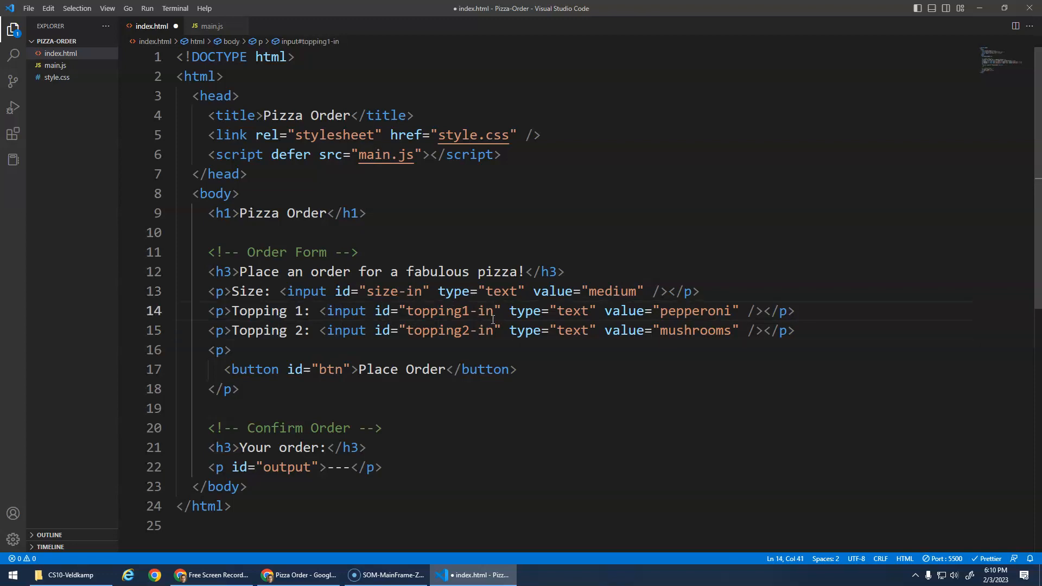
pyautogui.click(493, 330)
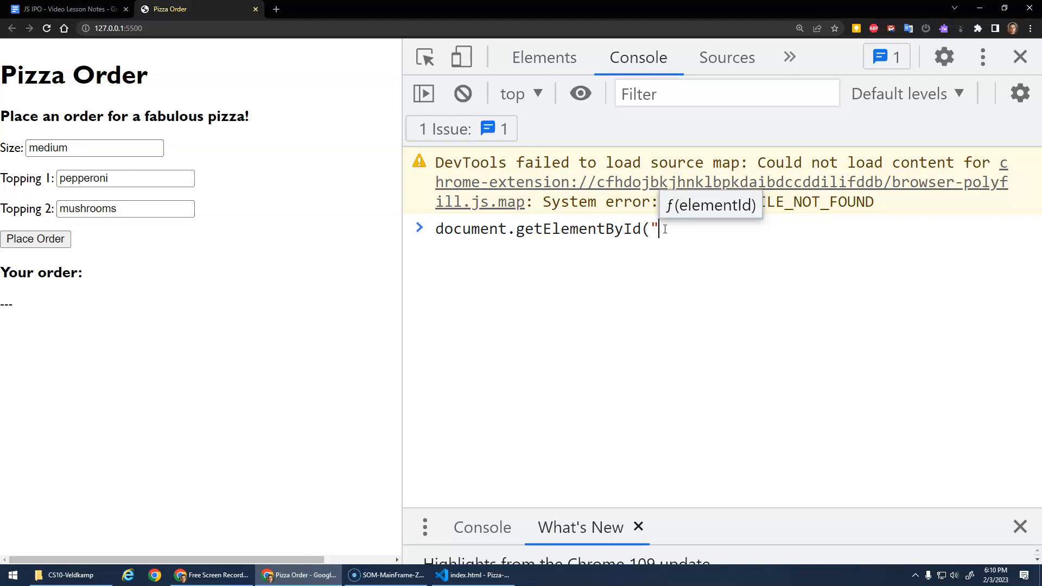
# Step: Run getElementById("size-in") and read its .value in the console, returning 'medium'
pyautogui.write('size-i')
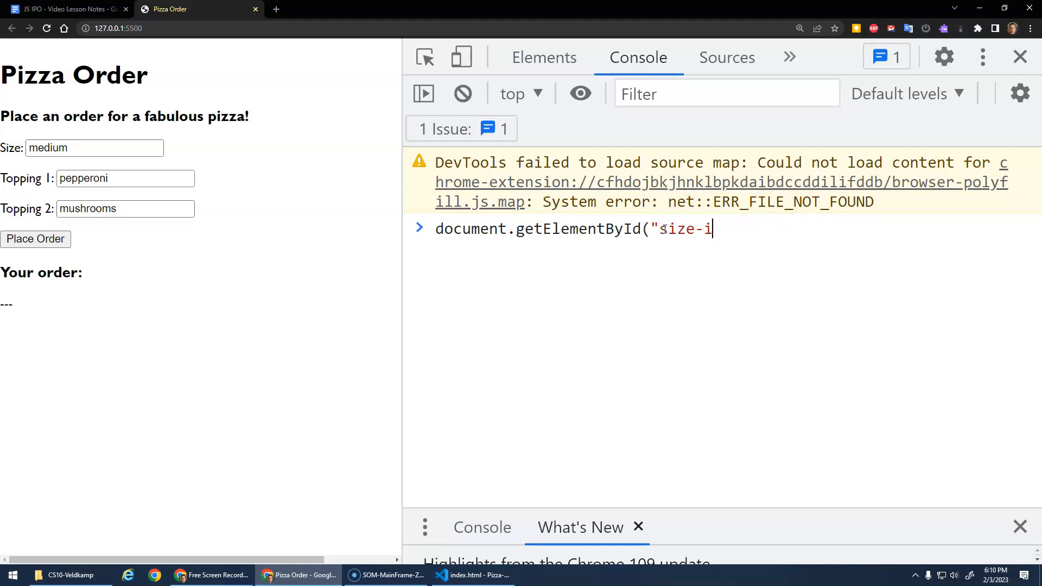
pyautogui.press('Enter')
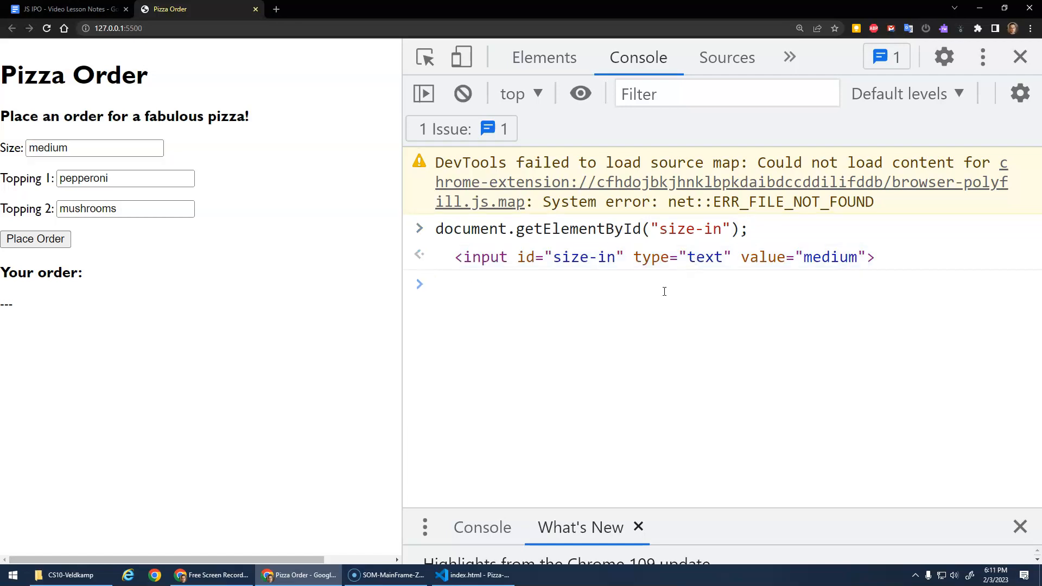
pyautogui.write('document.getElementById("size-in").valu;')
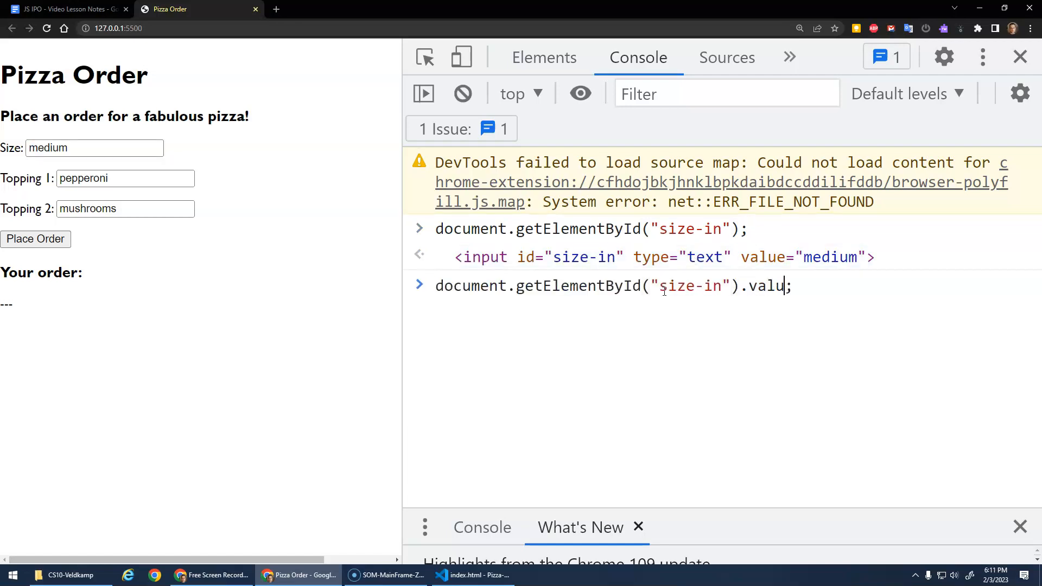
pyautogui.press('Enter')
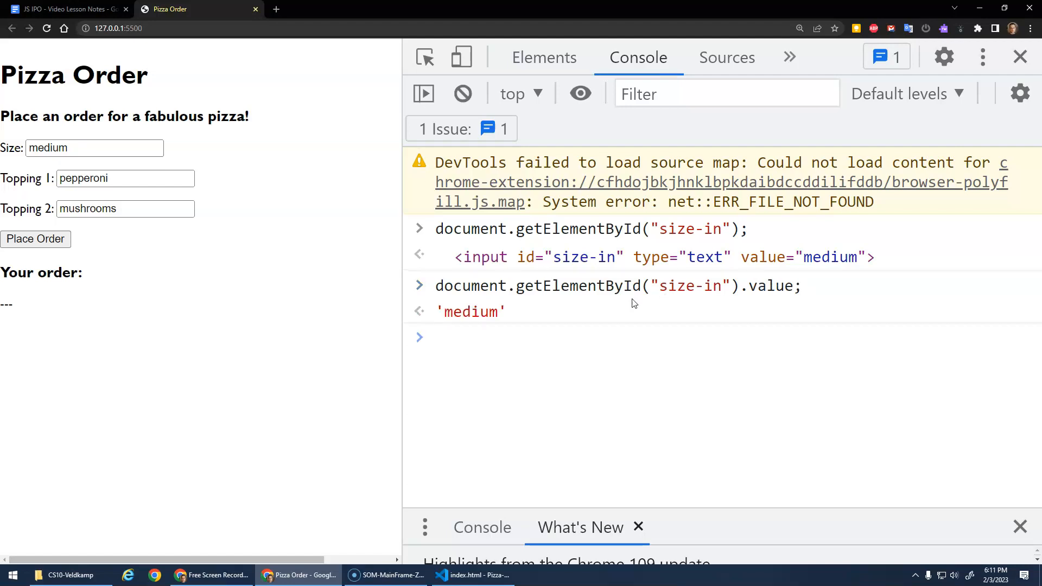
# Step: Change the Size box to large then small, rerunning the .value check to get 'large' and 'small'
pyautogui.click(94, 148)
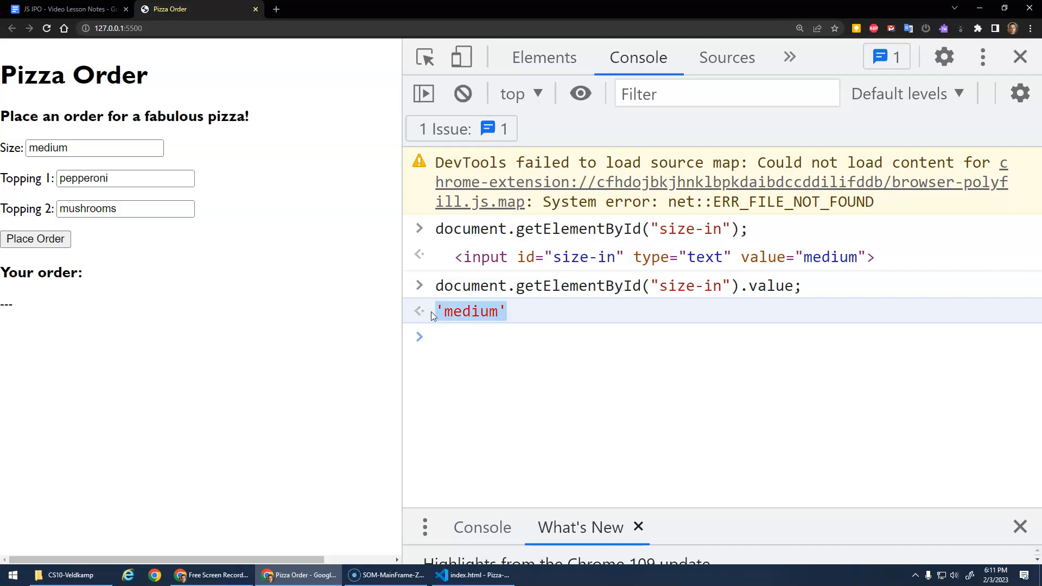
pyautogui.click(93, 148)
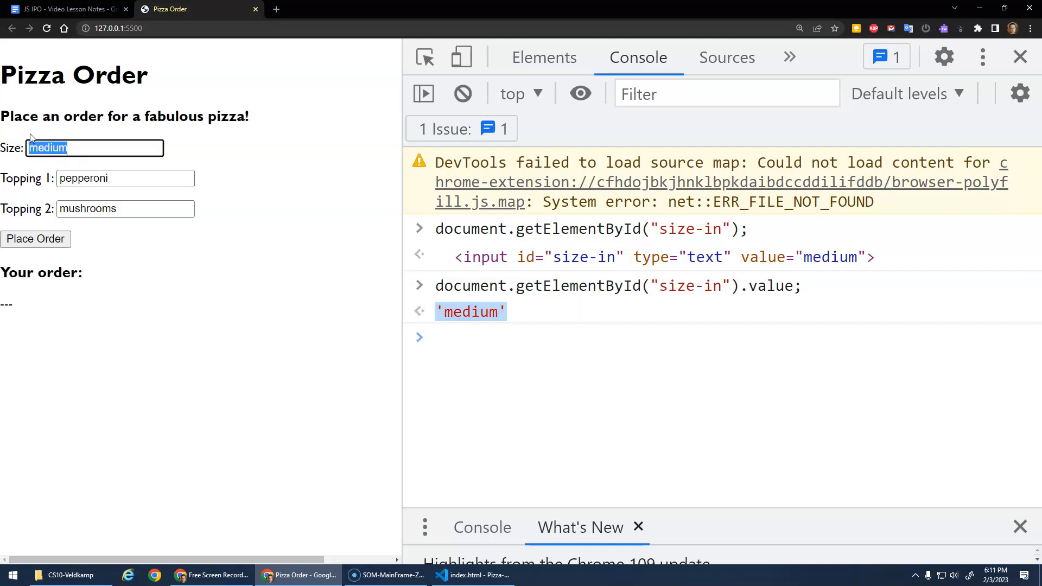
pyautogui.write('large')
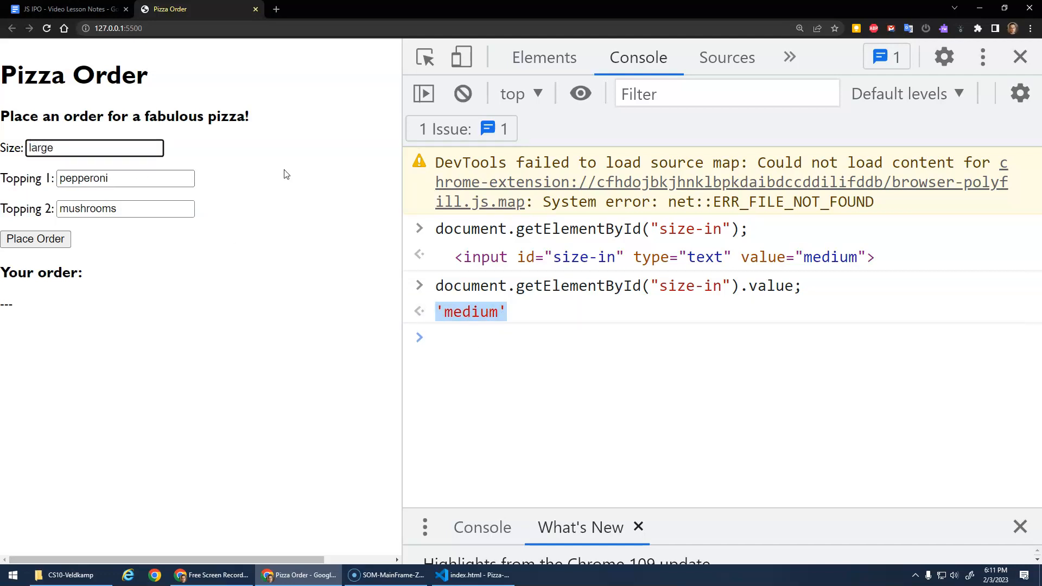
pyautogui.write('document.getElementById("size-in").value;')
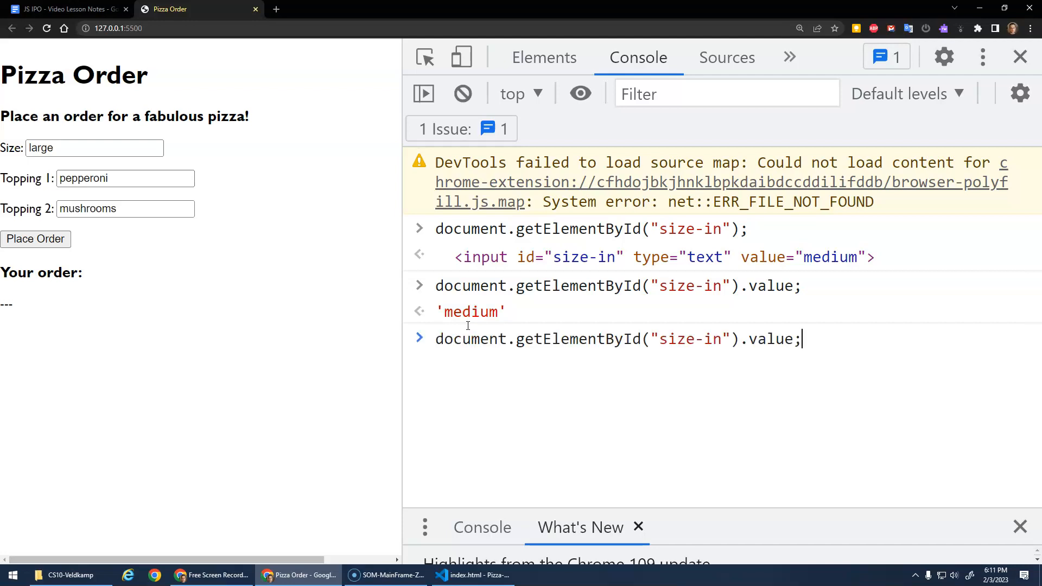
pyautogui.press('Enter')
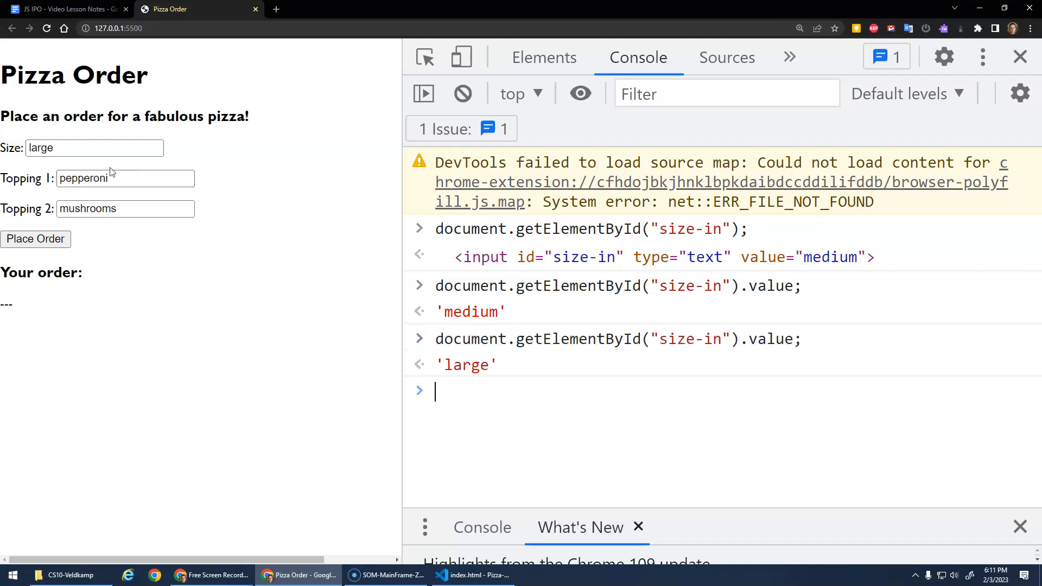
pyautogui.write('small')
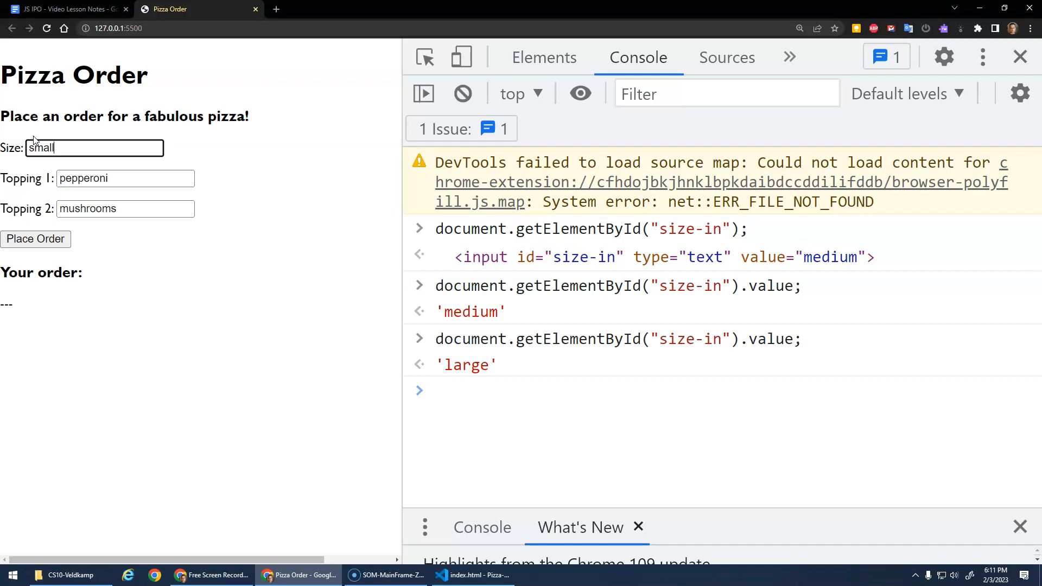
pyautogui.write('document.getElementById("size-in").value;')
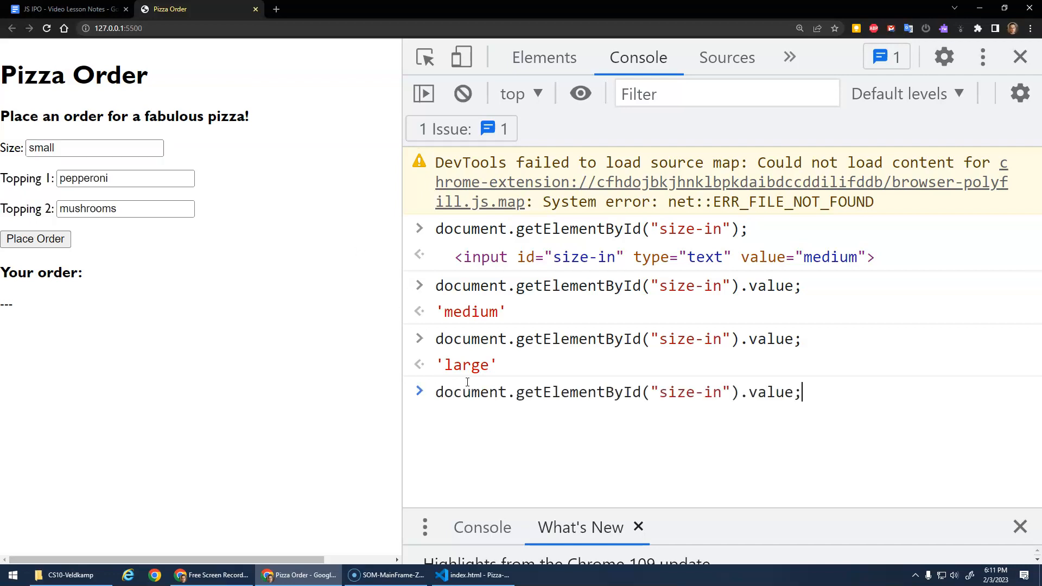
pyautogui.press('Enter')
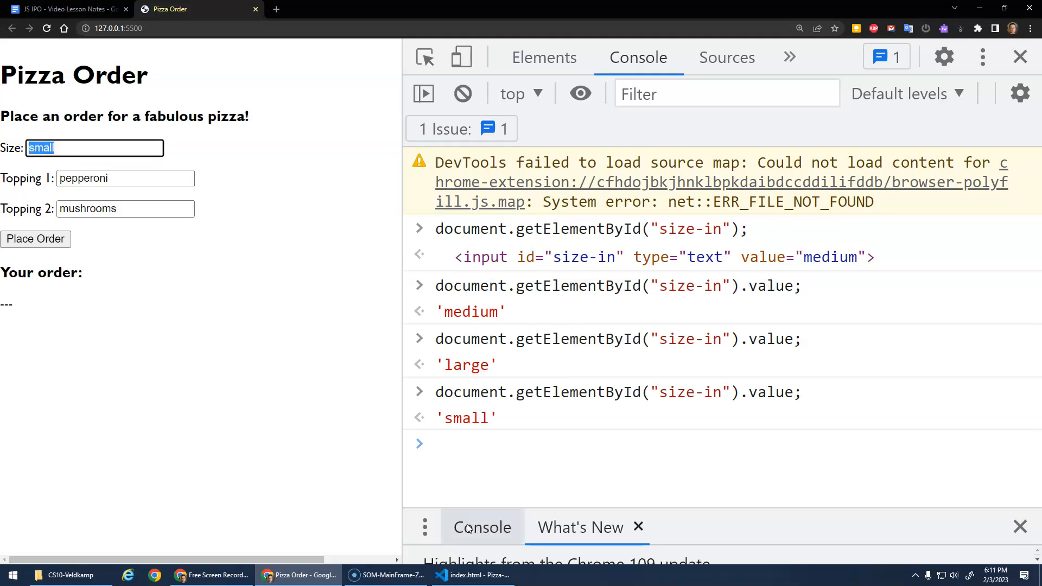
# Step: In index.html, select the default value attributes on the input tags for deletion
pyautogui.click(472, 576)
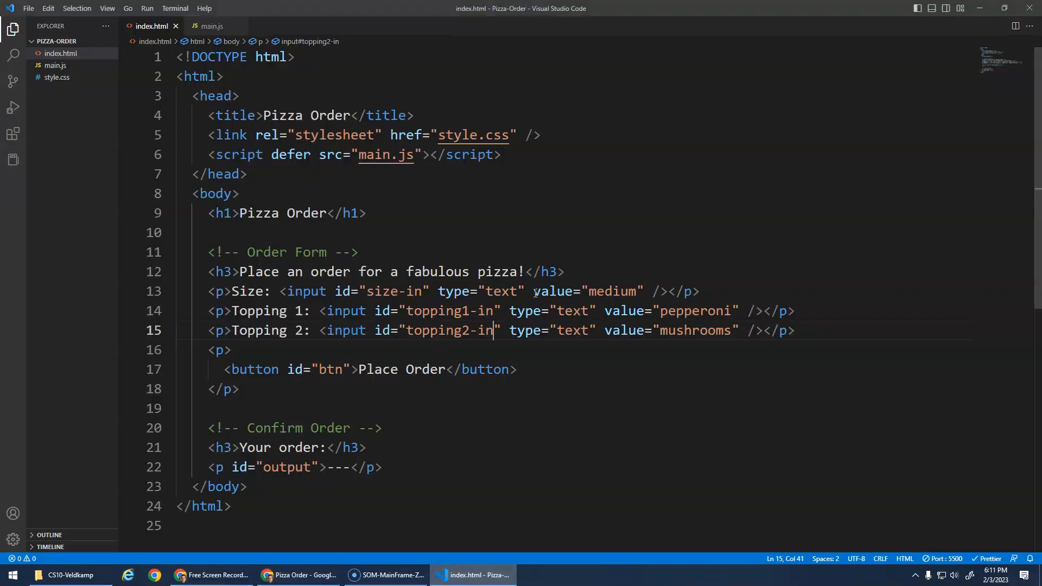
pyautogui.click(544, 291)
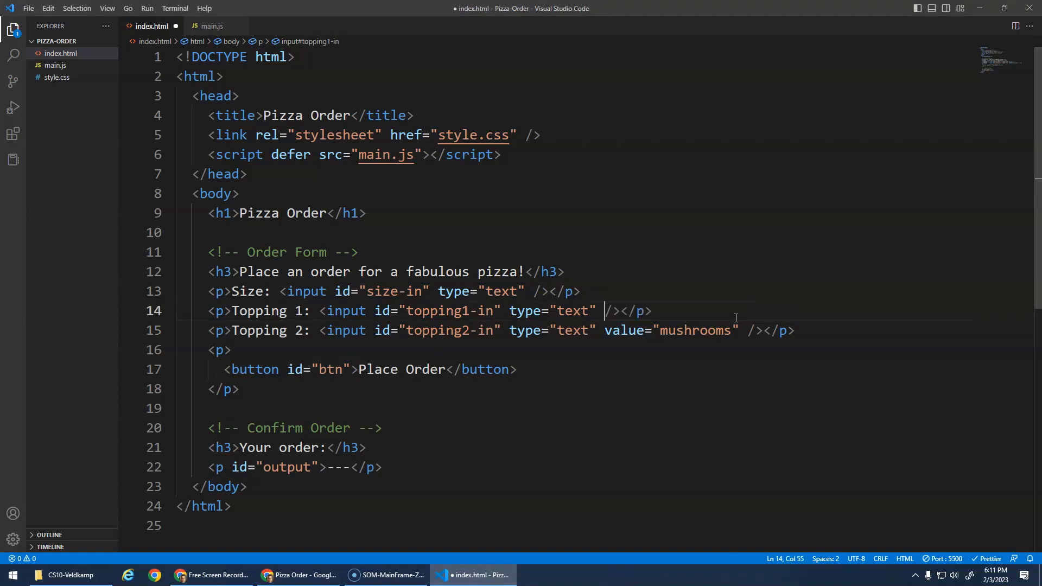
pyautogui.moveTo(605, 330); pyautogui.dragTo(738, 330)
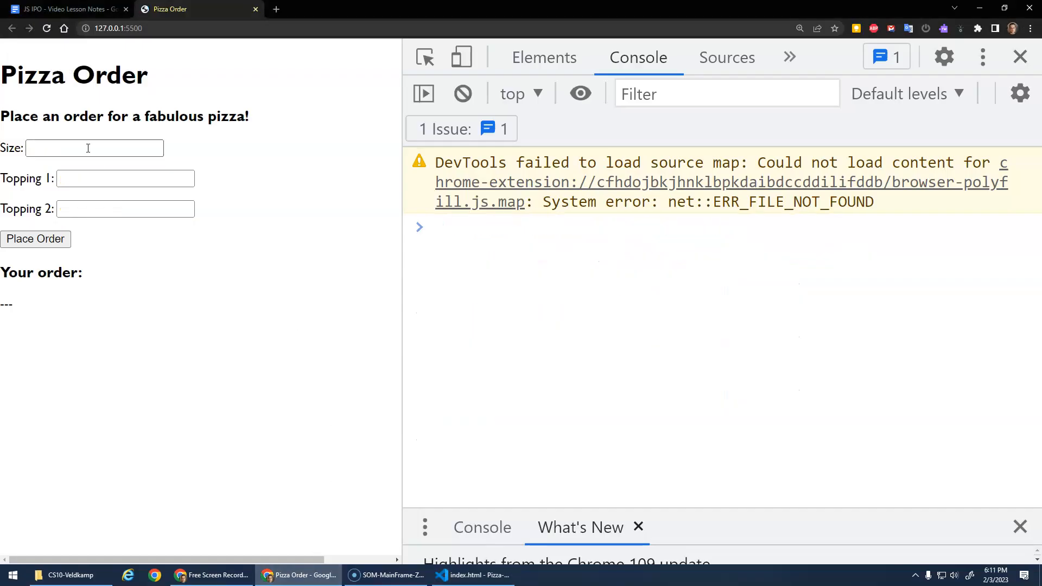
# Step: Evaluate document.getElementById("size-in").value in the Console, getting an empty string, then return to the editor
pyautogui.write('document.getElementById("size-in").value;')
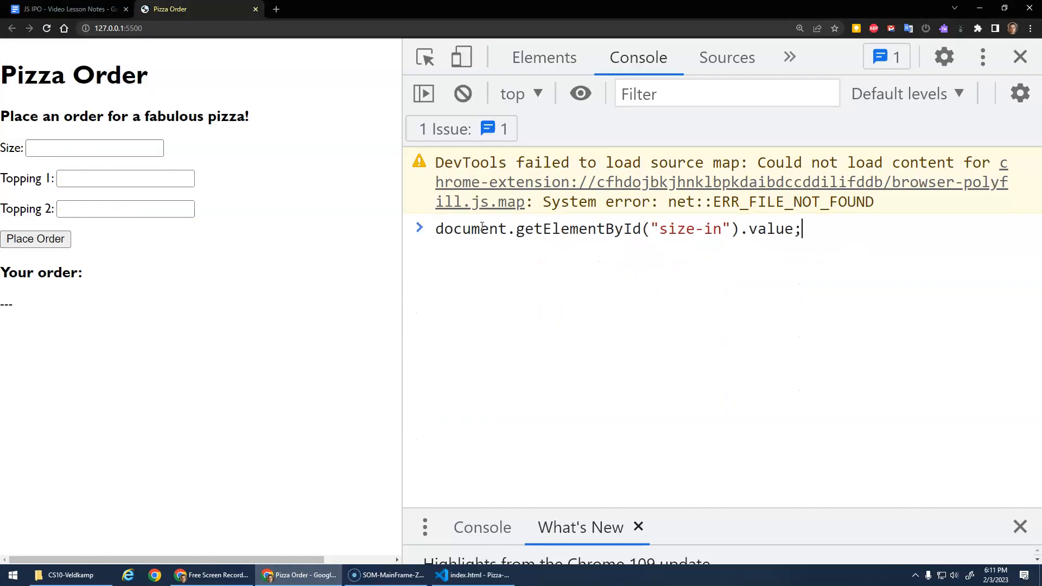
pyautogui.press('Enter')
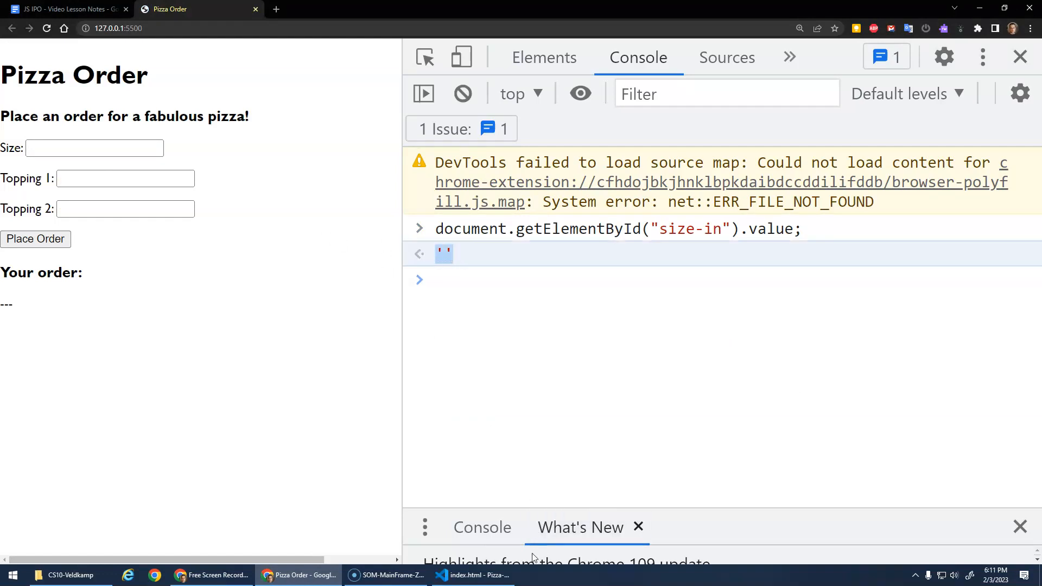
pyautogui.click(473, 575)
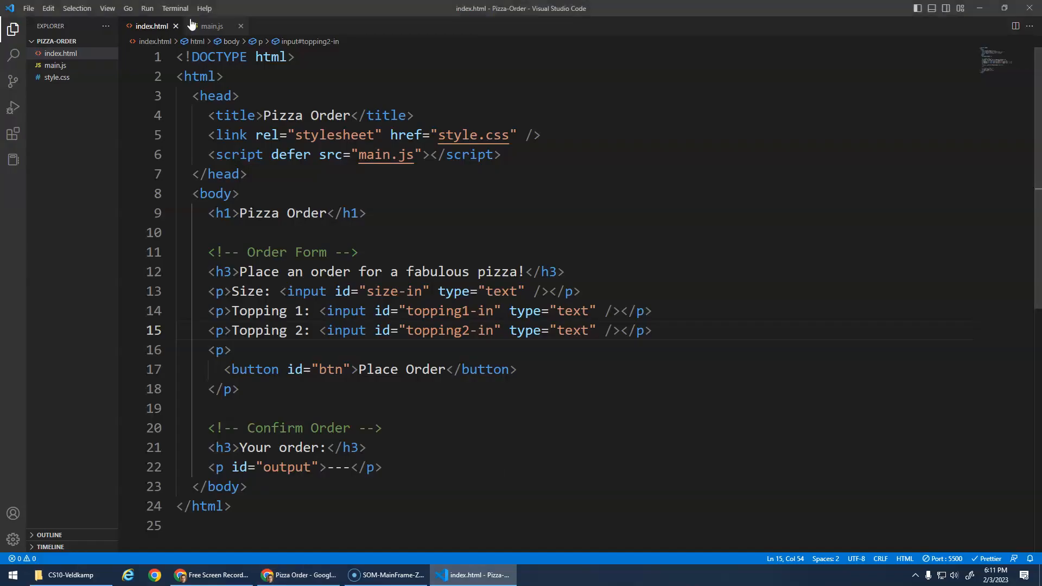
# Step: In main.js, replace the size and first topping prompt calls with getElementById value reads
pyautogui.click(210, 26)
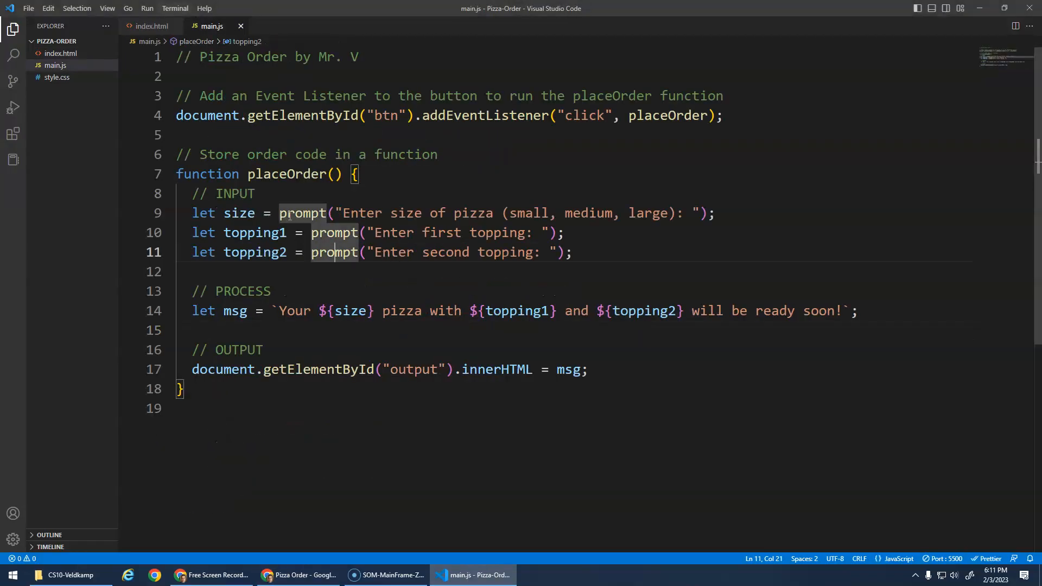
pyautogui.moveTo(279, 213); pyautogui.dragTo(681, 212)
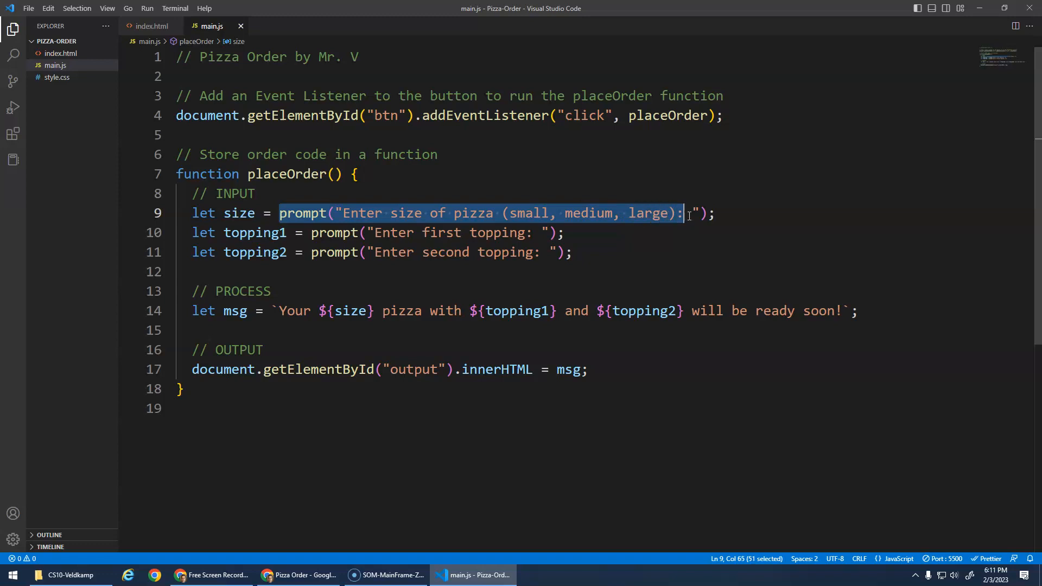
pyautogui.write('document.getElementById("size-in").value;')
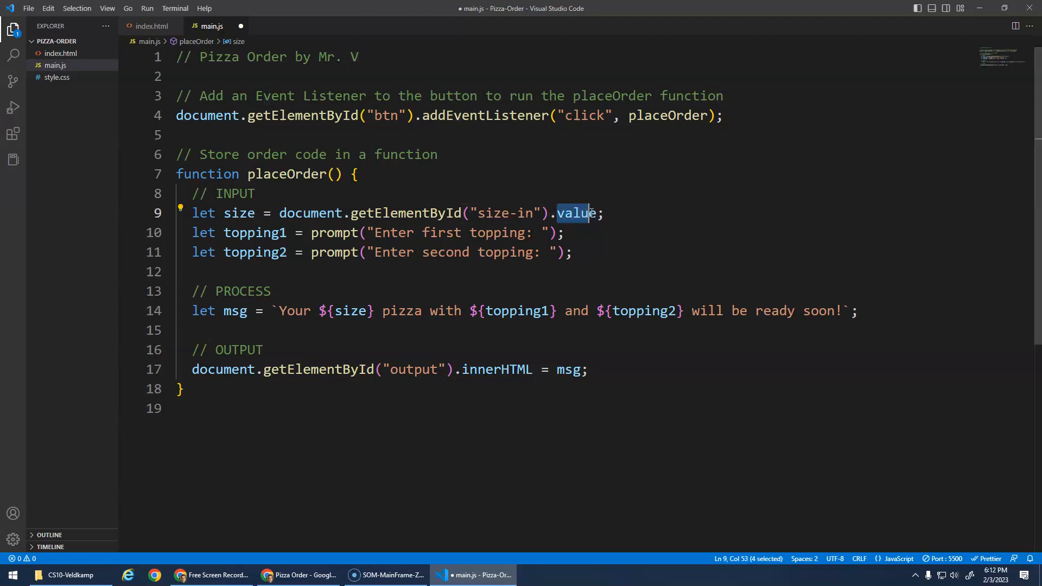
pyautogui.press('shift+right')
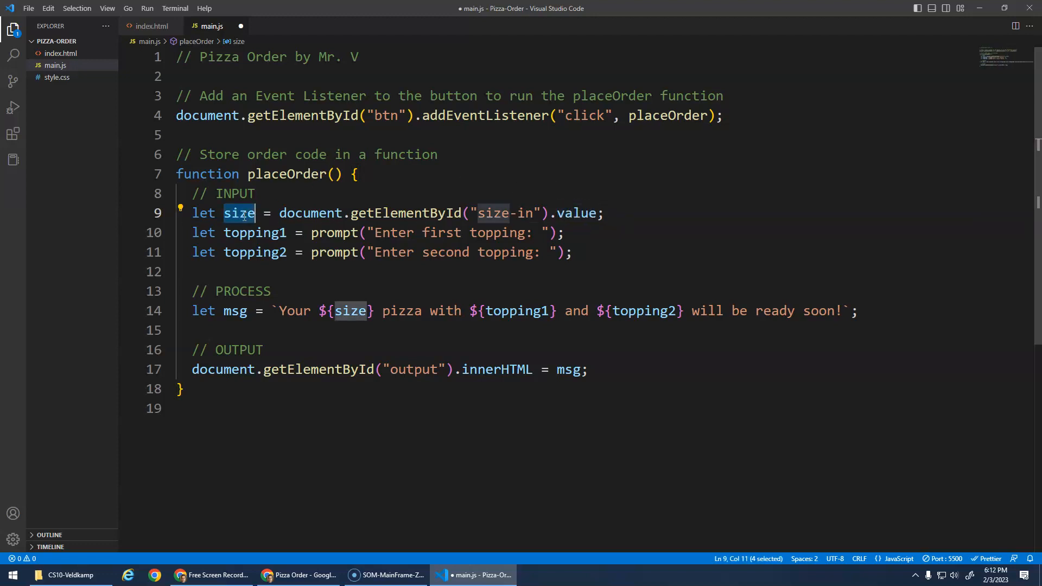
pyautogui.moveTo(255, 212); pyautogui.dragTo(470, 252)
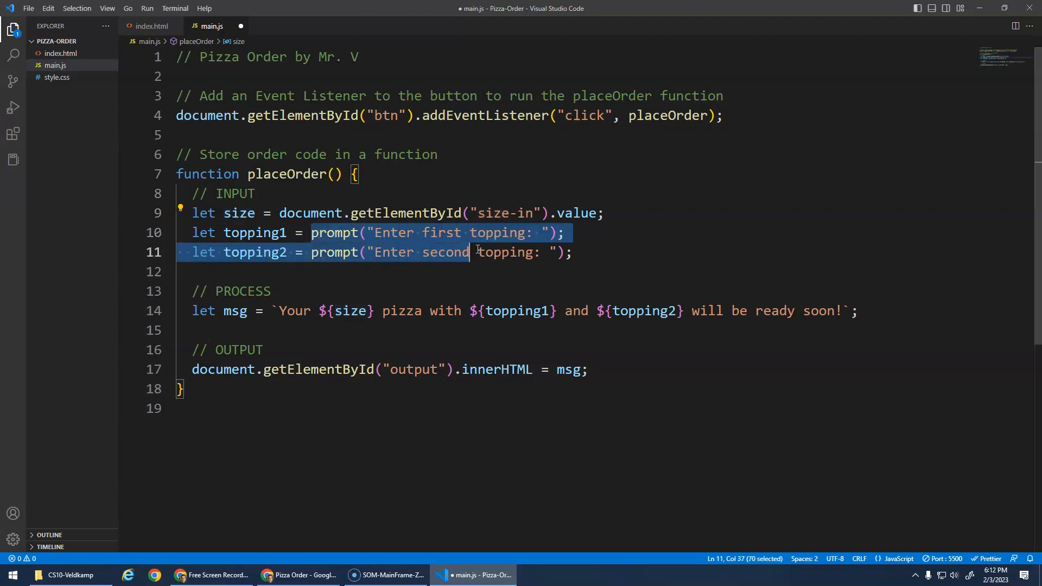
pyautogui.press('Delete')
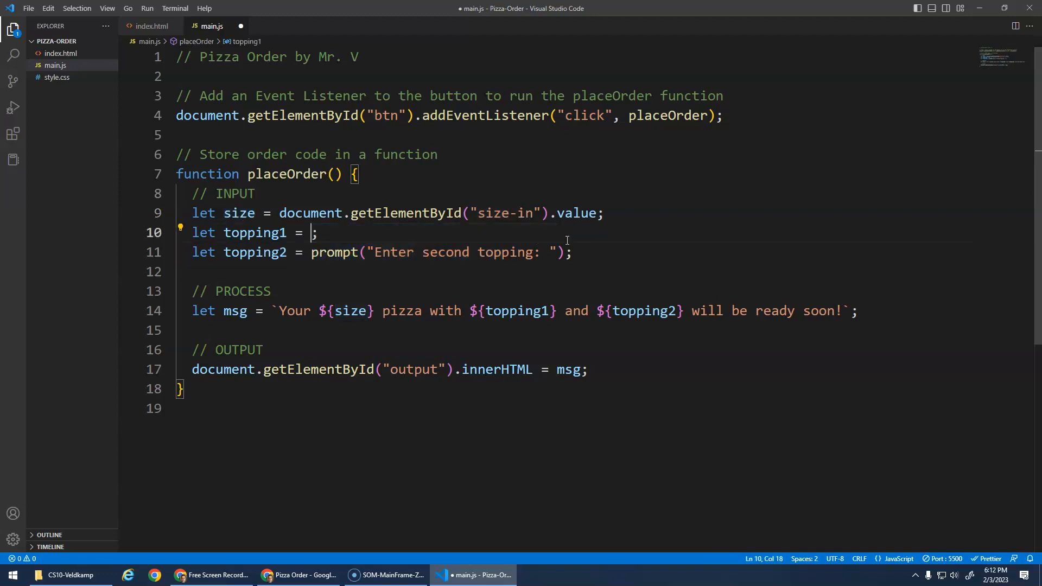
# Step: Read the second topping from document.getElementById("topping2-in").value
pyautogui.write('document.getElementById("topping1-in").value')
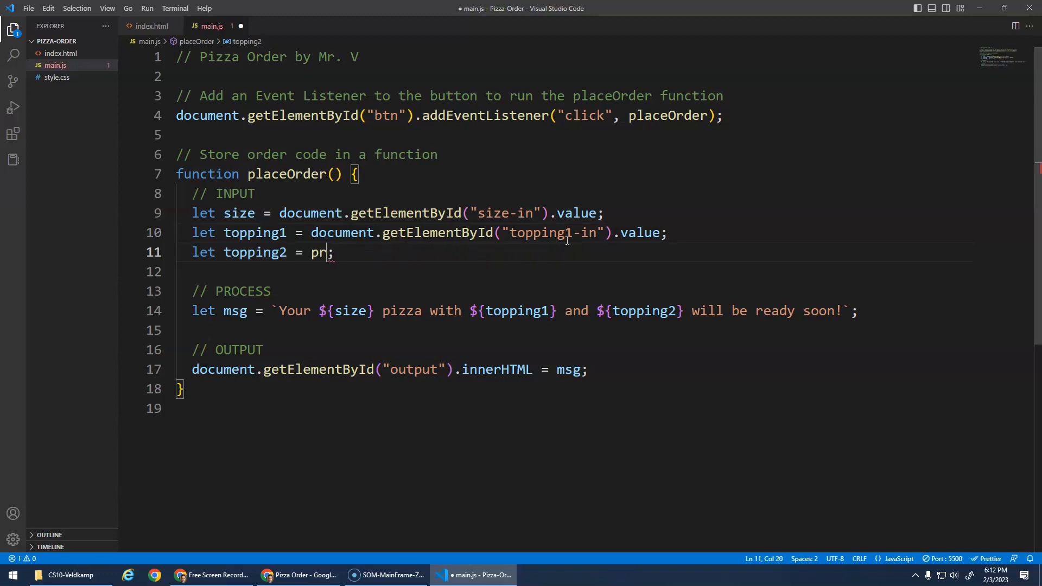
pyautogui.write('document.getElementById()')
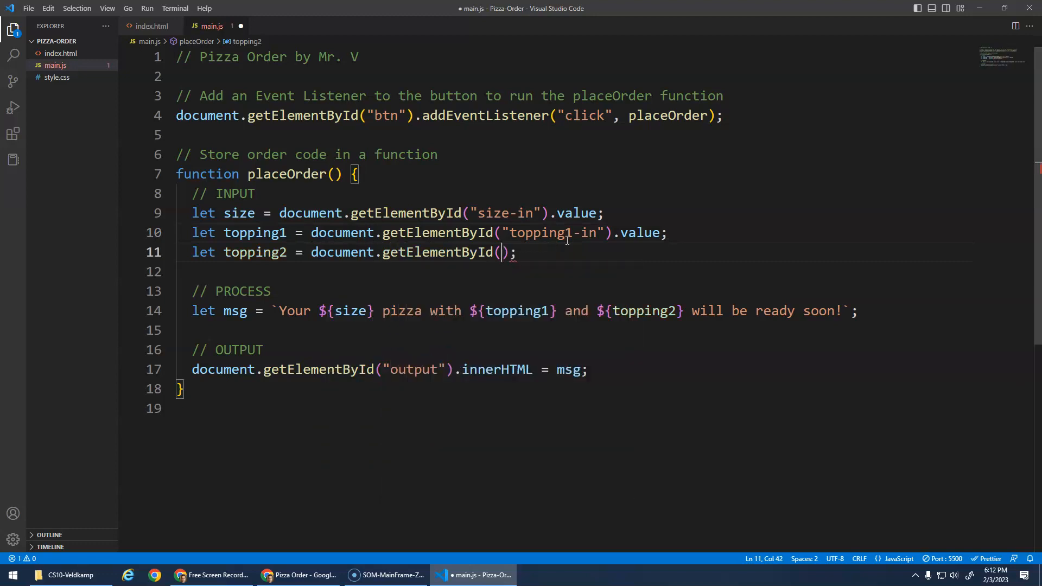
pyautogui.write('"topping2-in"')
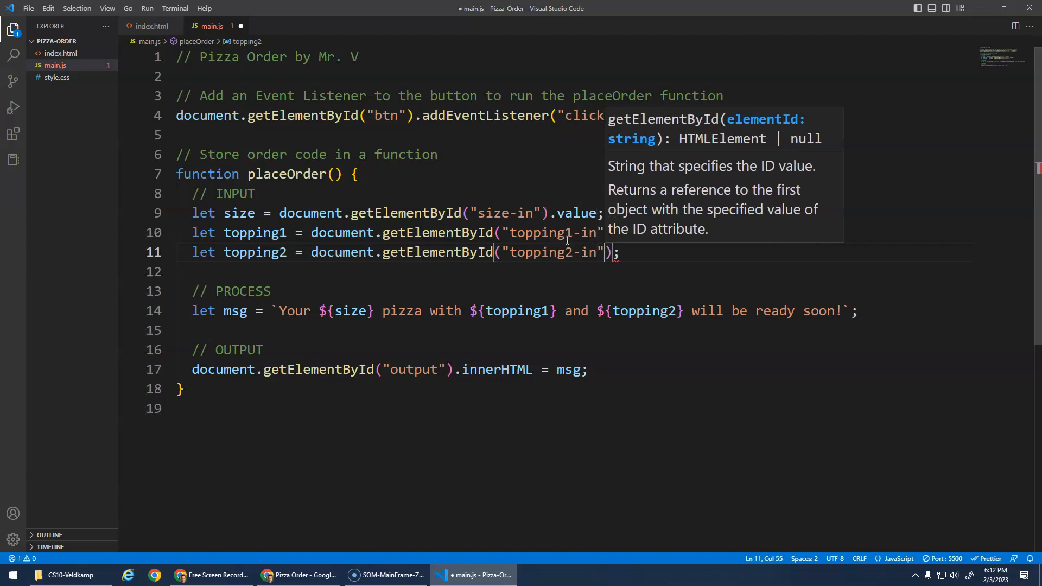
pyautogui.write('.value')
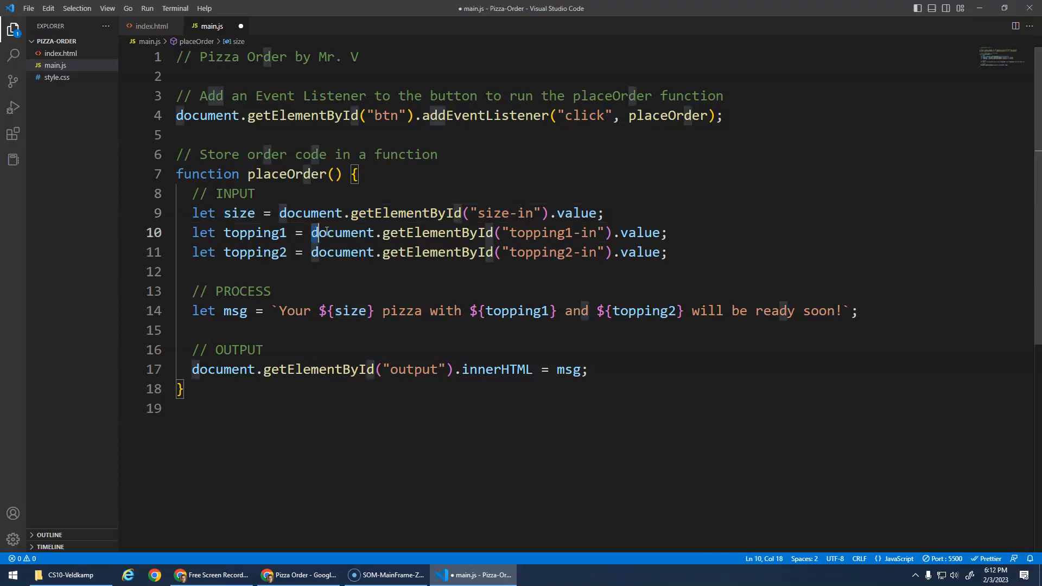
# Step: Review the msg line and the output element's innerHTML assignment that writes msg to the page
pyautogui.doubleClick(255, 232)
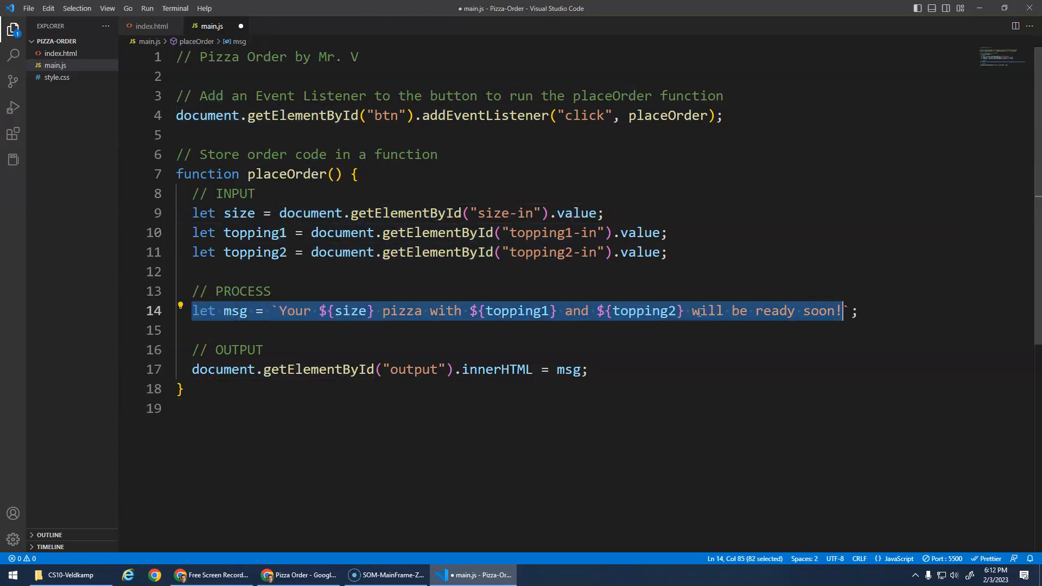
pyautogui.doubleClick(496, 369)
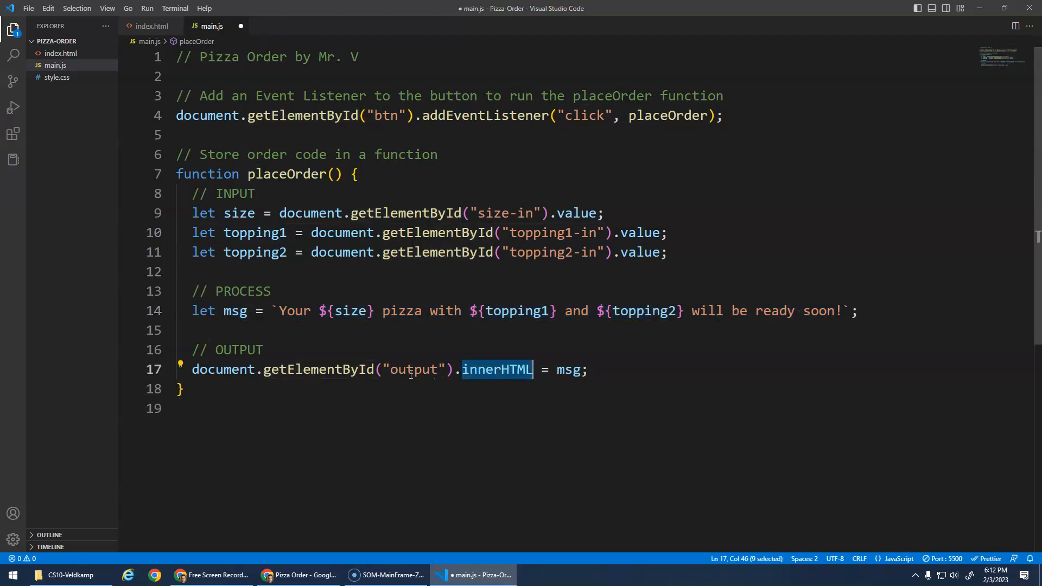
pyautogui.doubleClick(413, 369)
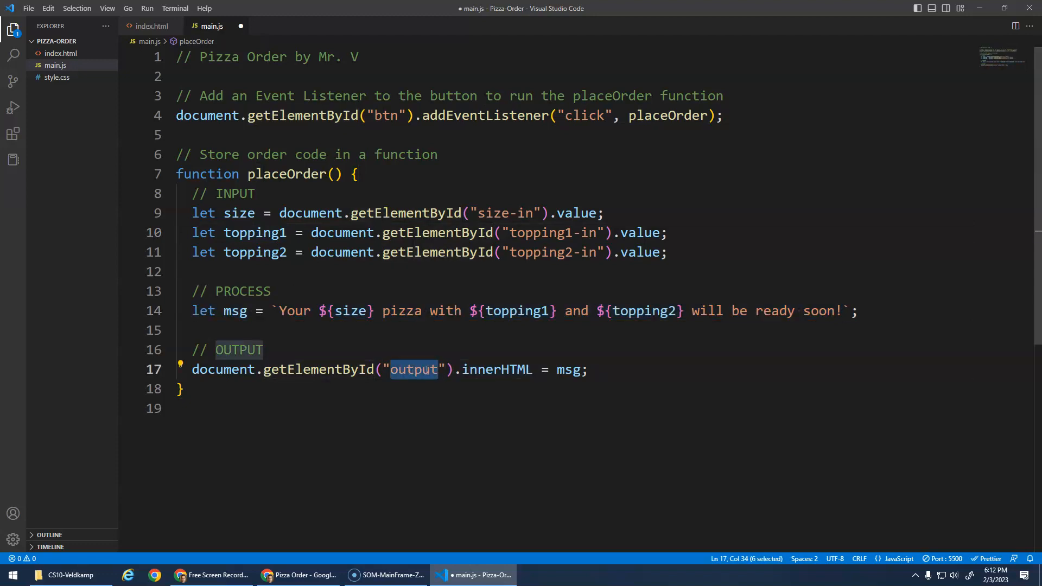
pyautogui.doubleClick(568, 369)
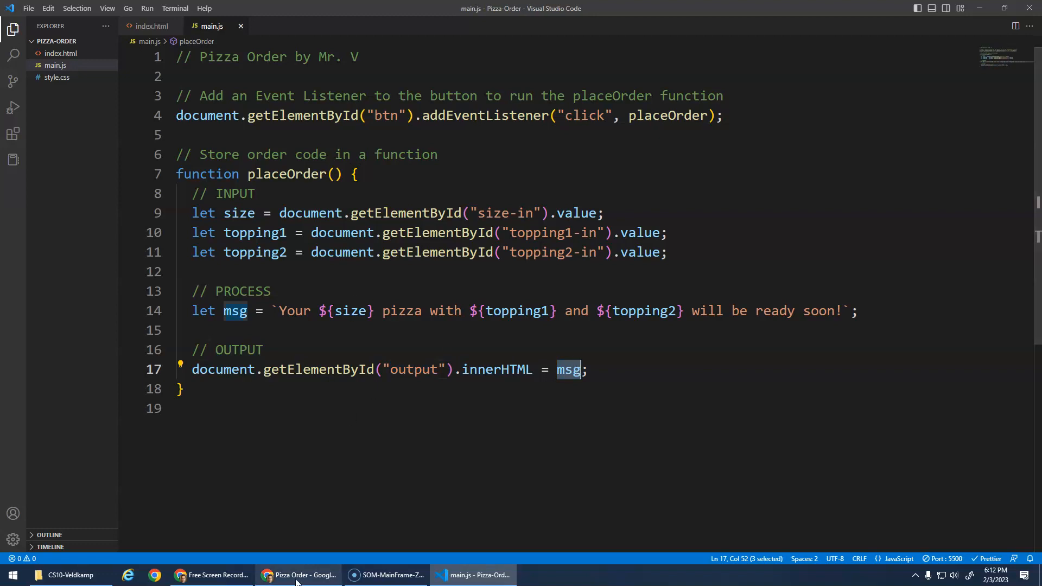
# Step: Order a small pizza with bacon and cheese so its ready-soon message appears on the page
pyautogui.click(298, 576)
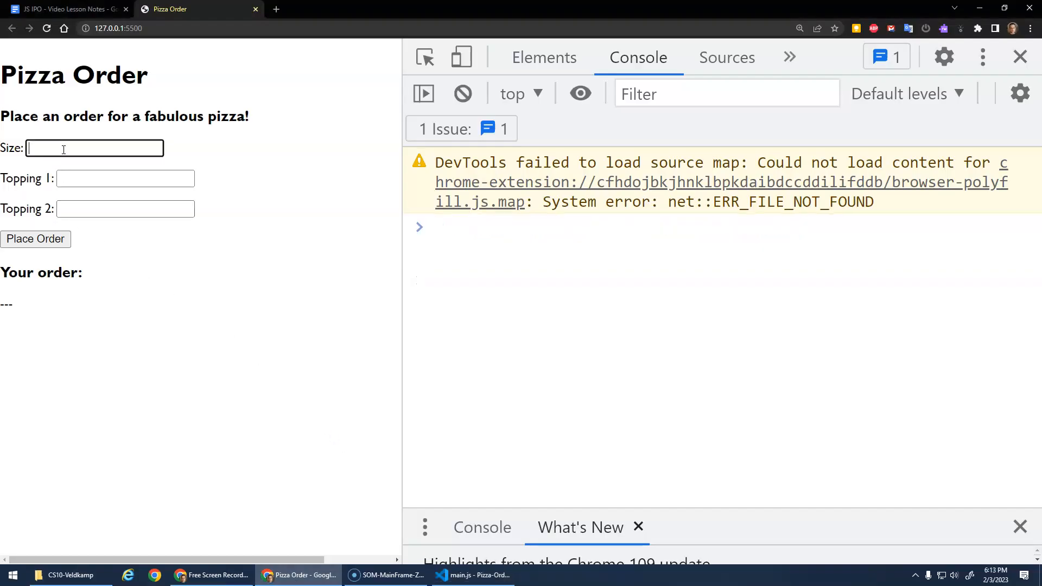
pyautogui.write('small')
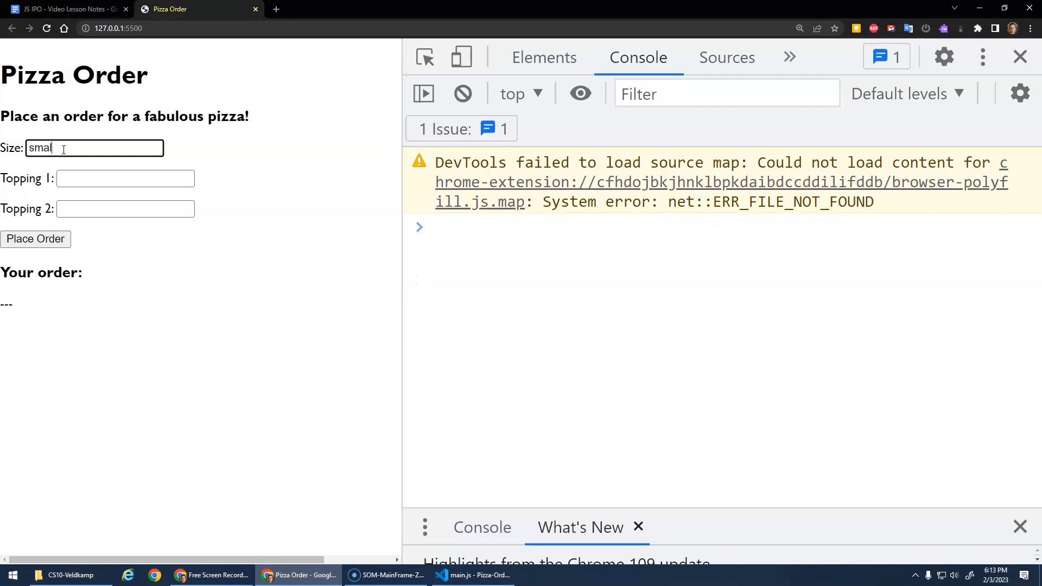
pyautogui.write('bac')
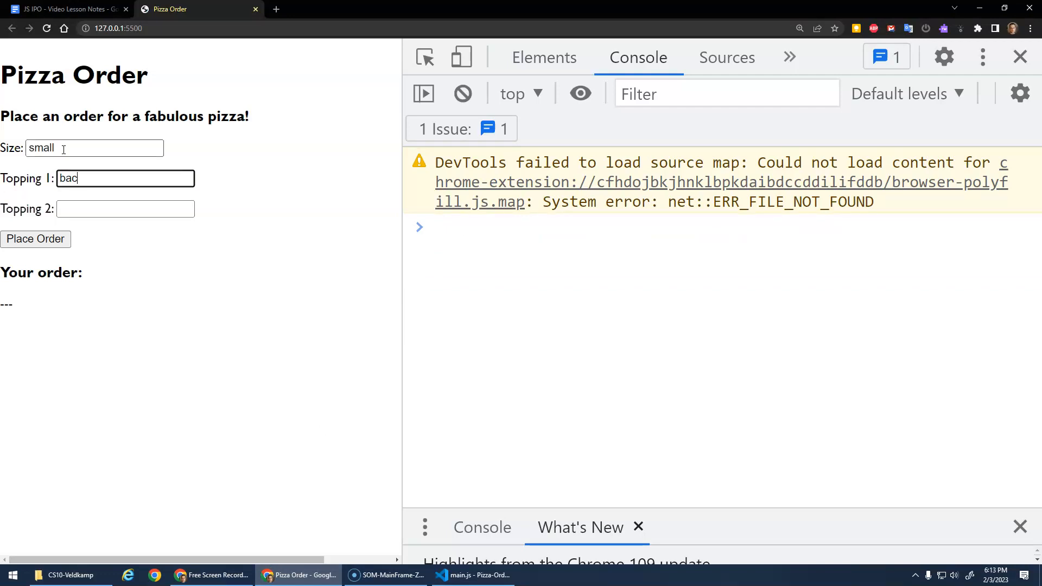
pyautogui.write('cheese')
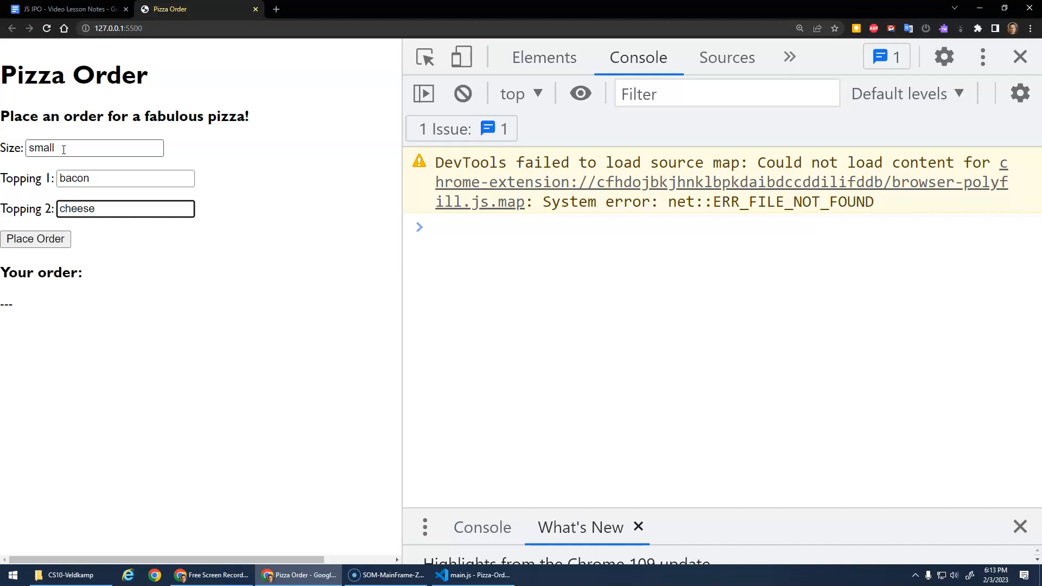
pyautogui.click(35, 239)
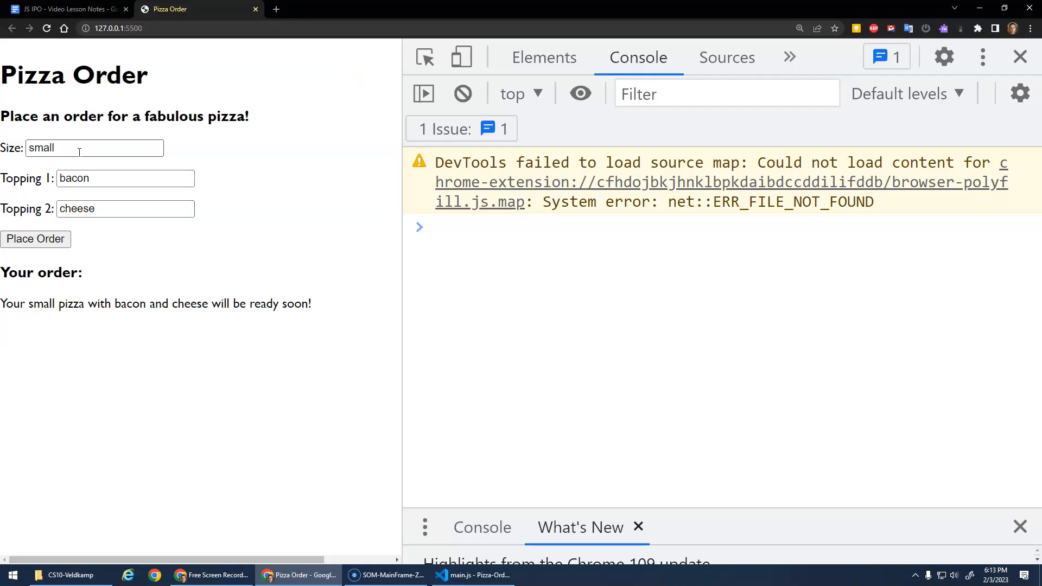
# Step: Order a large pizza with pepperoni and onions to update the message
pyautogui.write('large')
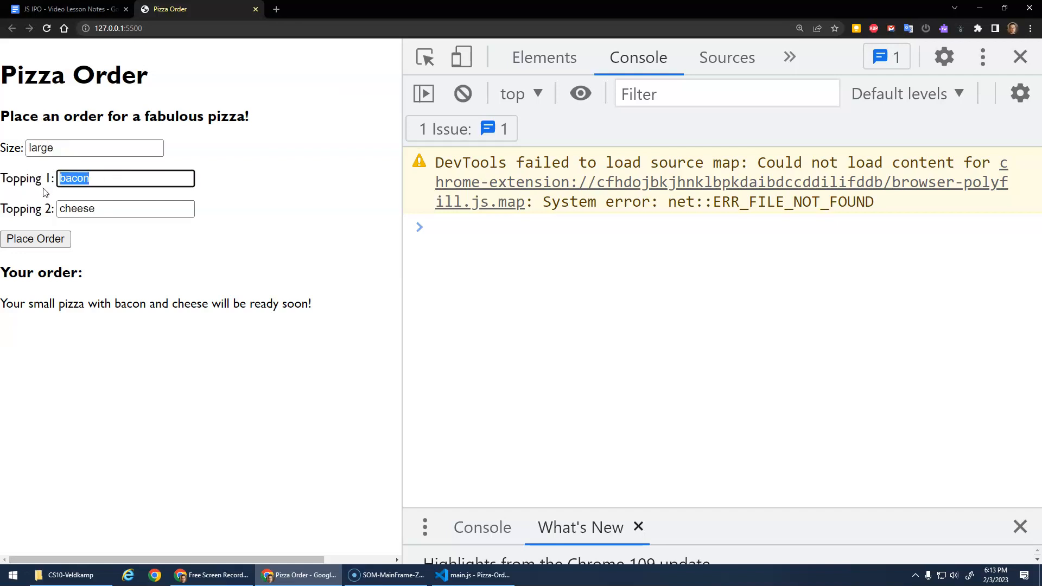
pyautogui.write('pepperoni')
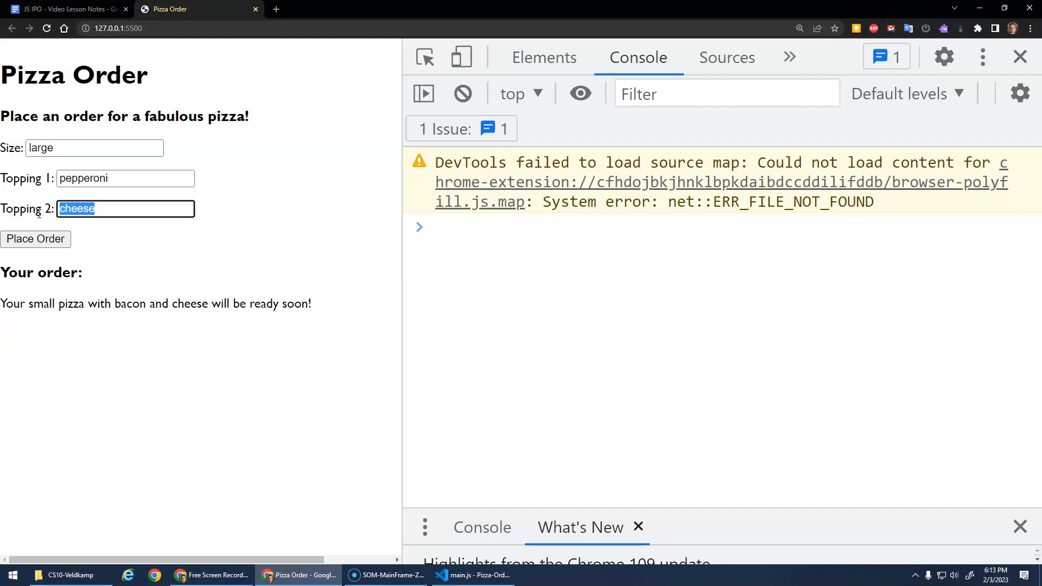
pyautogui.write('onions')
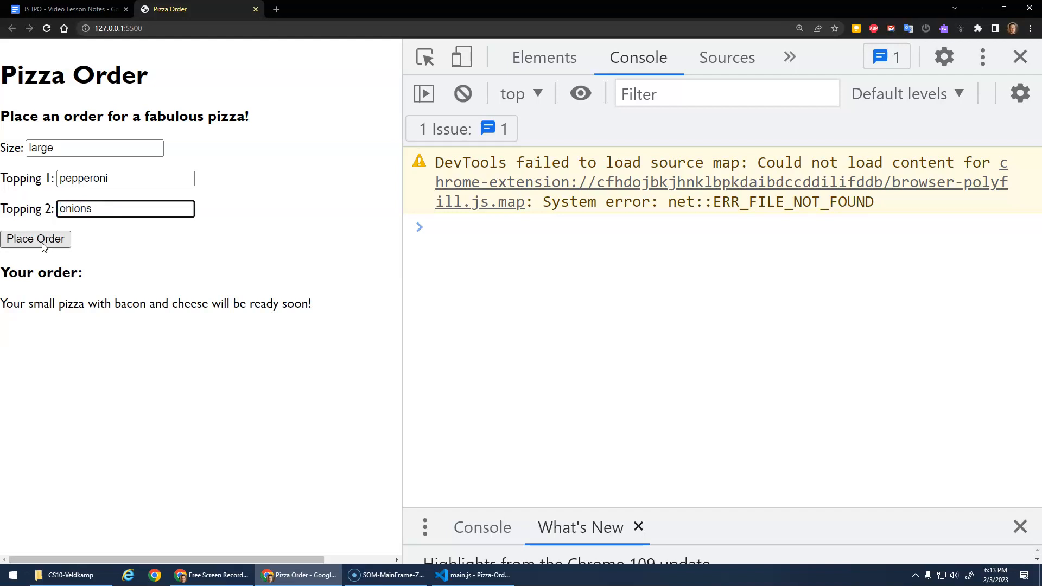
pyautogui.click(35, 239)
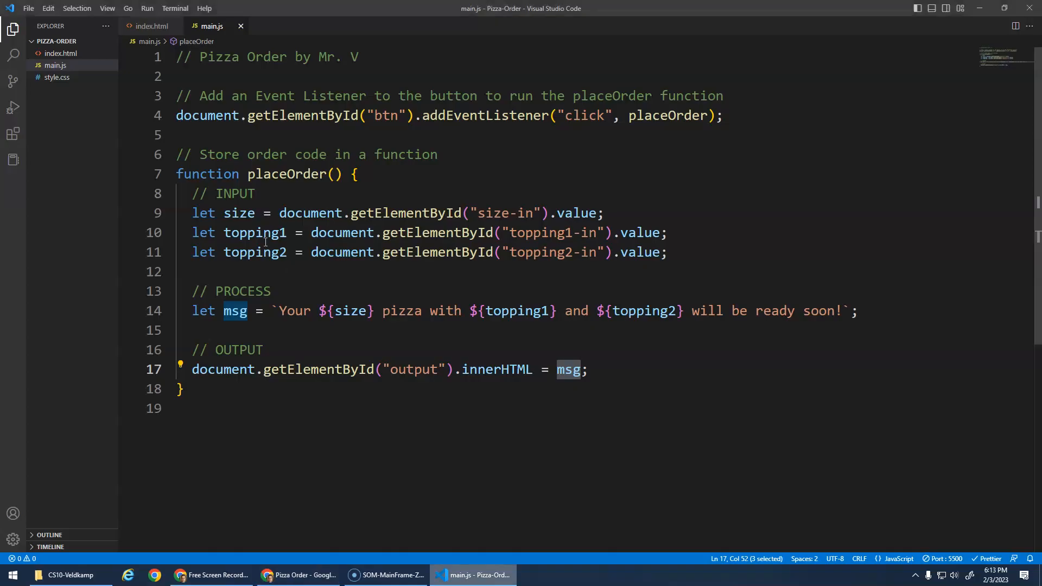
# Step: Move the INPUT comment and its three value reads above the placeOrder function and save main.js
pyautogui.moveTo(191, 193); pyautogui.dragTo(666, 251)
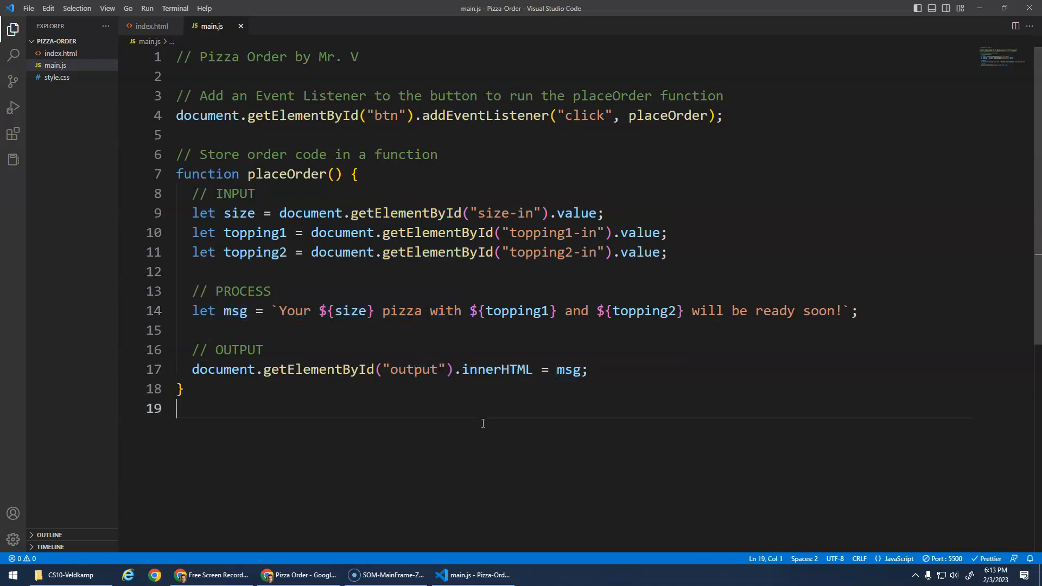
pyautogui.moveTo(391, 493)
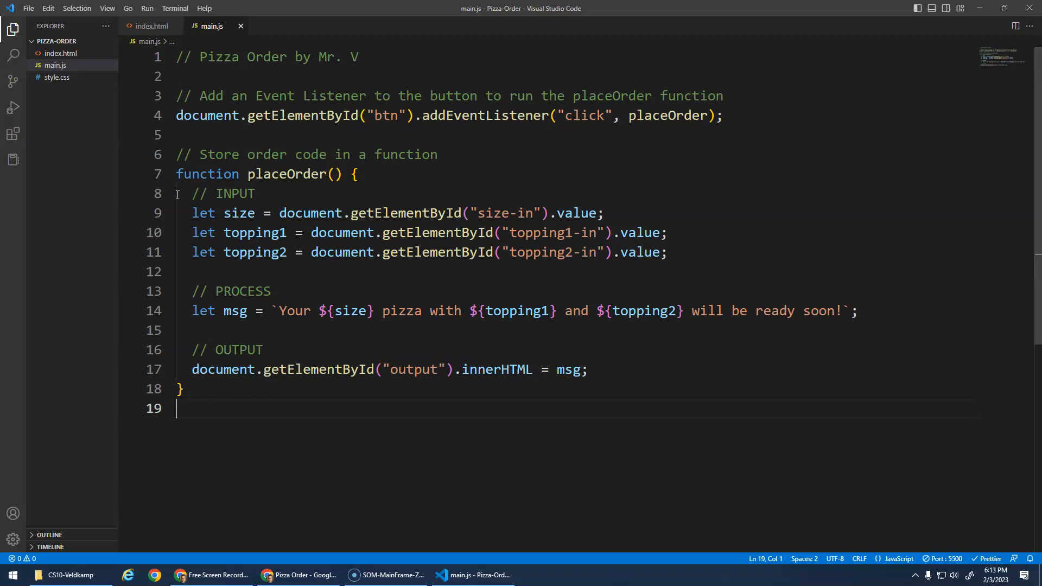
pyautogui.moveTo(191, 193); pyautogui.dragTo(262, 350)
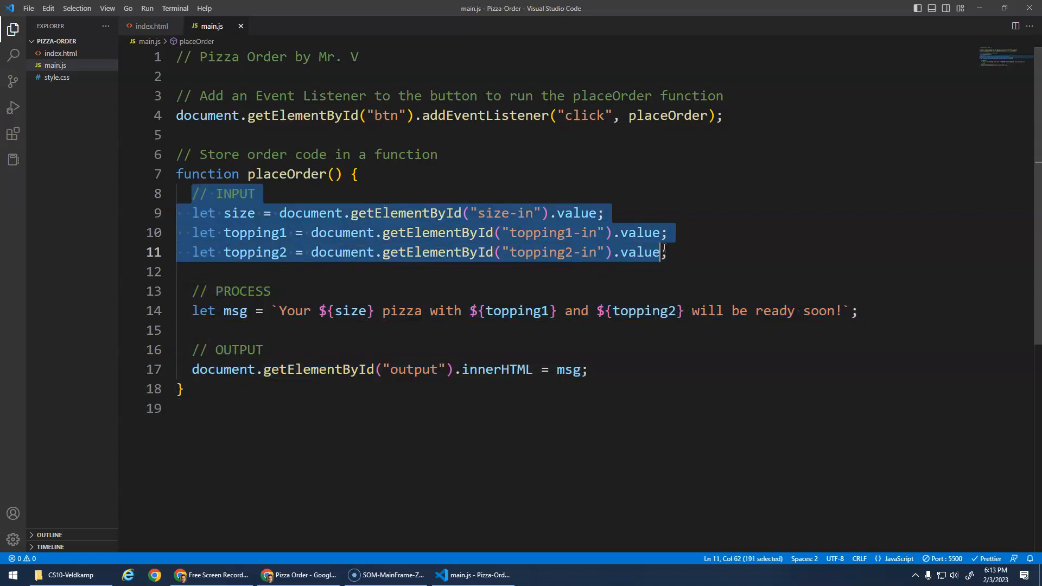
pyautogui.write(';')
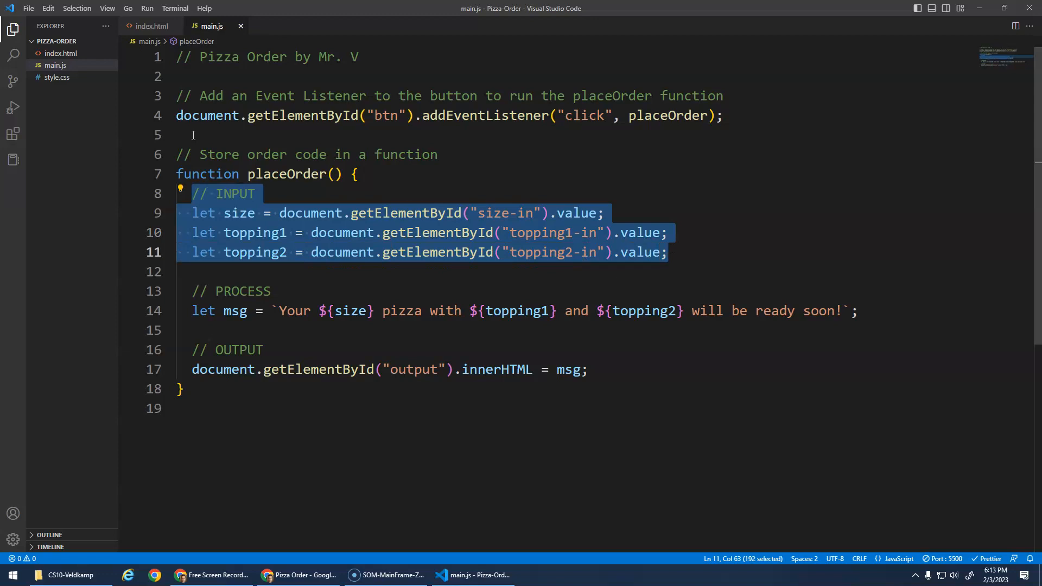
pyautogui.press('Delete')
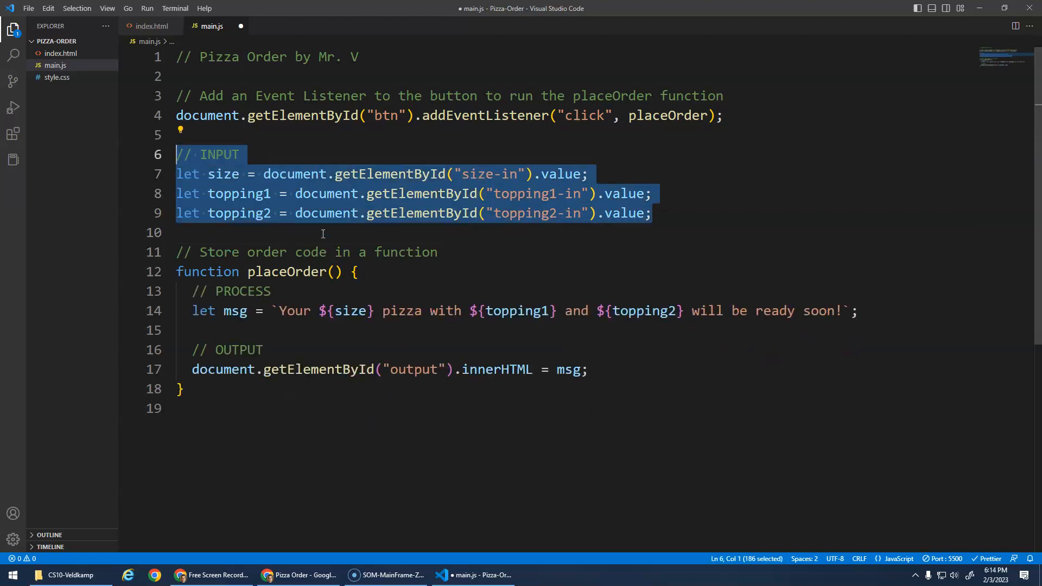
pyautogui.press('ctrl+s')
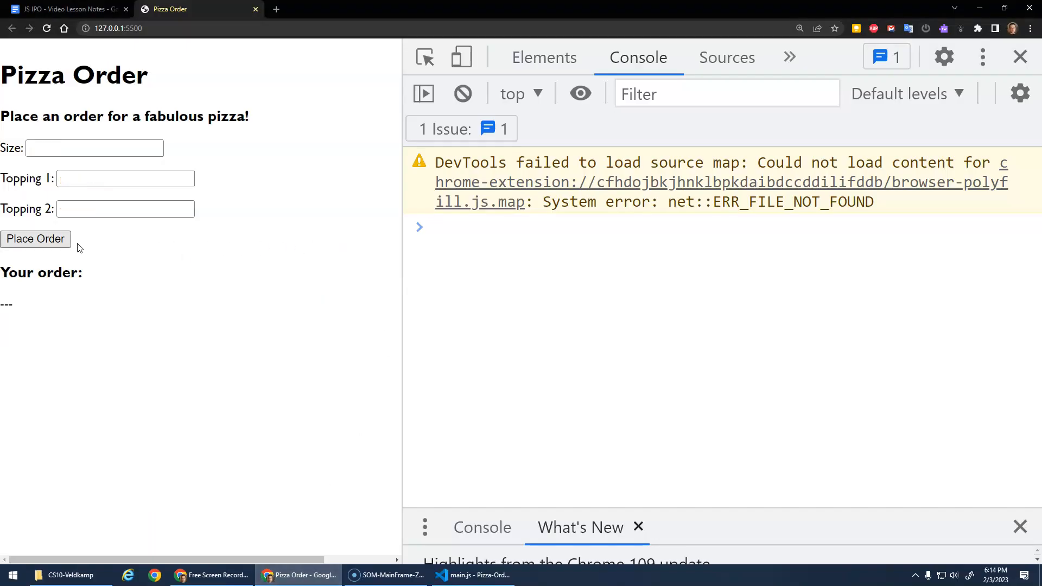
# Step: Place an order with empty then filled fields, showing the message lacks size and toppings, and return to the editor
pyautogui.click(35, 239)
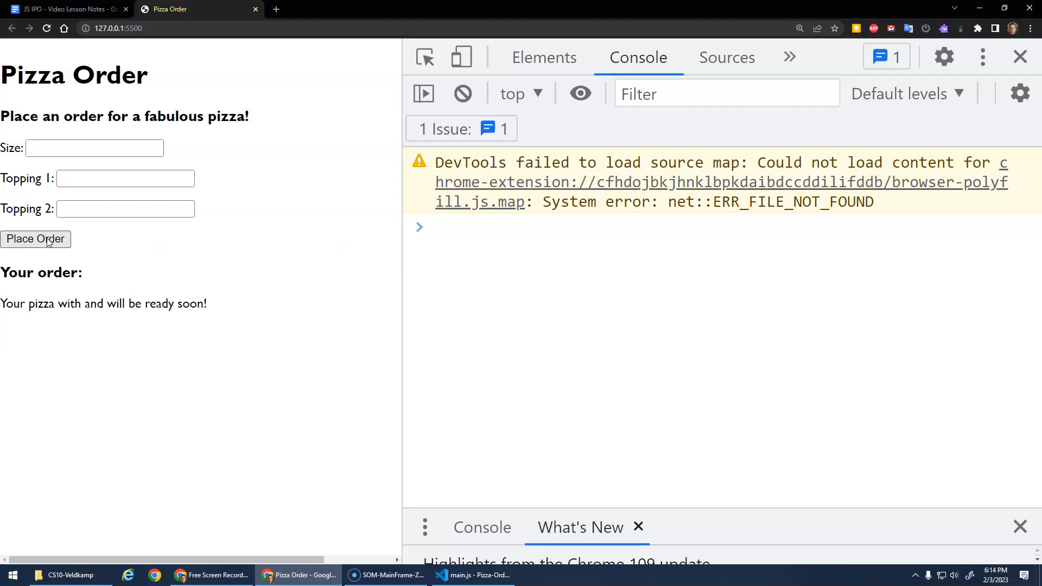
pyautogui.write('lar')
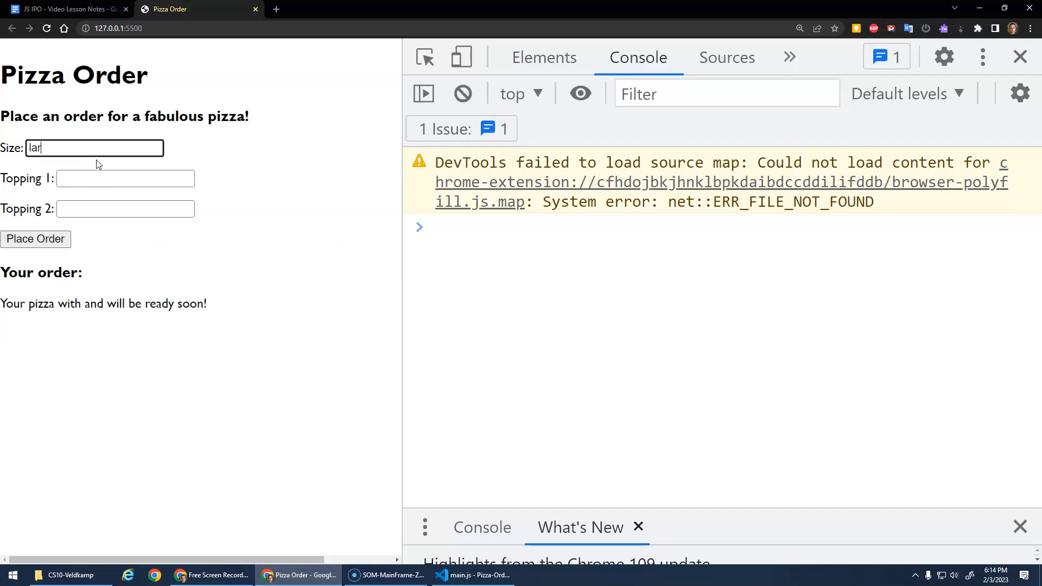
pyautogui.write('dfasdfsda')
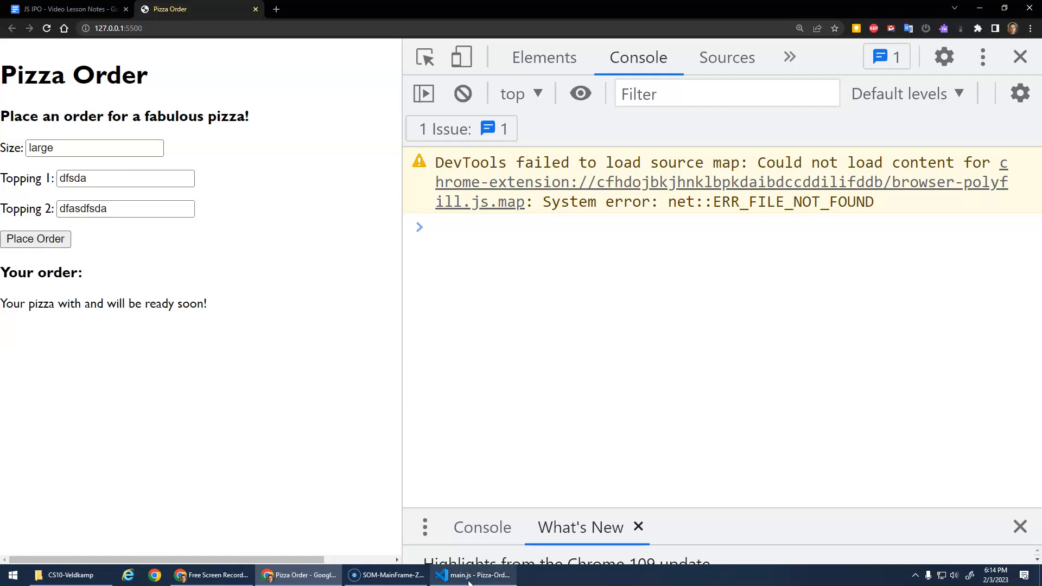
pyautogui.click(473, 575)
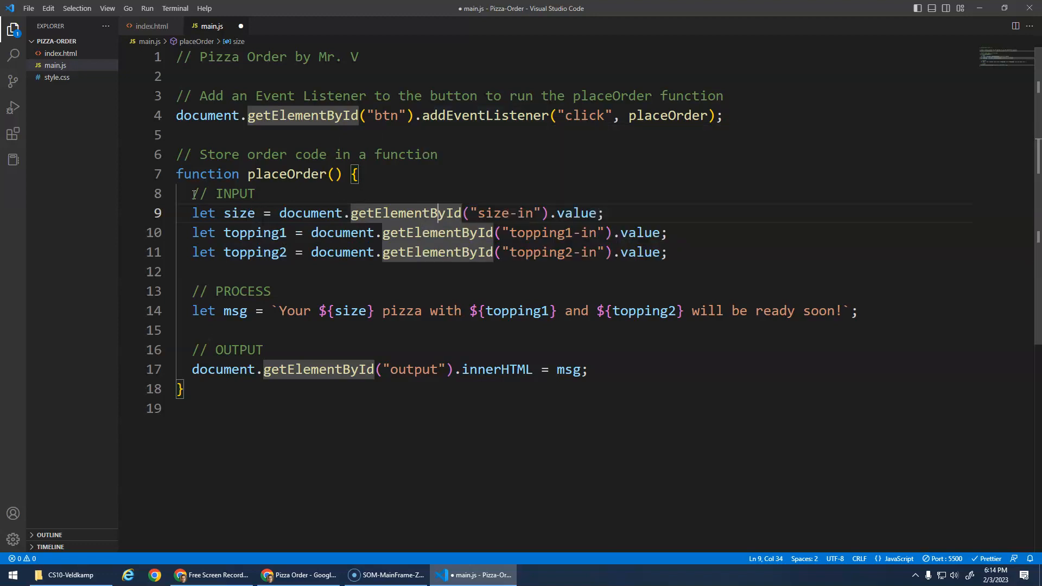
# Step: Restore the INPUT lines inside placeOrder and save main.js
pyautogui.click(627, 388)
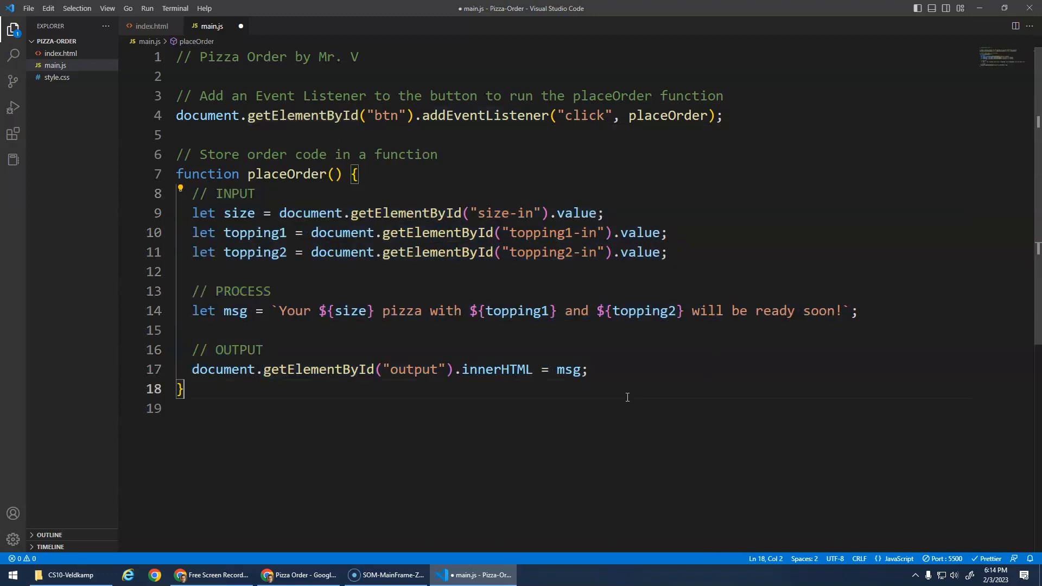
pyautogui.press('ctrl+s')
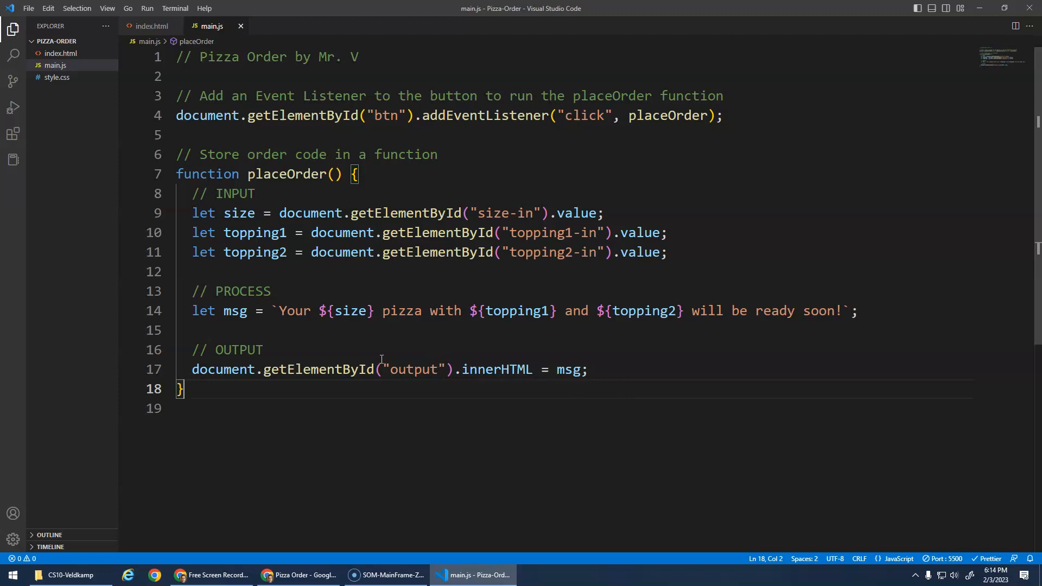